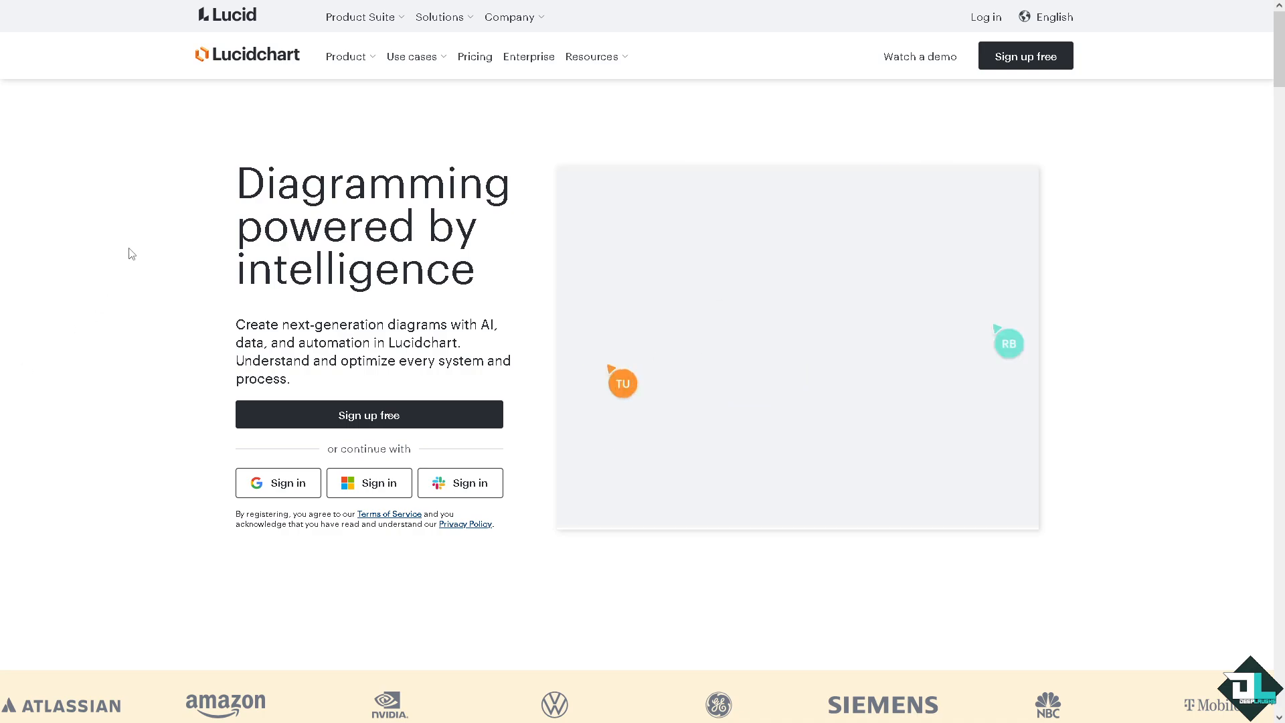
{"action": "mouse_move", "coordinate": [135, 241]}
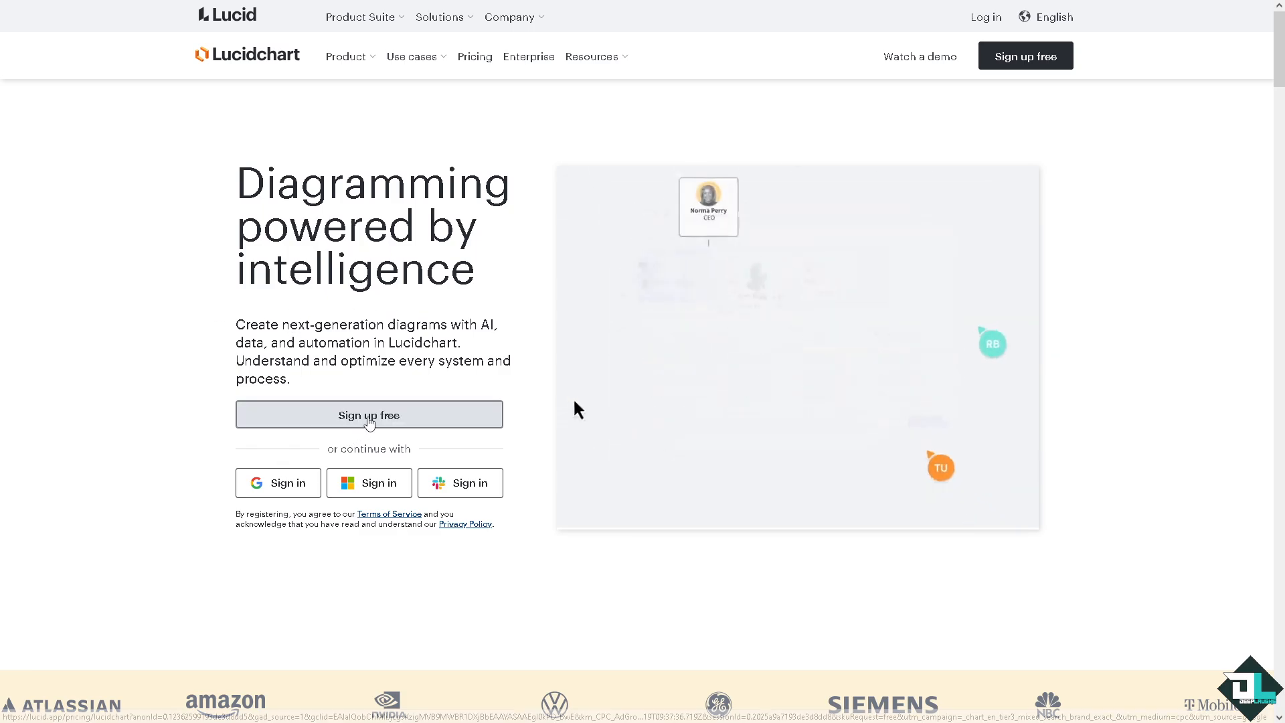
Sign up for a free Lucidchart account to reach the home dashboard
{"action": "left_click", "coordinate": [368, 416]}
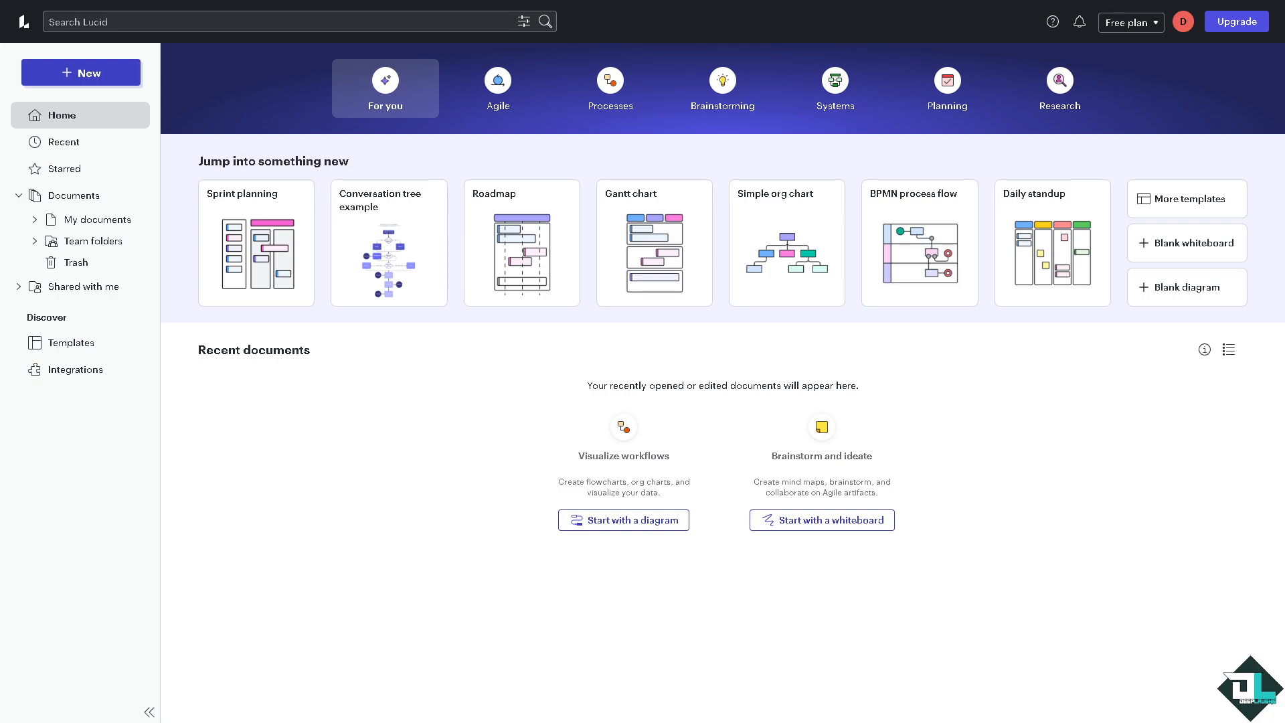
{"action": "mouse_move", "coordinate": [16, 194]}
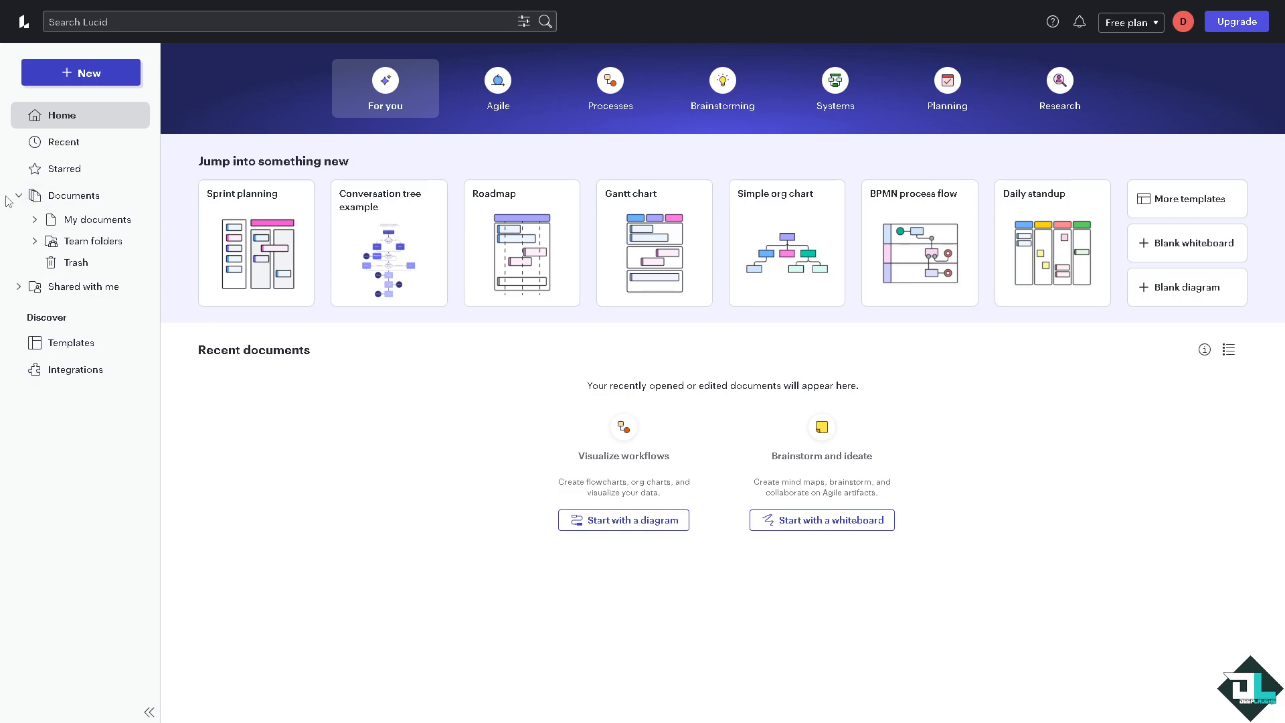
Collapse the Documents folder list and show the + New creation options
{"action": "left_click", "coordinate": [18, 195]}
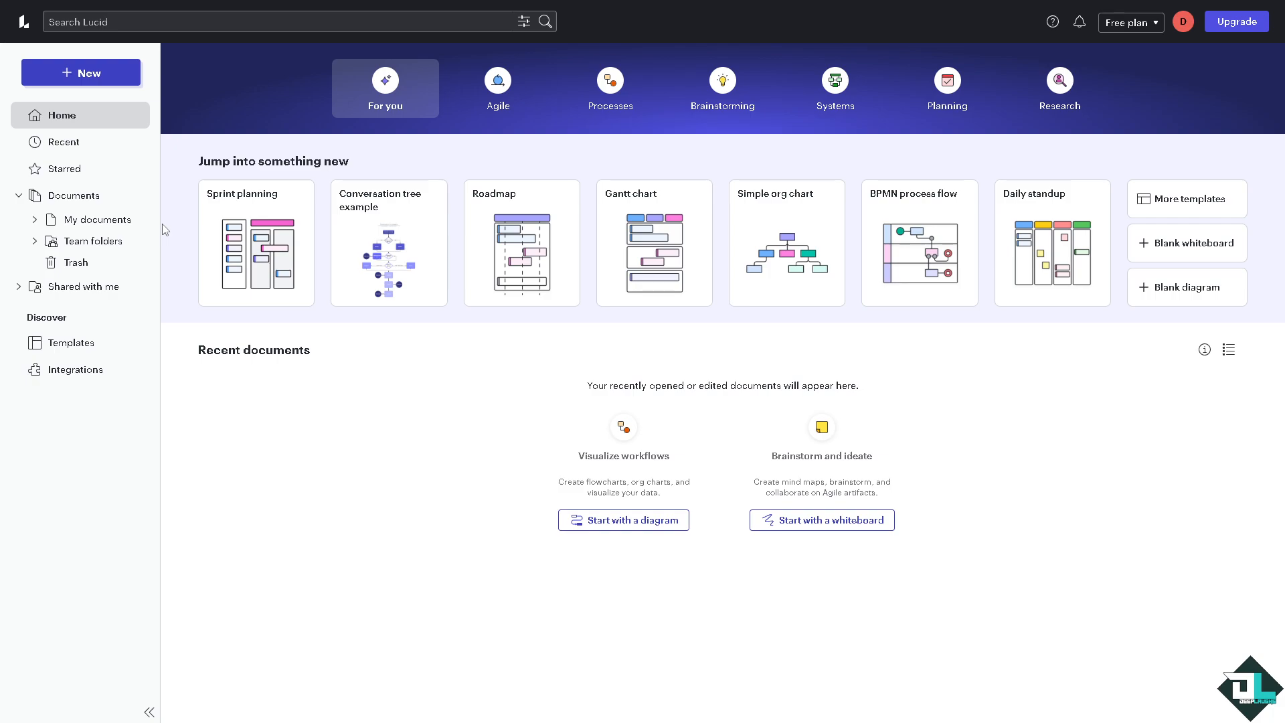
{"action": "mouse_move", "coordinate": [99, 220]}
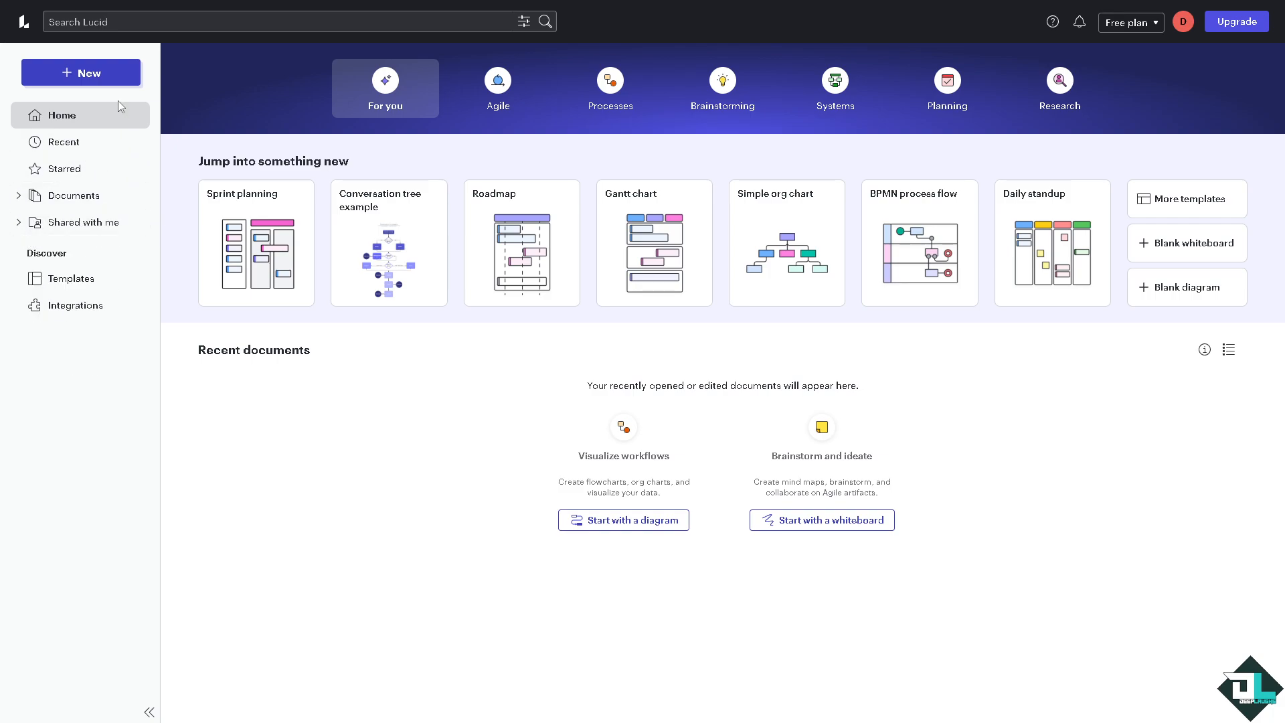
{"action": "left_click", "coordinate": [81, 73]}
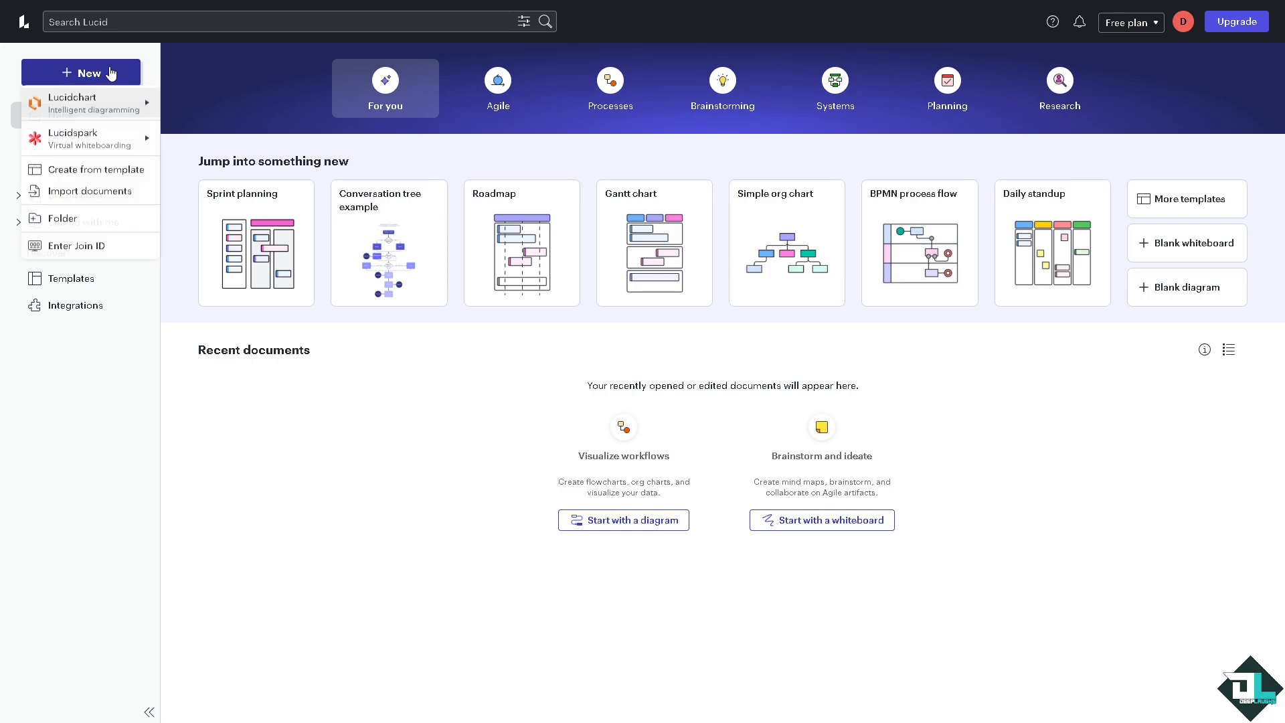
{"action": "mouse_move", "coordinate": [91, 103]}
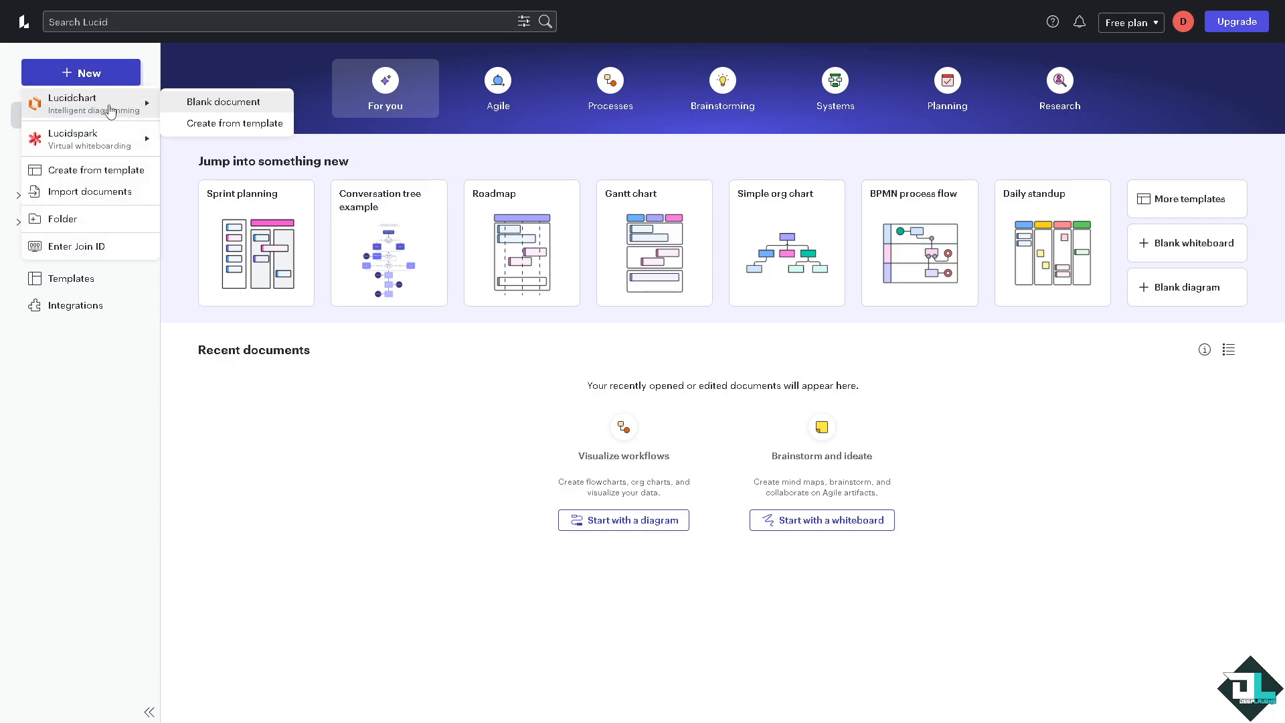
{"action": "mouse_move", "coordinate": [223, 106]}
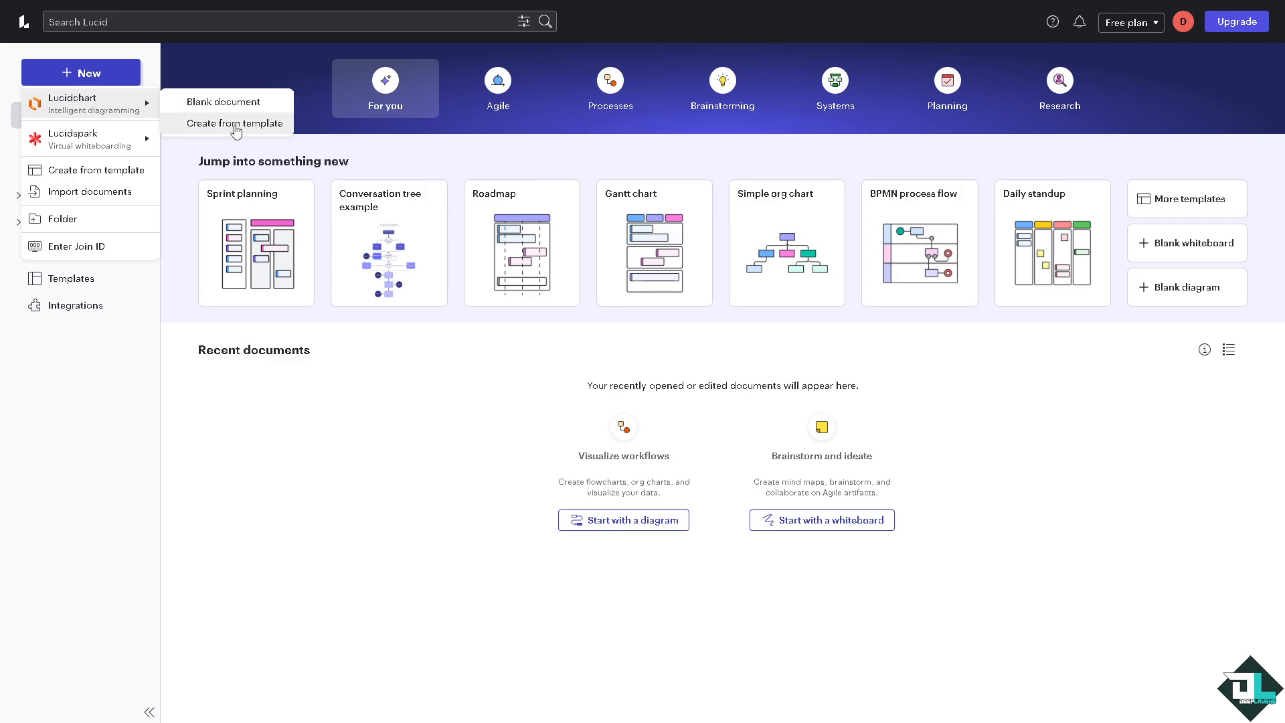
Search the template gallery for 'AI' and preview the Network diagram example template
{"action": "left_click", "coordinate": [238, 123]}
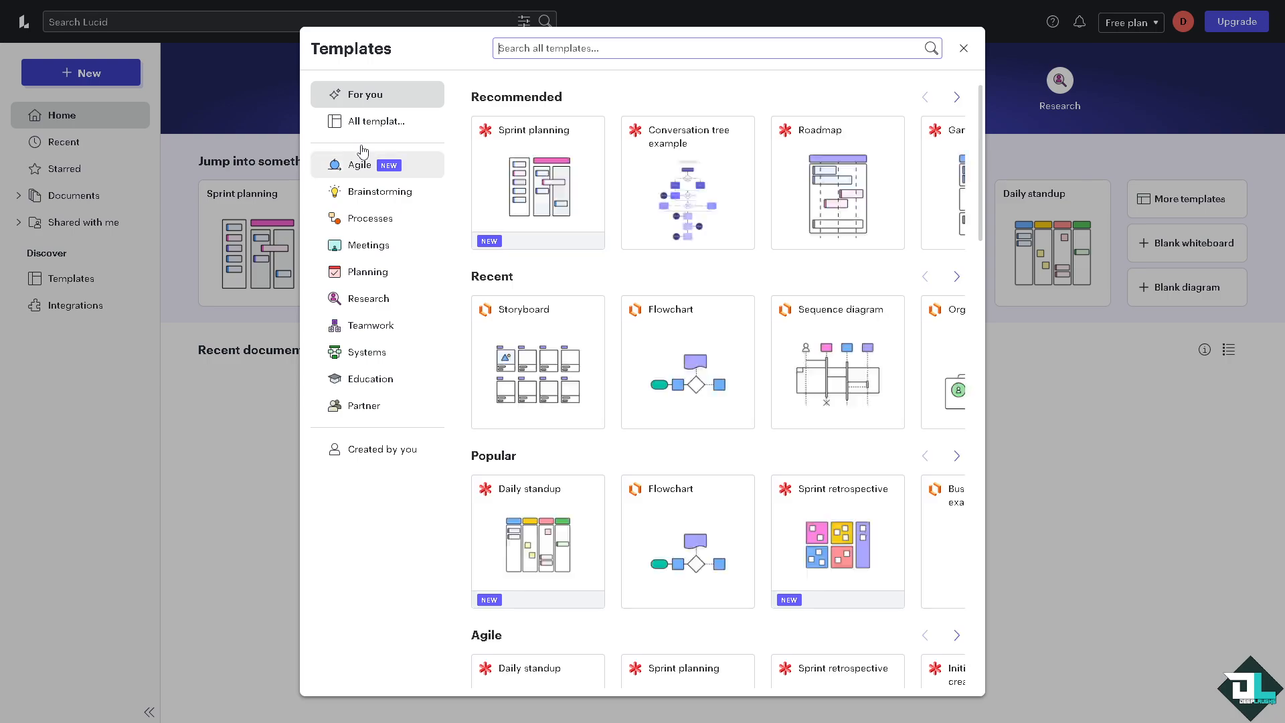
{"action": "mouse_move", "coordinate": [537, 189]}
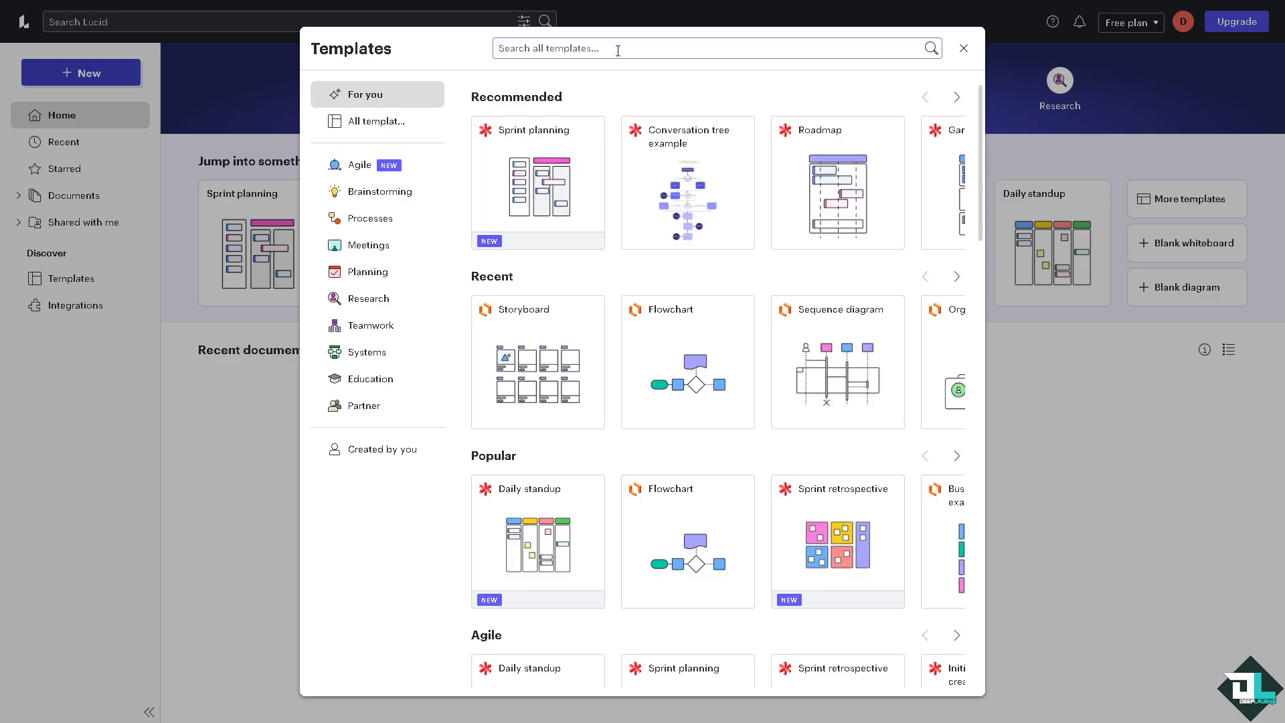
{"action": "type", "text": "AI"}
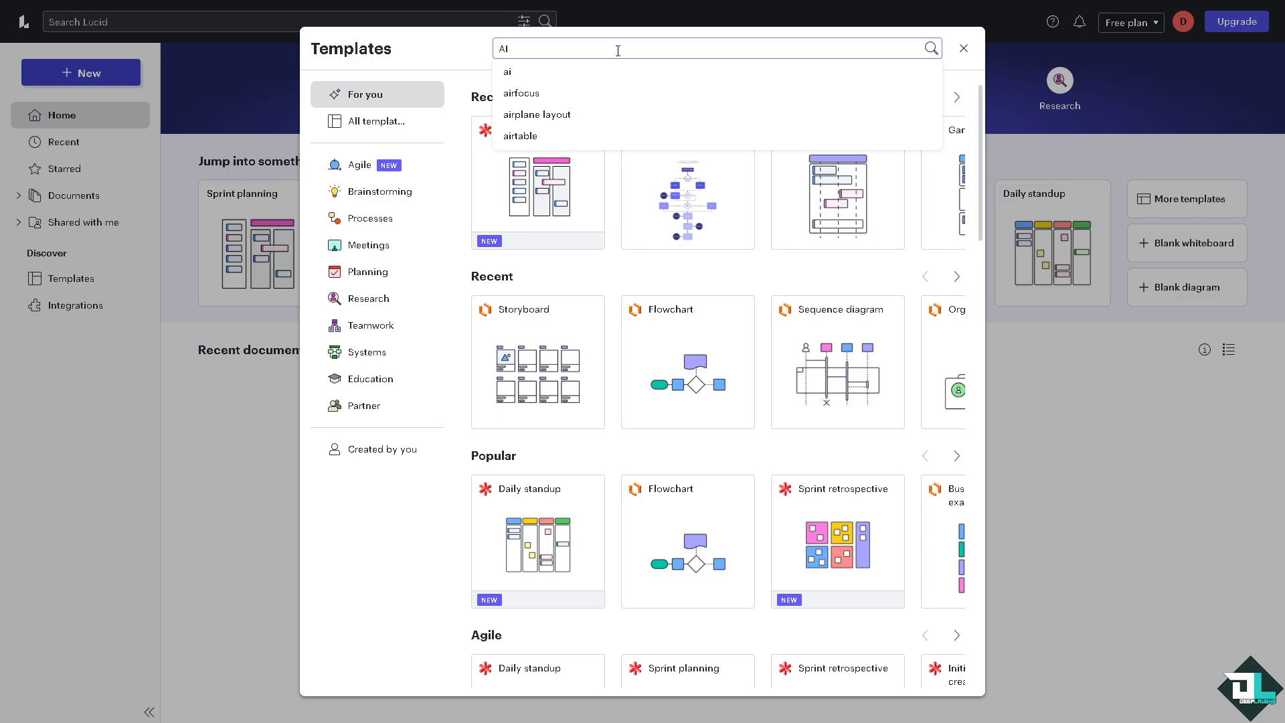
{"action": "left_click", "coordinate": [508, 72]}
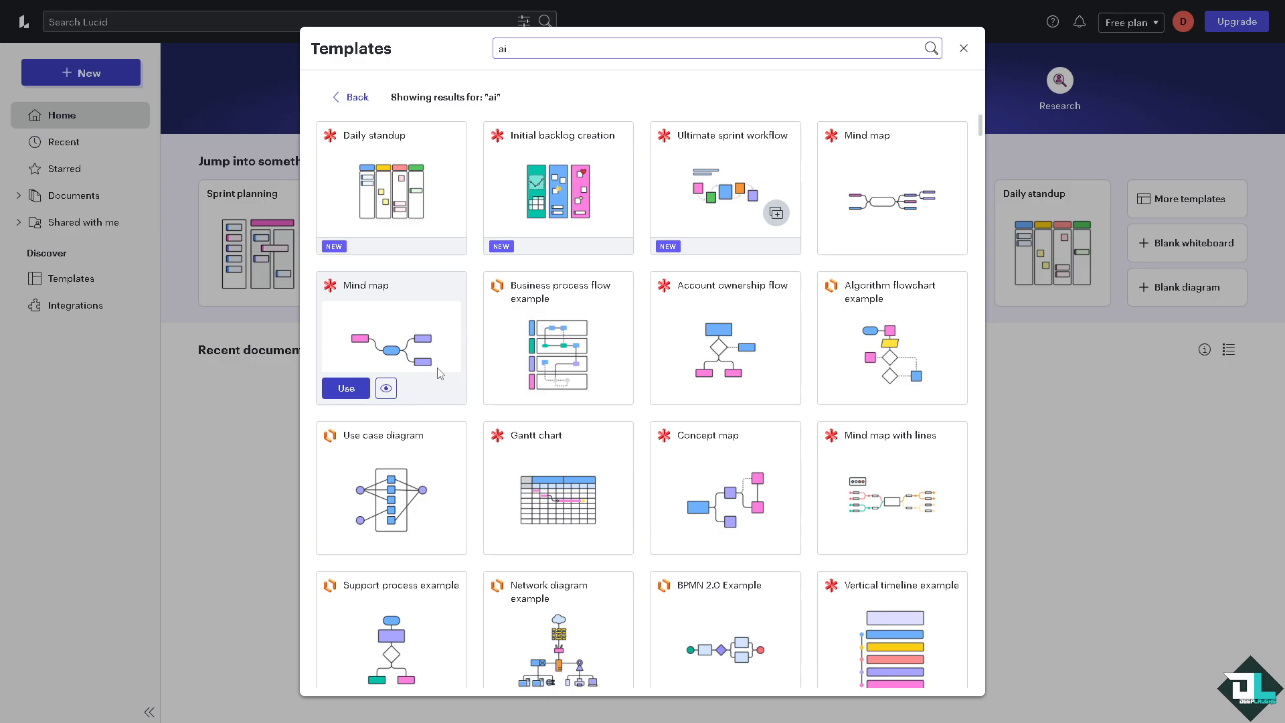
{"action": "mouse_move", "coordinate": [892, 344]}
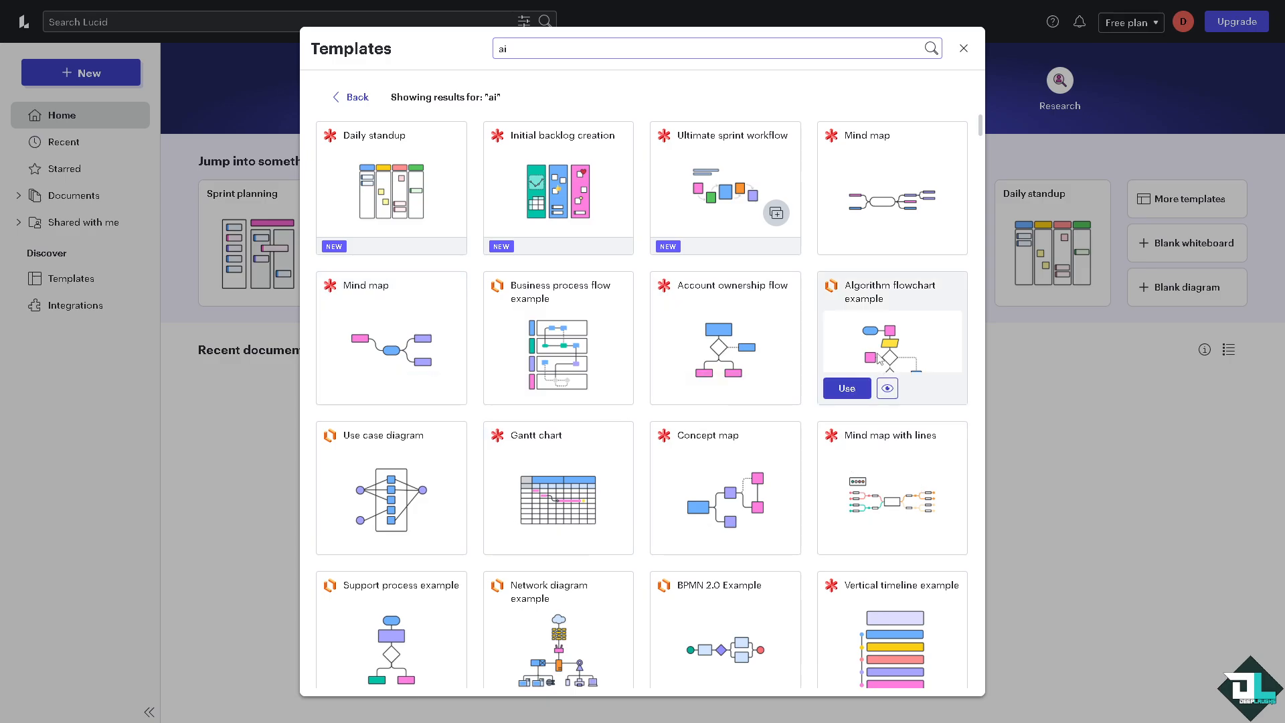
{"action": "mouse_move", "coordinate": [915, 326]}
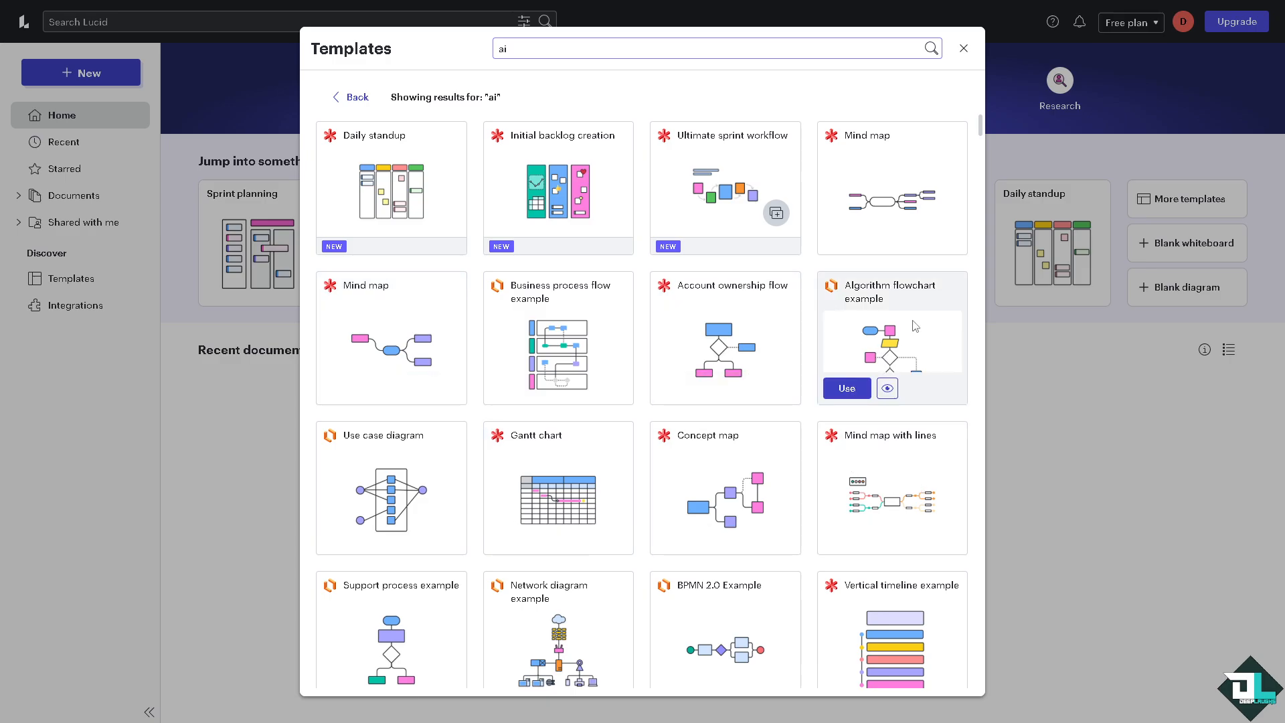
{"action": "scroll", "scroll_direction": "down", "scroll_amount": 3}
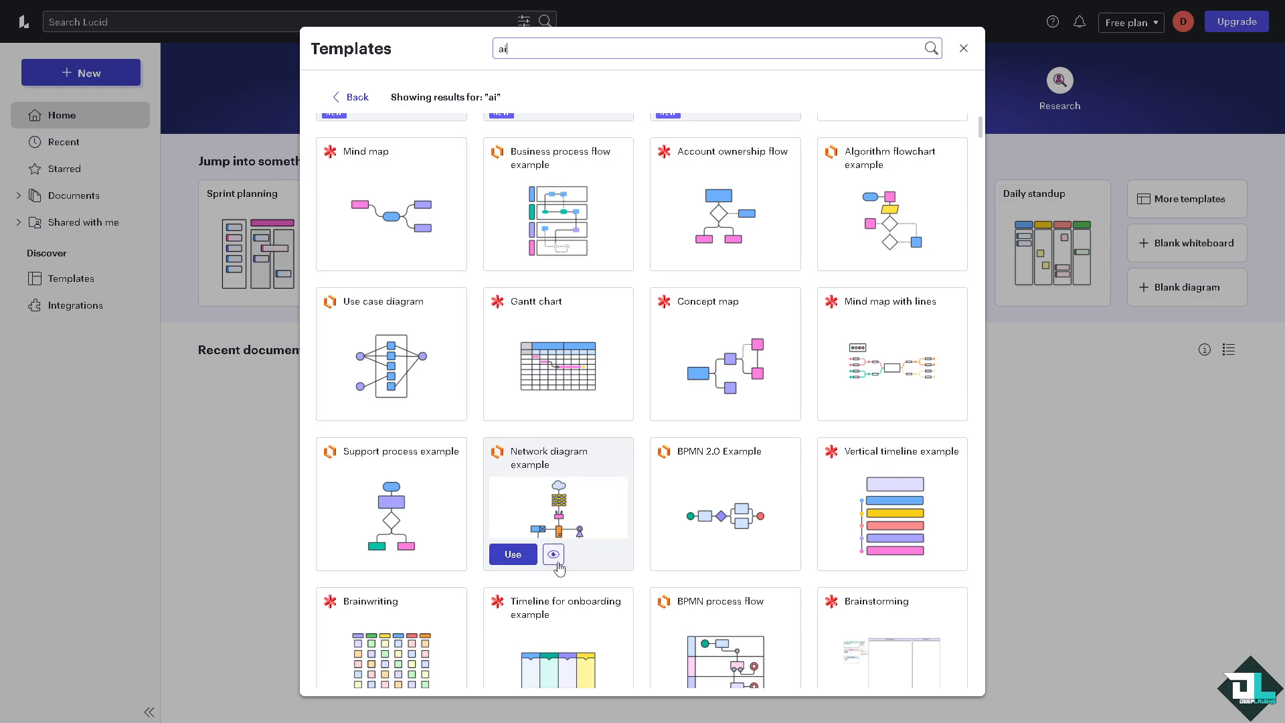
{"action": "left_click", "coordinate": [553, 554]}
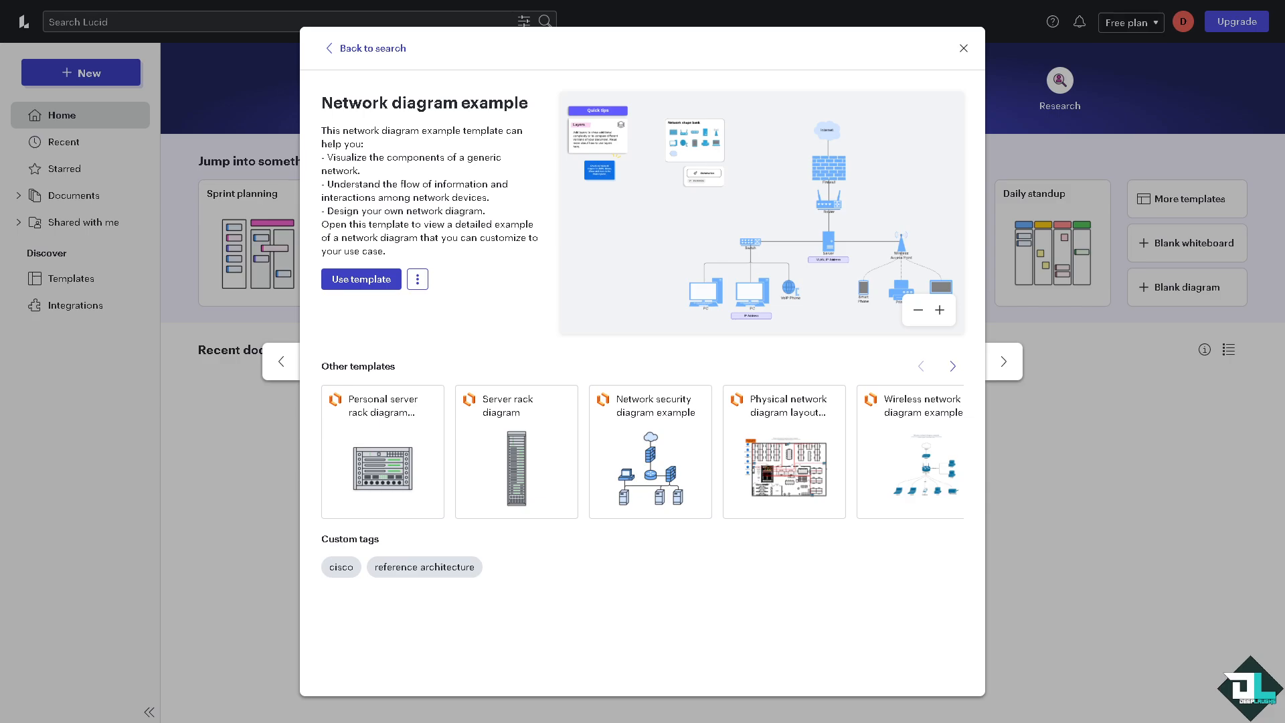
Create a document from the Network diagram example titled 'How to Use Lucidchart AI'
{"action": "left_click", "coordinate": [361, 280]}
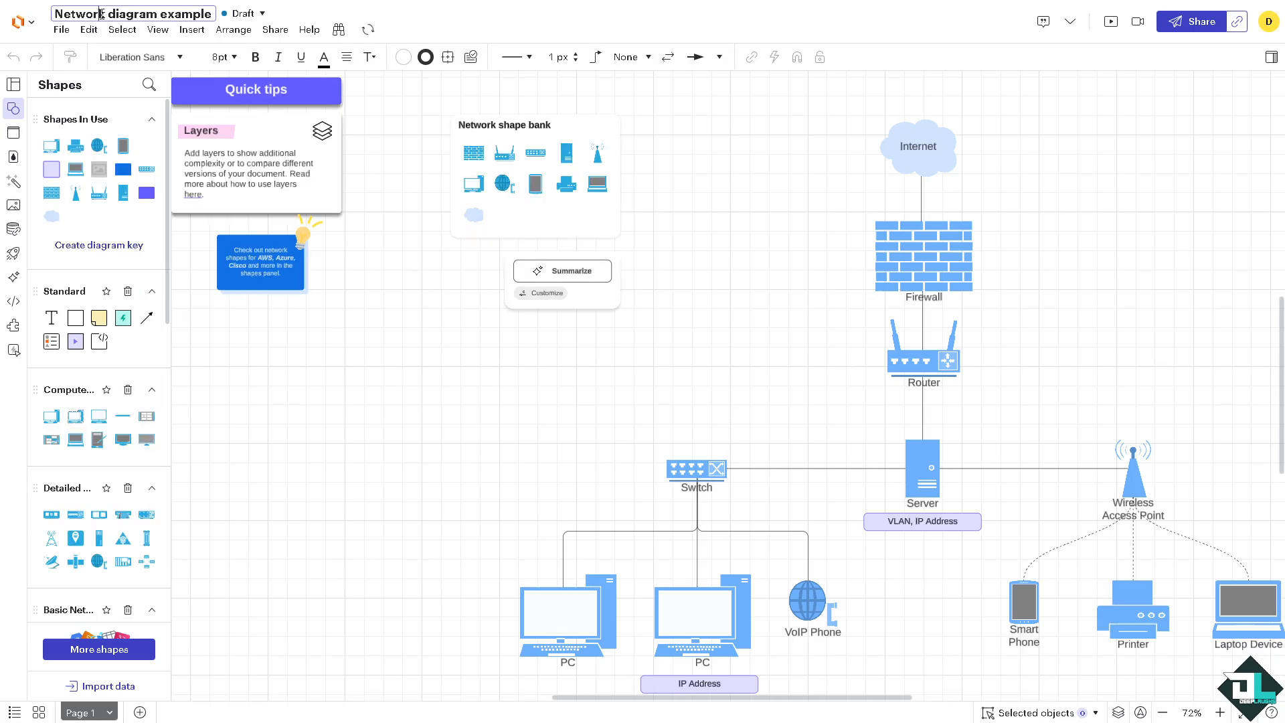
{"action": "type", "text": "How to Use Lucidchart AI"}
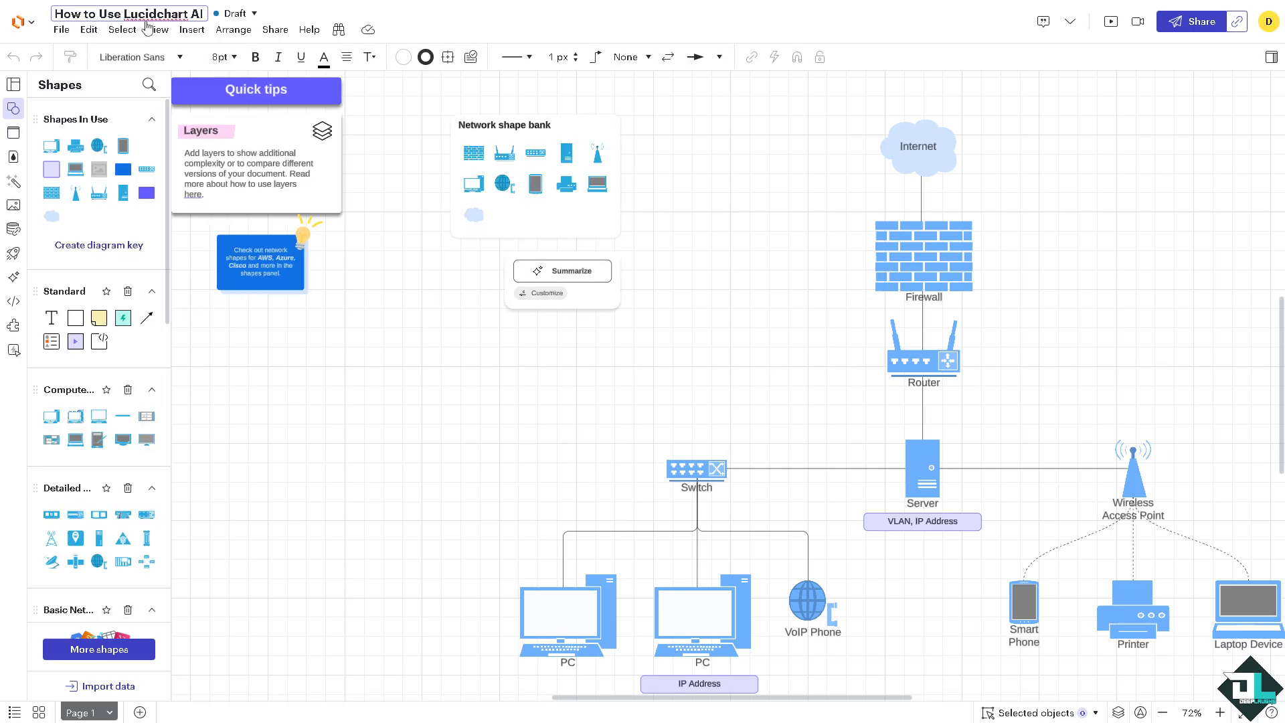
{"action": "mouse_move", "coordinate": [252, 318]}
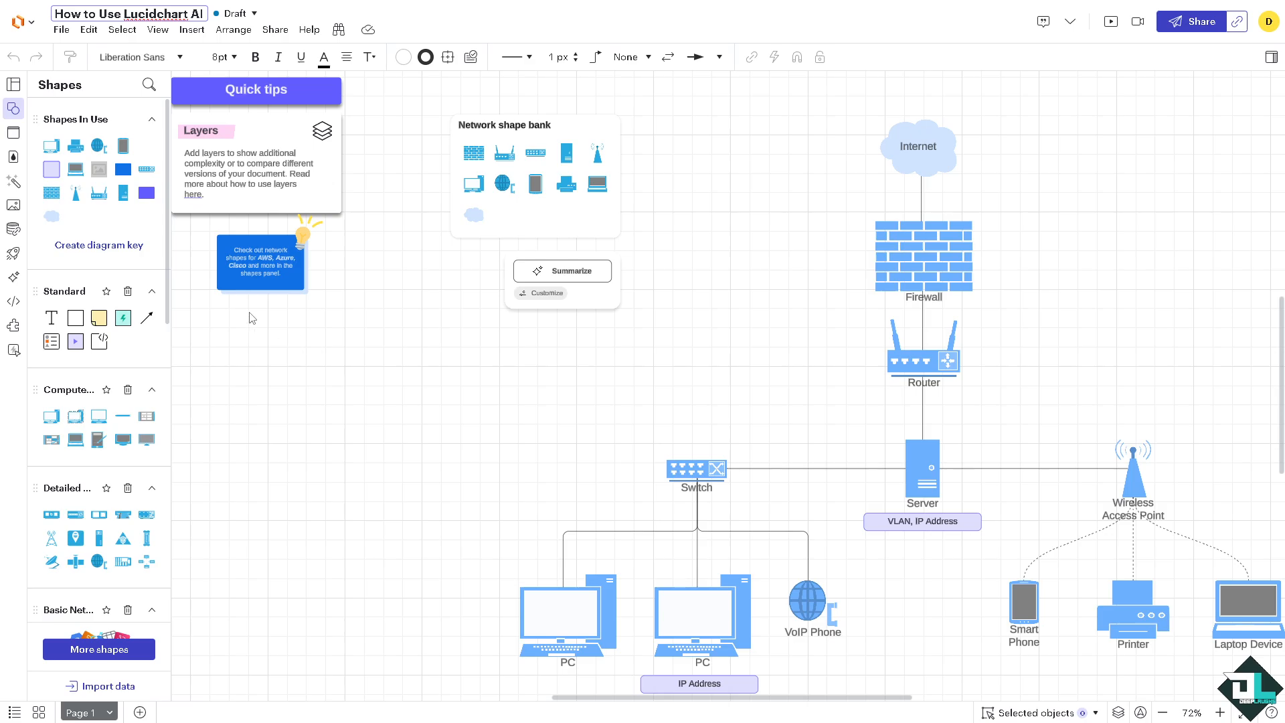
{"action": "mouse_move", "coordinate": [124, 249]}
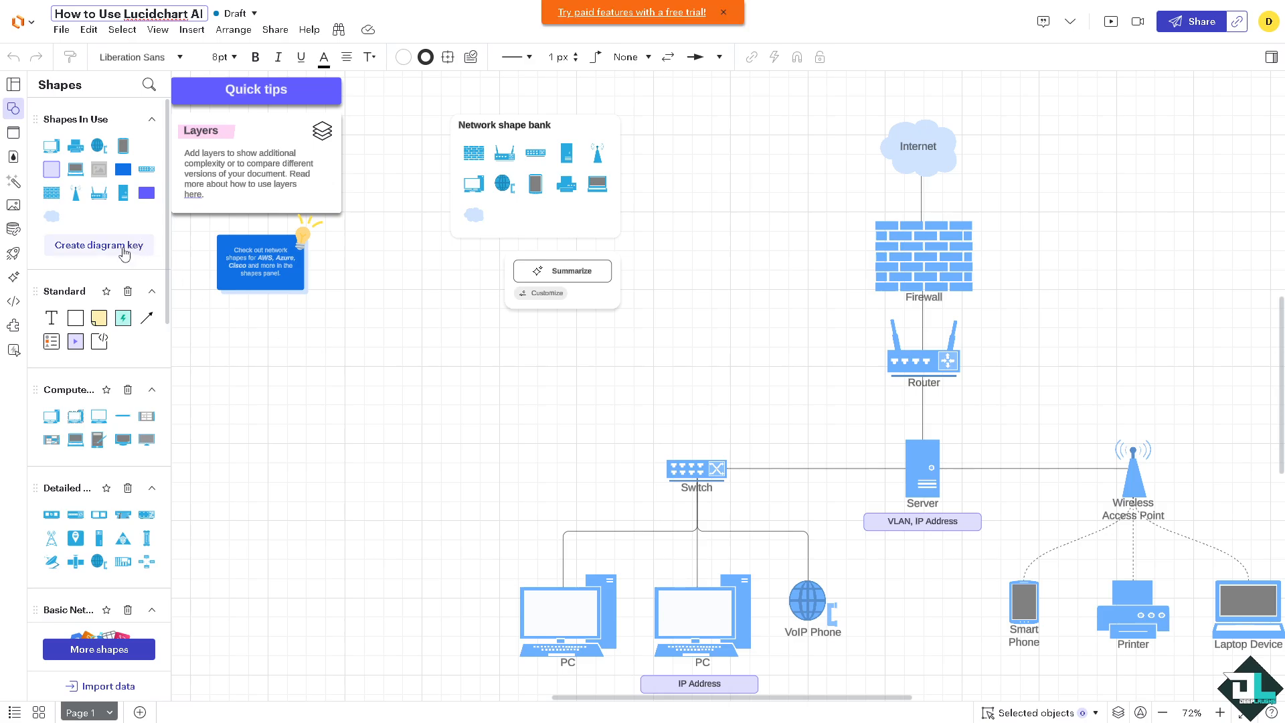
{"action": "left_click", "coordinate": [99, 245]}
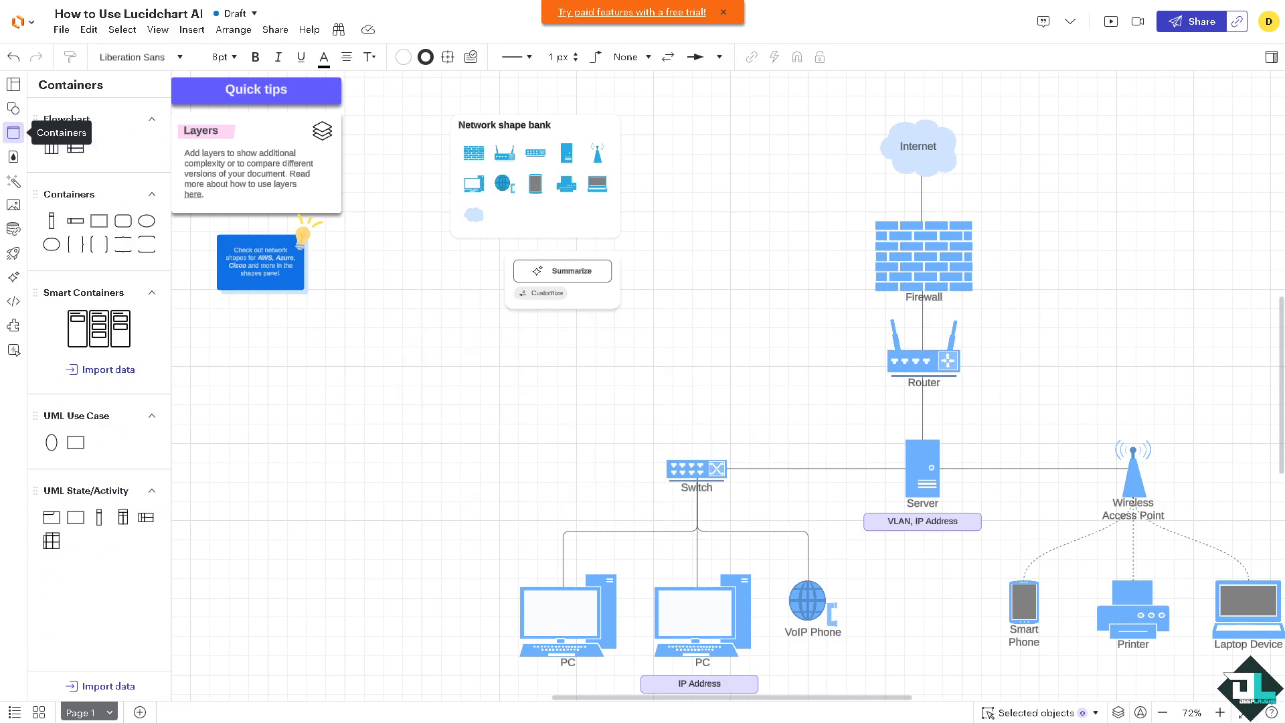
{"action": "mouse_move", "coordinate": [14, 279]}
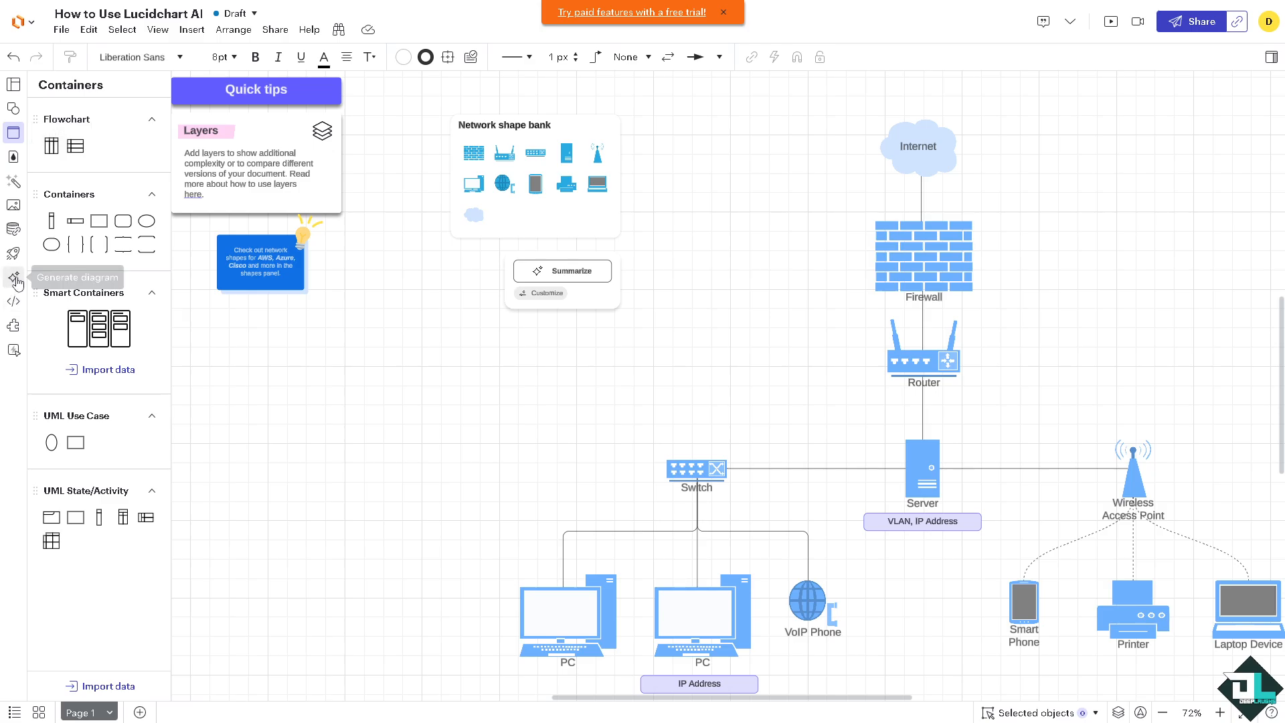
Enter the prompt 'How to Use Lucidchart AI' in Generate diagram with Enhance Prompt on
{"action": "left_click", "coordinate": [14, 278]}
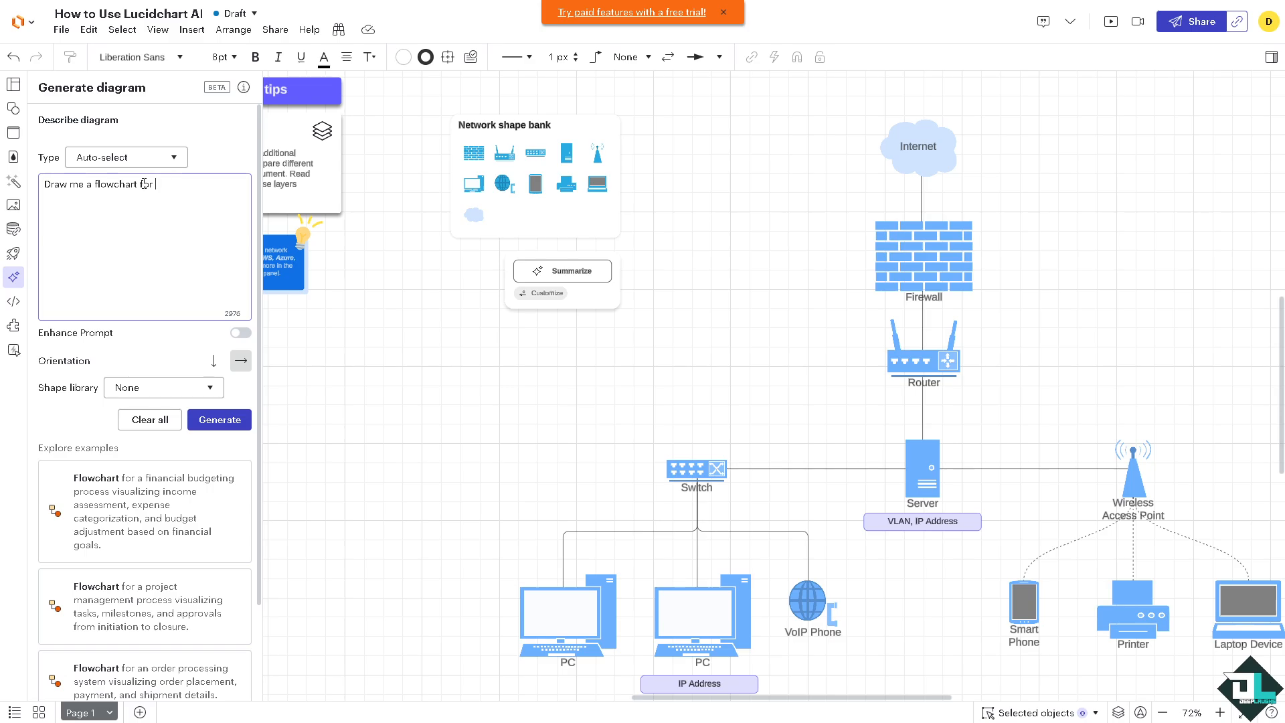
{"action": "type", "text": "How to Use Lucidchart AI"}
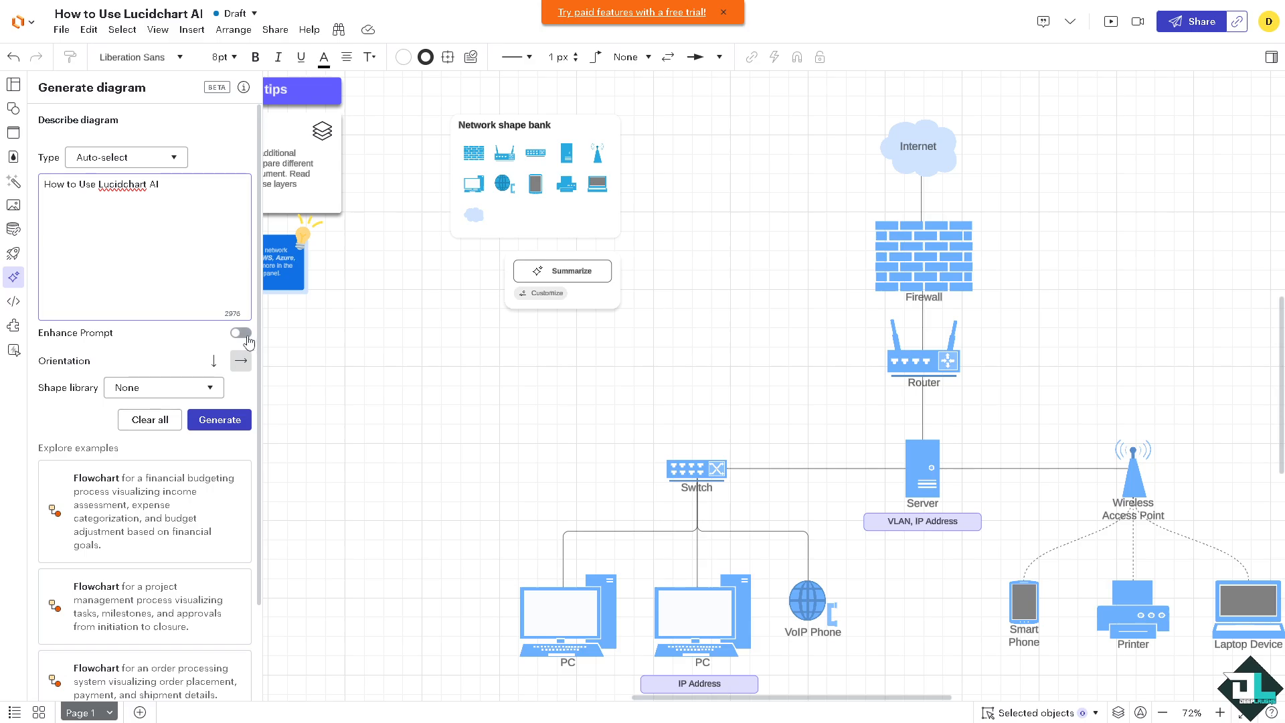
{"action": "left_click", "coordinate": [241, 333]}
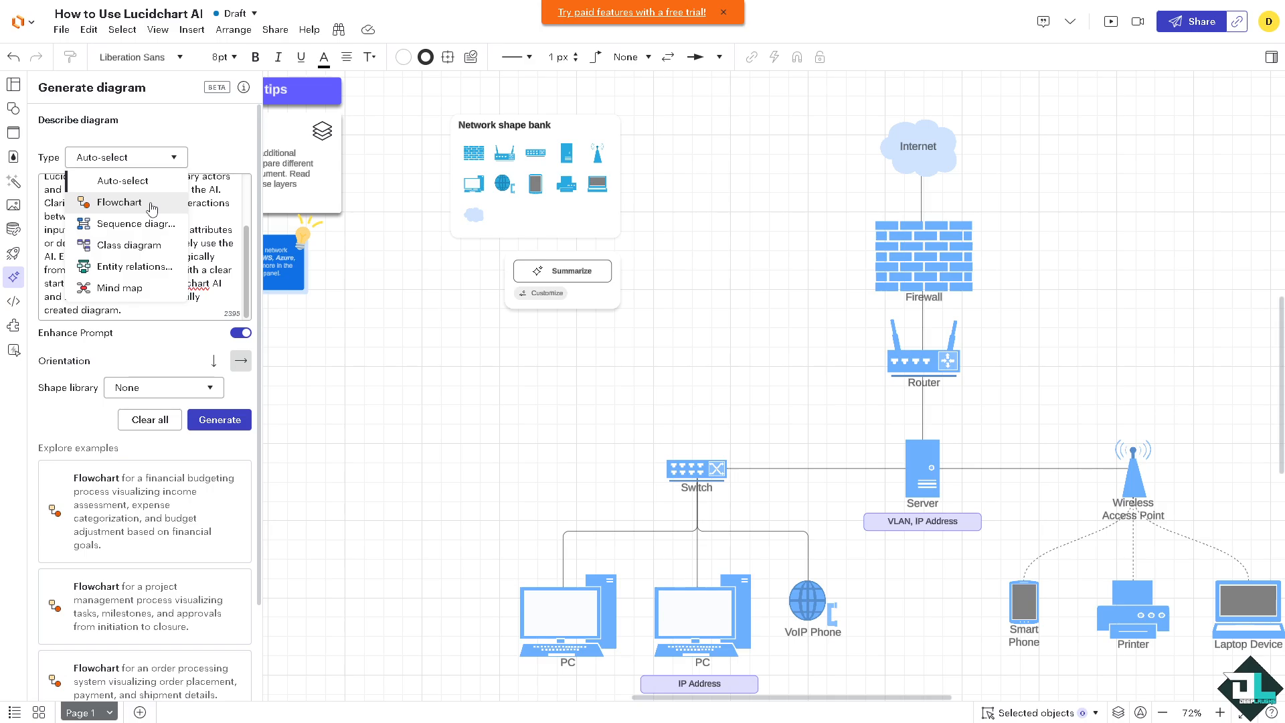
{"action": "mouse_move", "coordinate": [135, 266]}
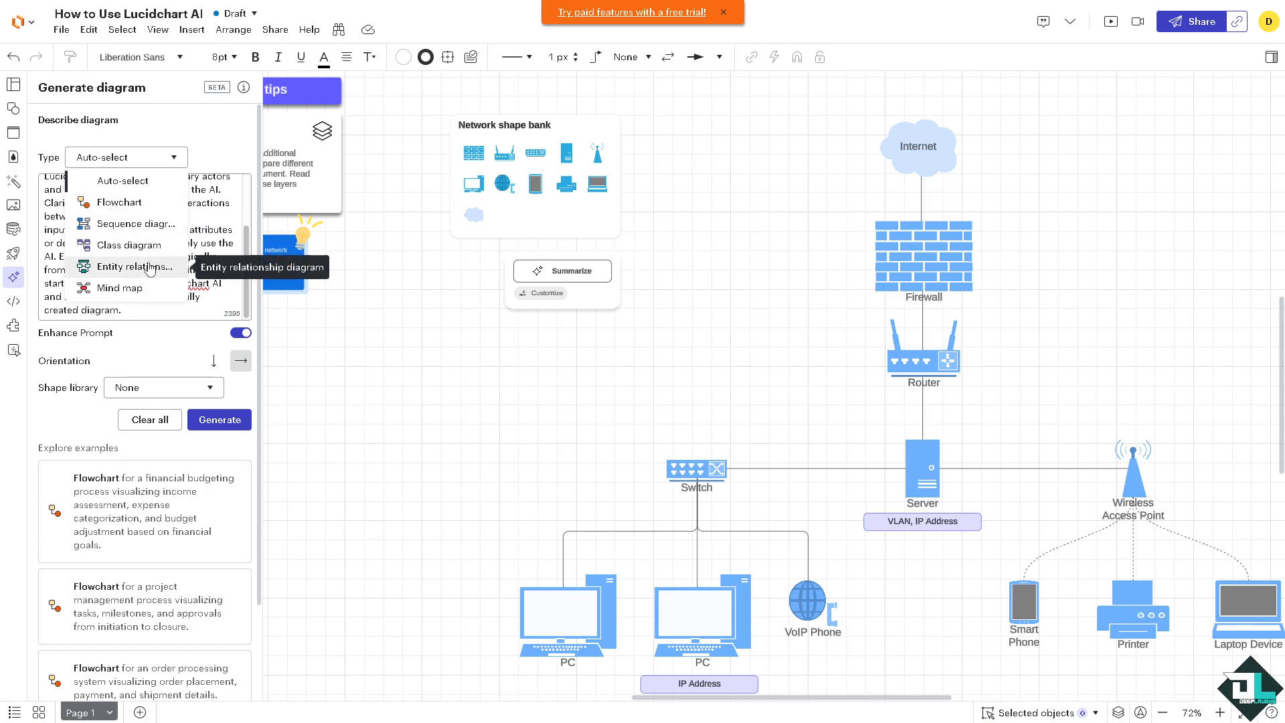
{"action": "left_click", "coordinate": [60, 30]}
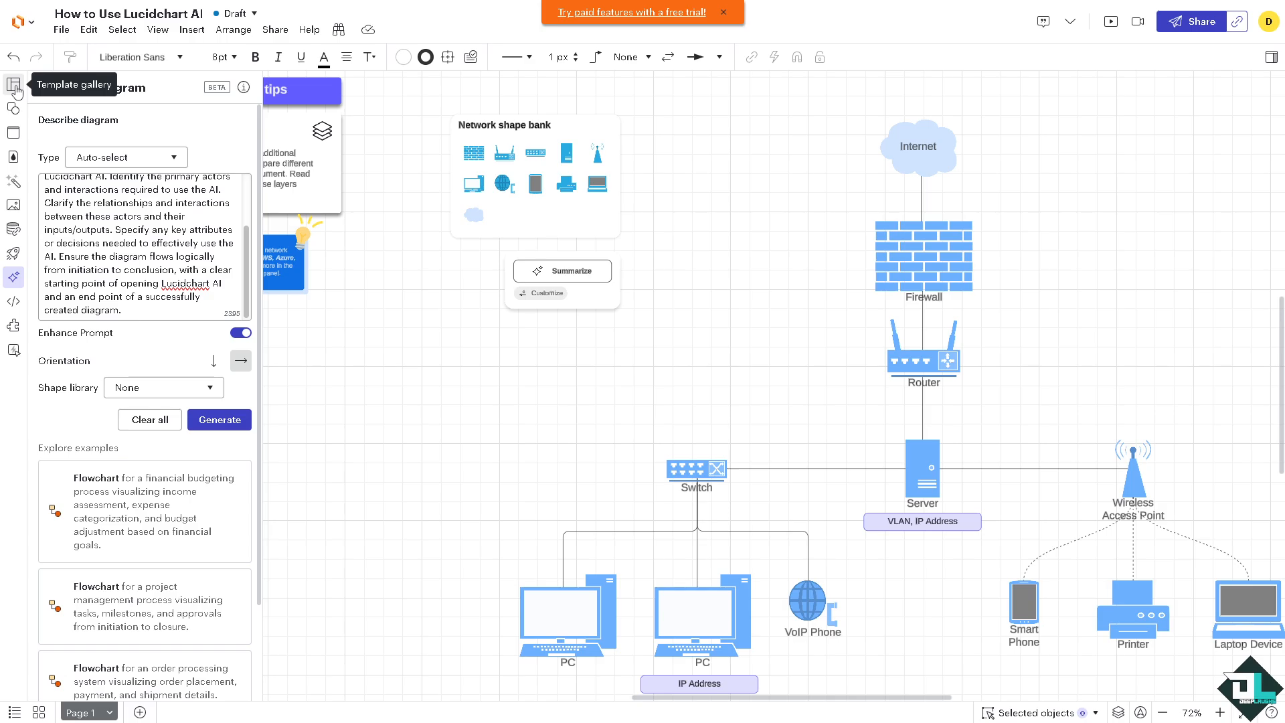
Open and close the Template gallery, leaving a blank canvas
{"action": "left_click", "coordinate": [13, 84]}
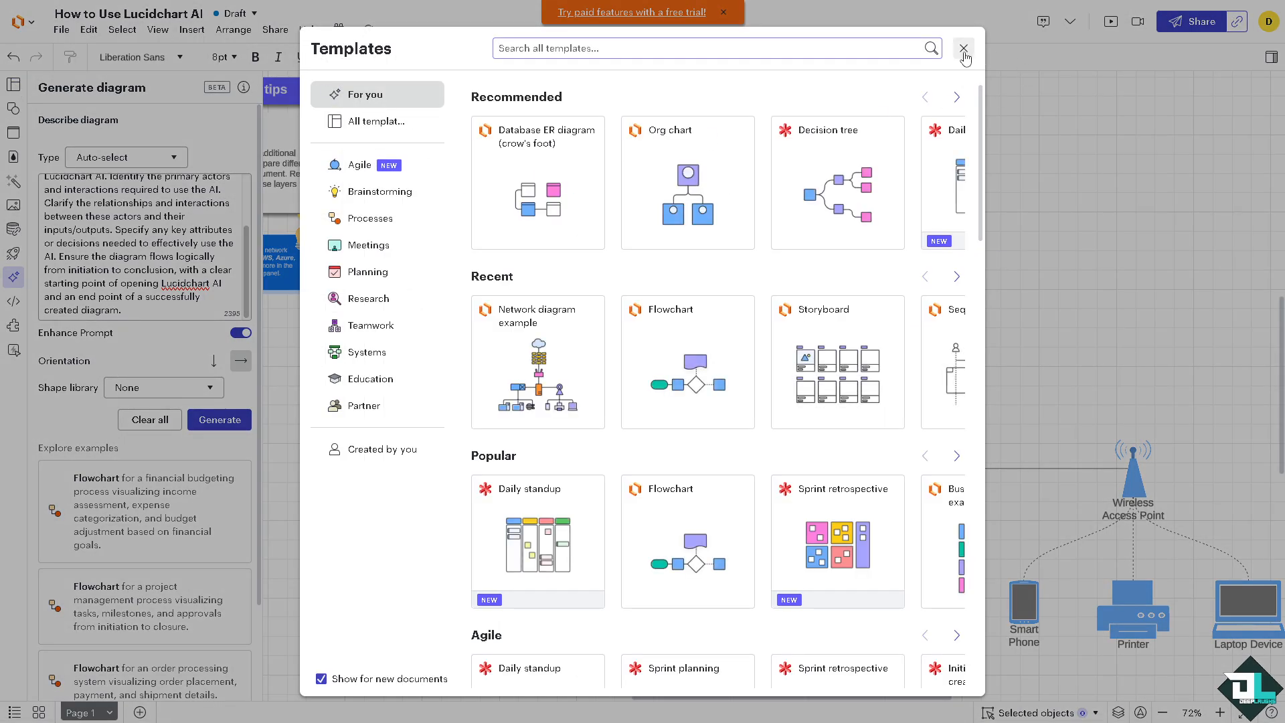
{"action": "left_click", "coordinate": [964, 48]}
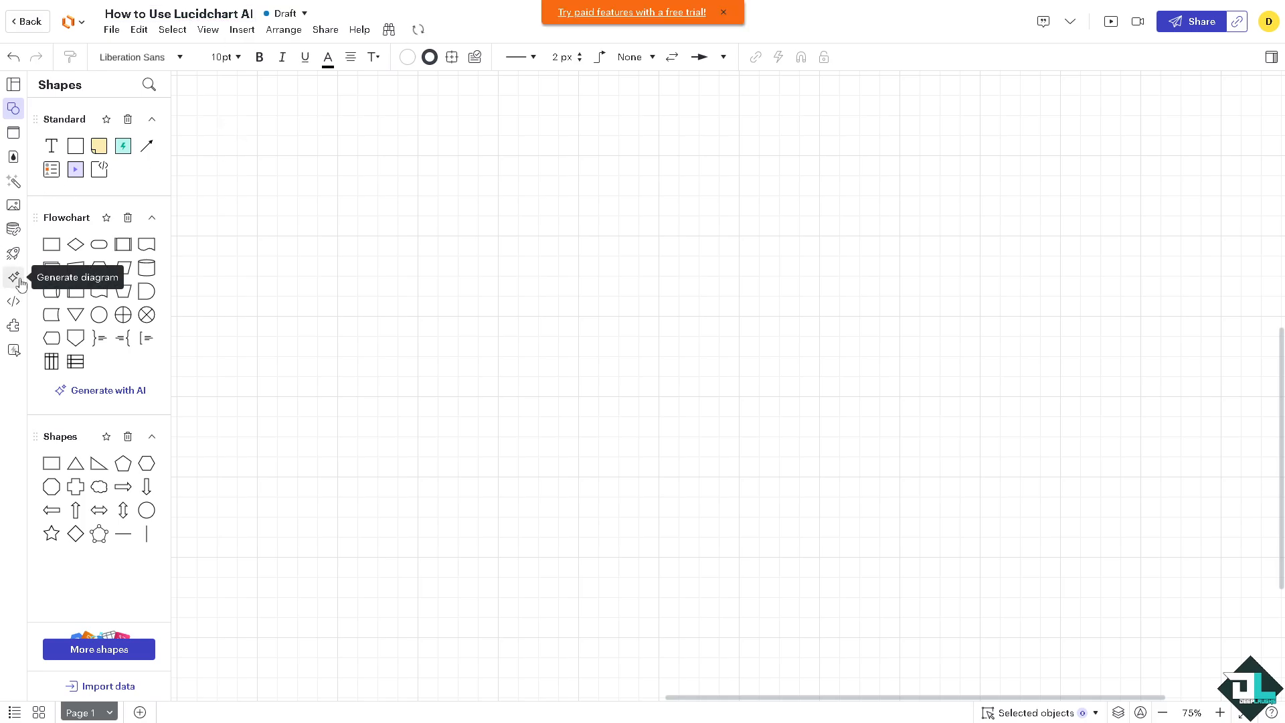
Set Generate diagram to a horizontal Mind map with Enhance Prompt turned on
{"action": "left_click", "coordinate": [13, 277]}
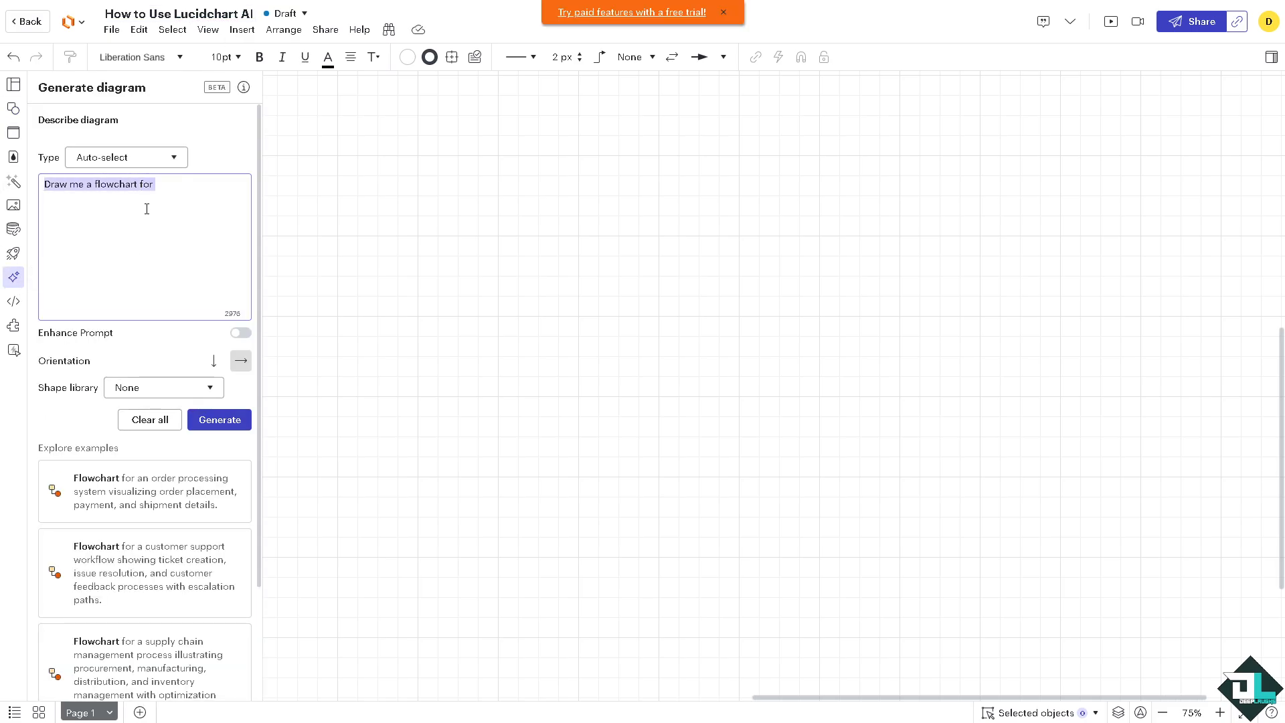
{"action": "left_click", "coordinate": [125, 157]}
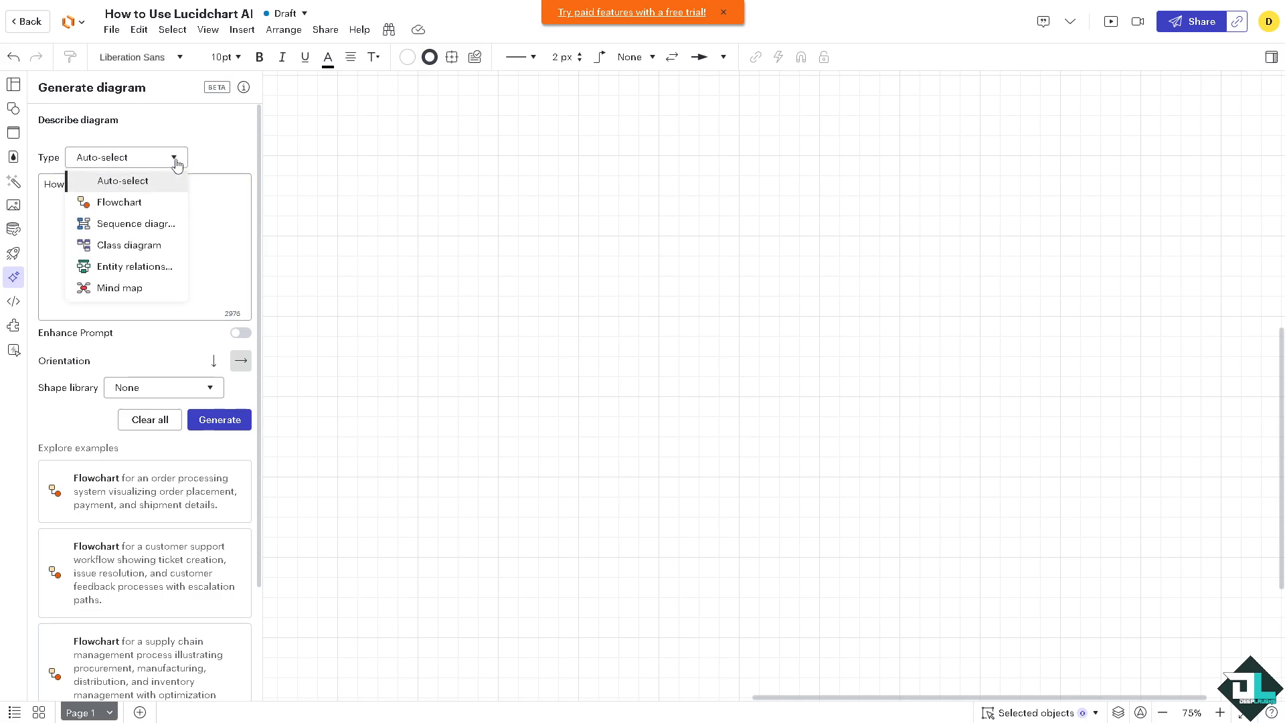
{"action": "mouse_move", "coordinate": [135, 224]}
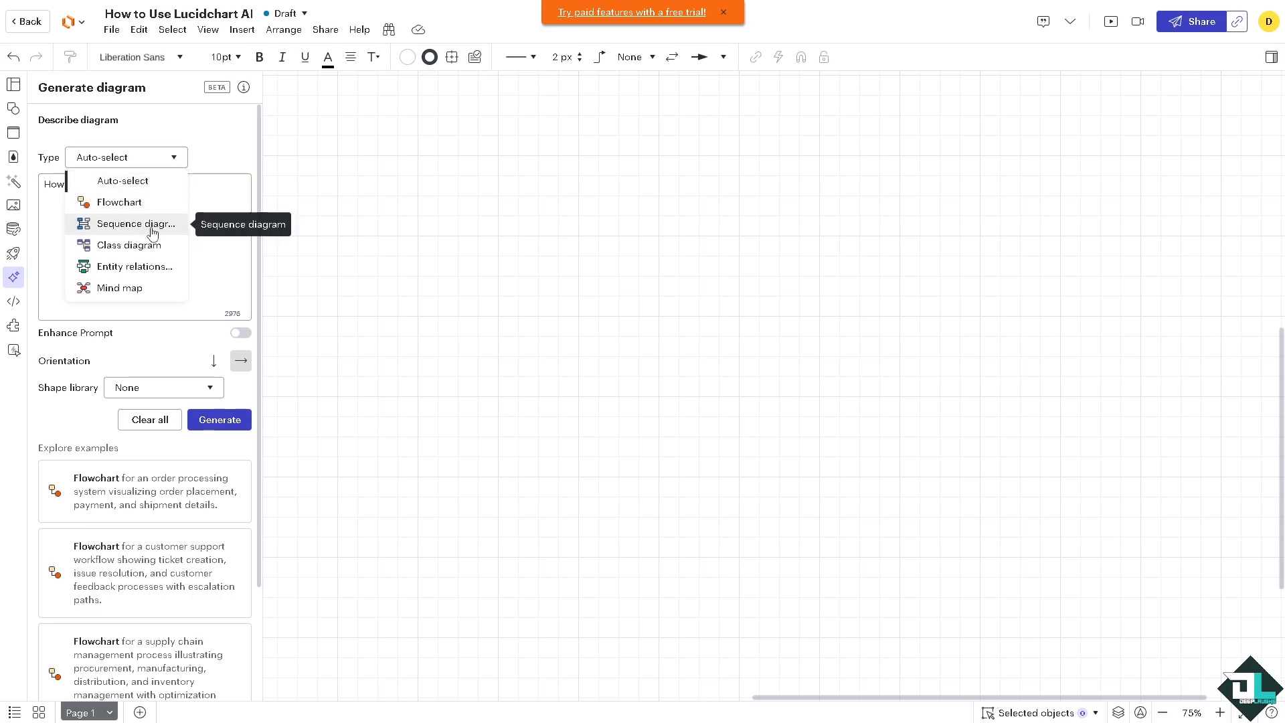
{"action": "mouse_move", "coordinate": [135, 267]}
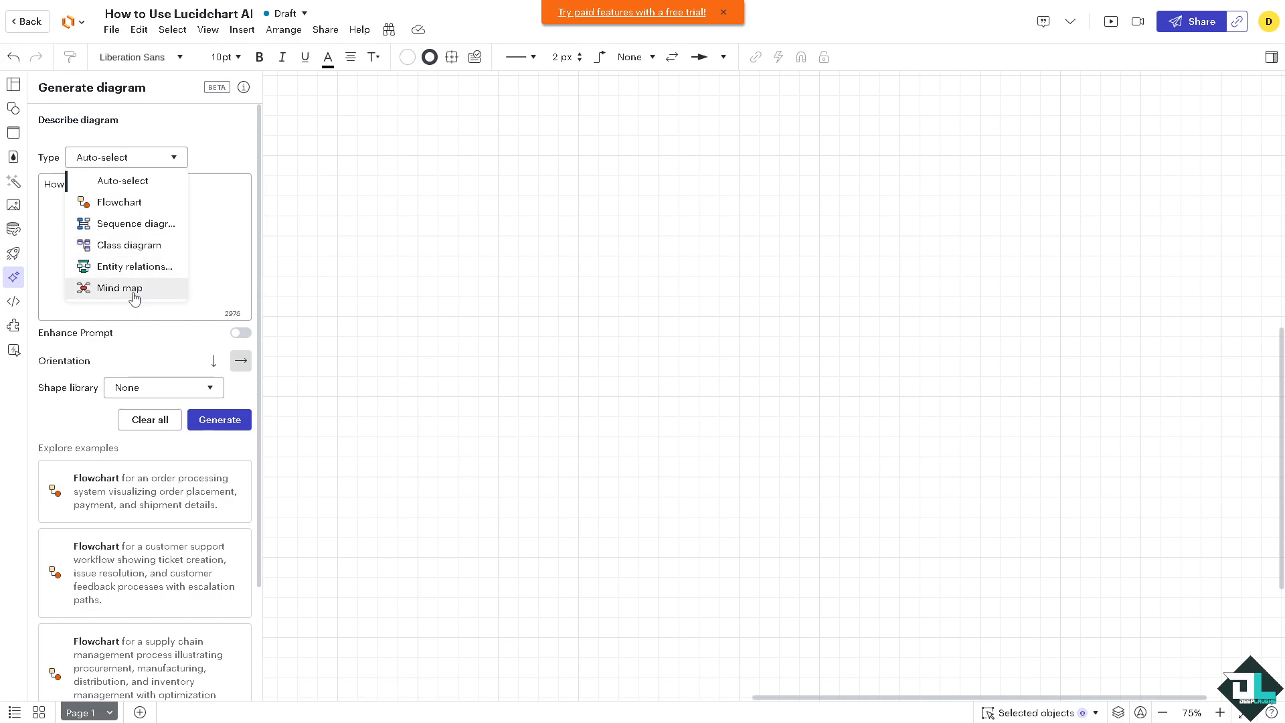
{"action": "left_click", "coordinate": [120, 288]}
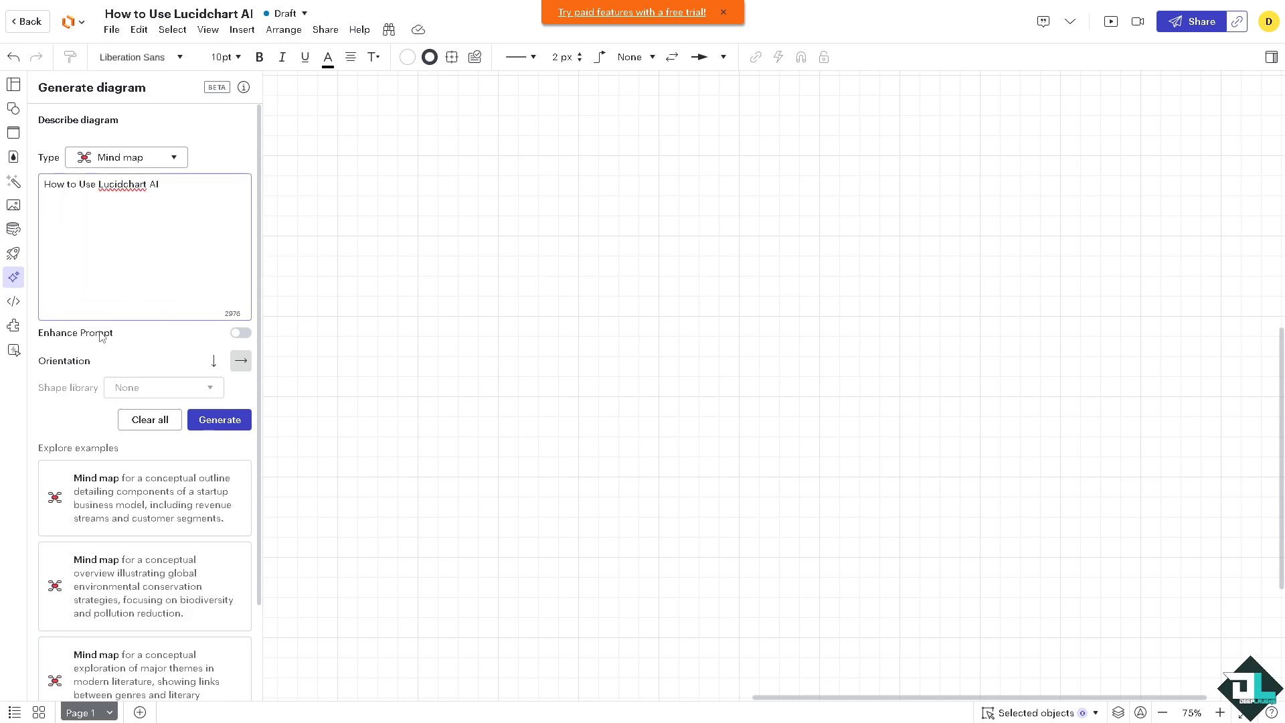
{"action": "mouse_move", "coordinate": [241, 333]}
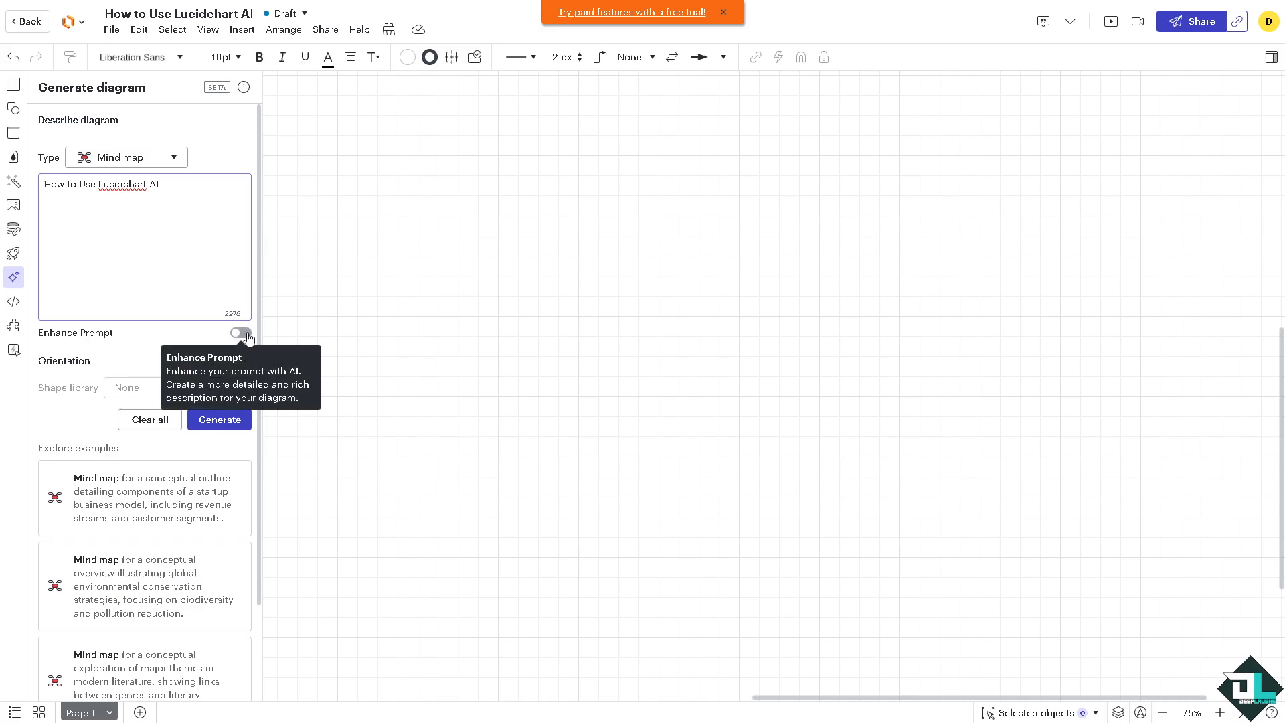
{"action": "left_click", "coordinate": [160, 183]}
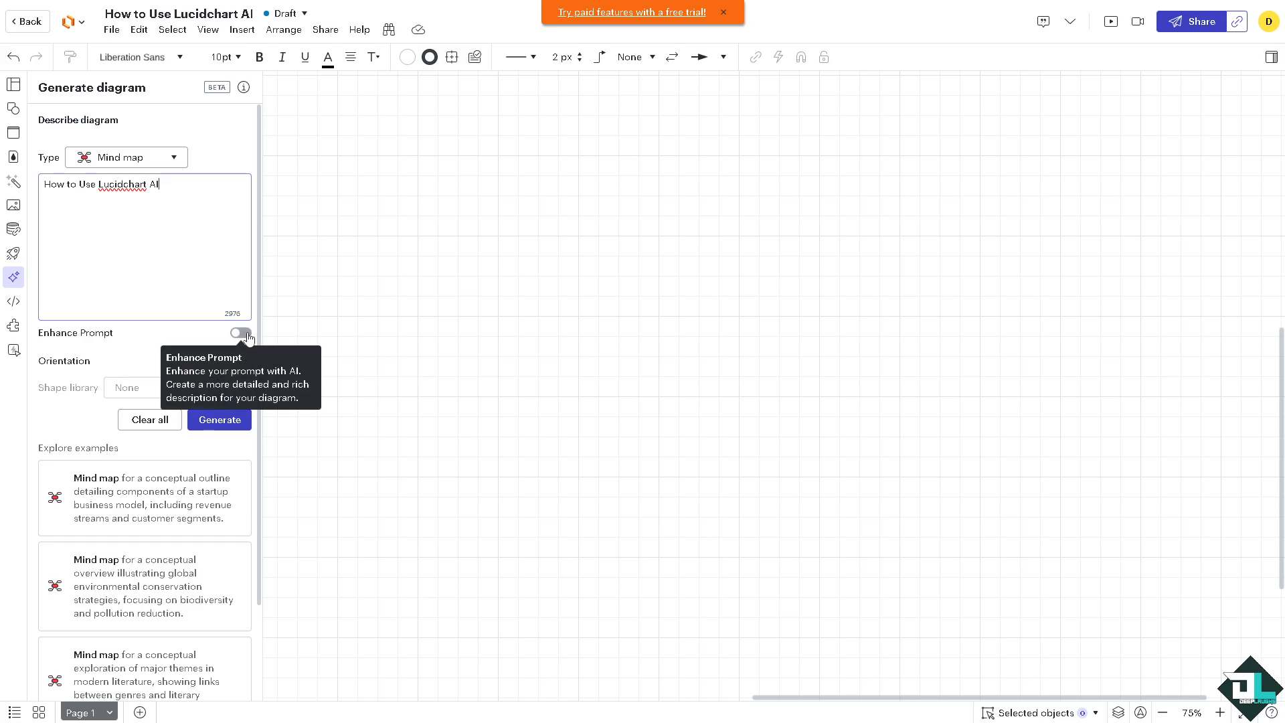
{"action": "left_click", "coordinate": [240, 333]}
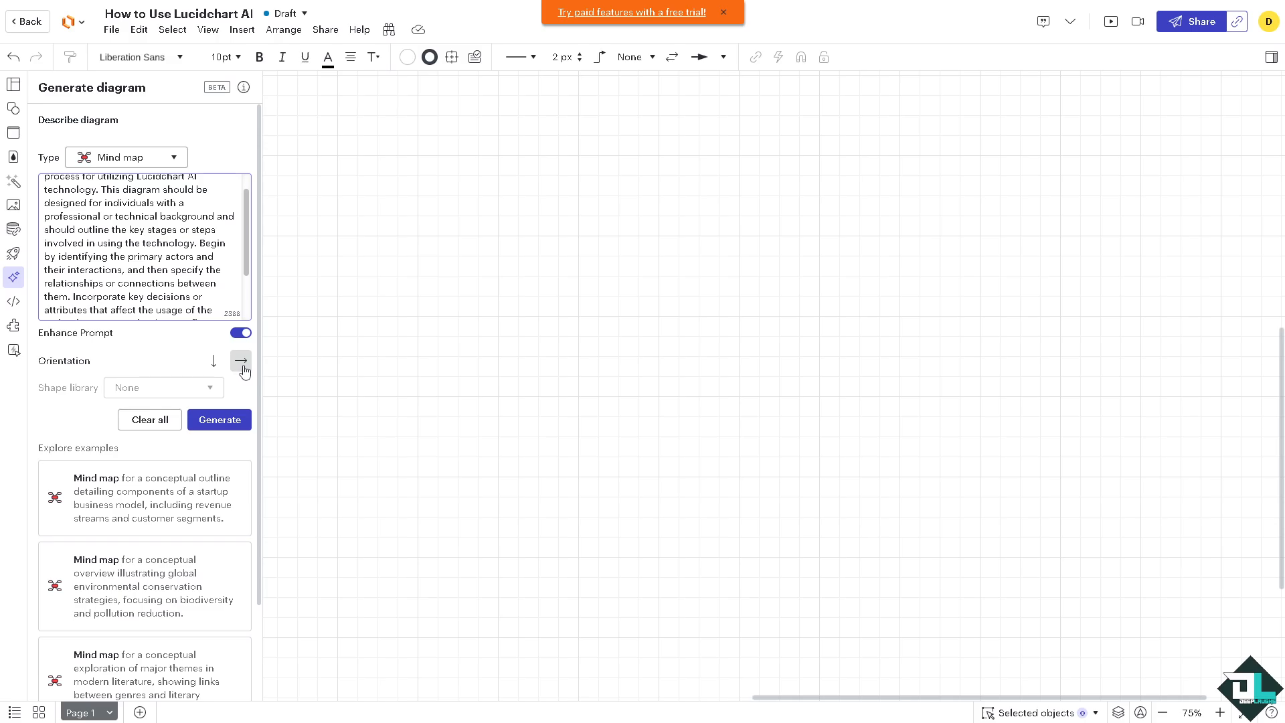
{"action": "left_click", "coordinate": [214, 361]}
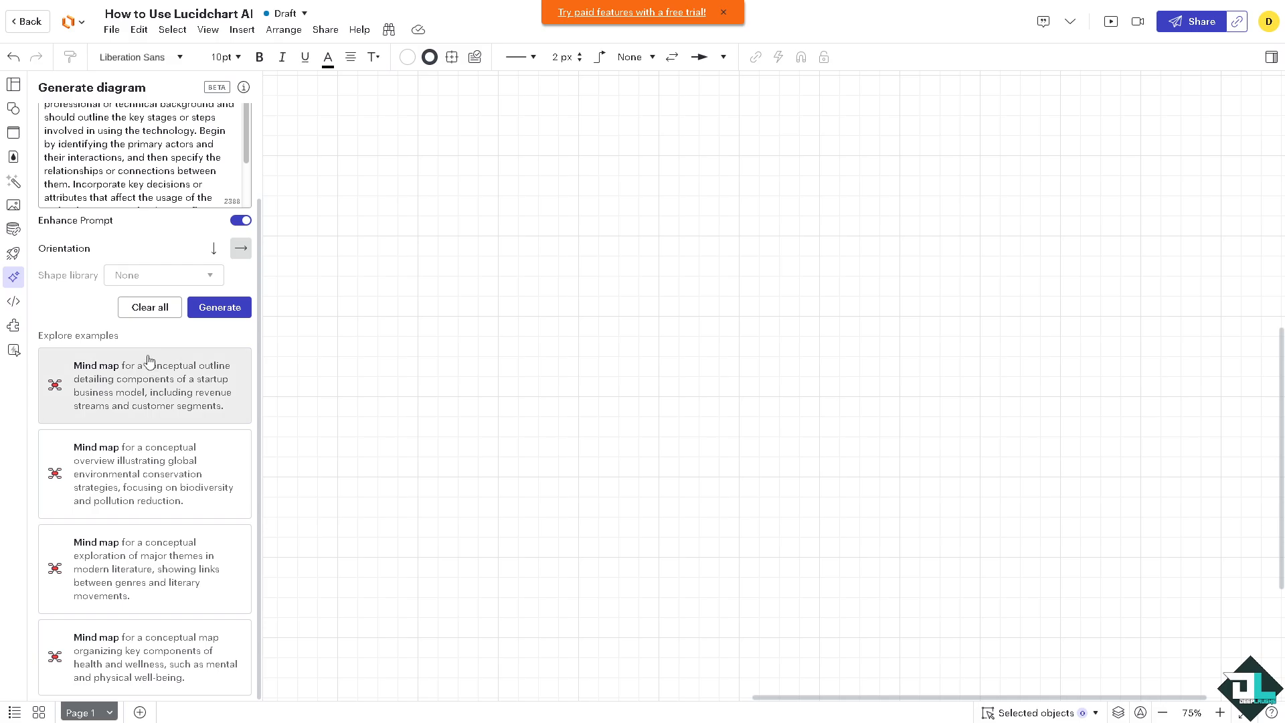
{"action": "mouse_move", "coordinate": [192, 394]}
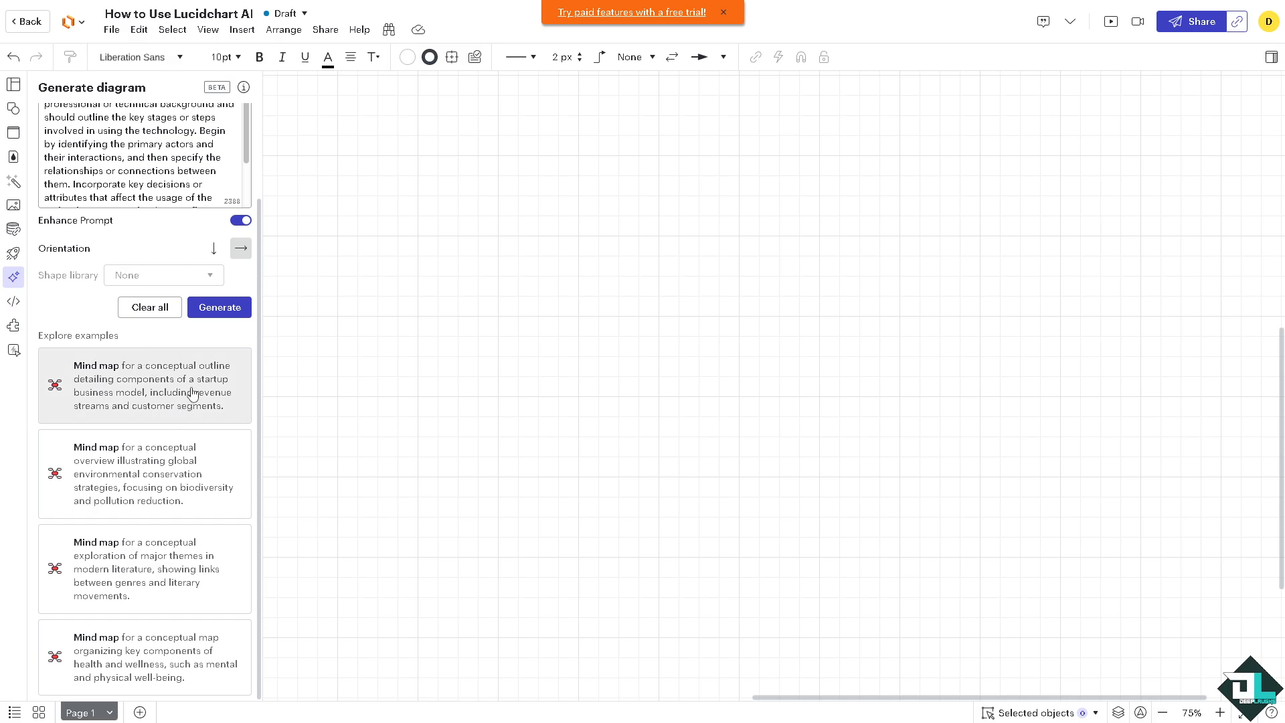
{"action": "mouse_move", "coordinate": [201, 396]}
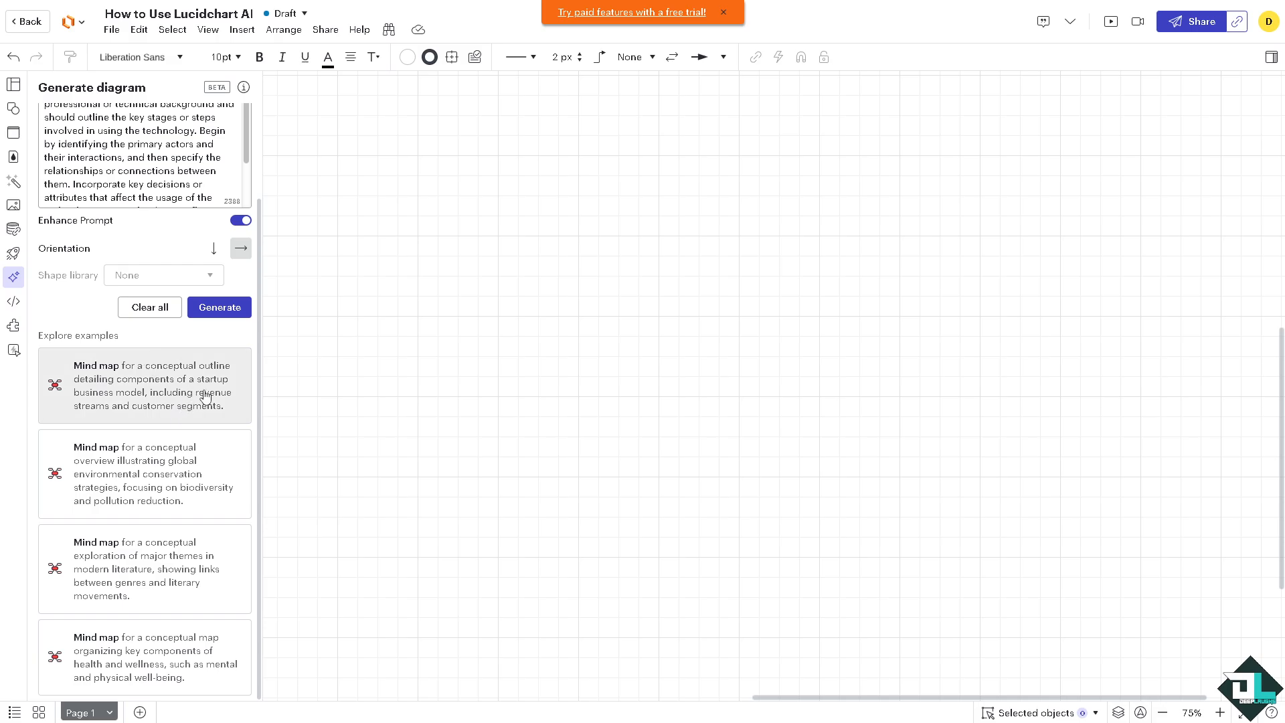
{"action": "mouse_move", "coordinate": [174, 435]}
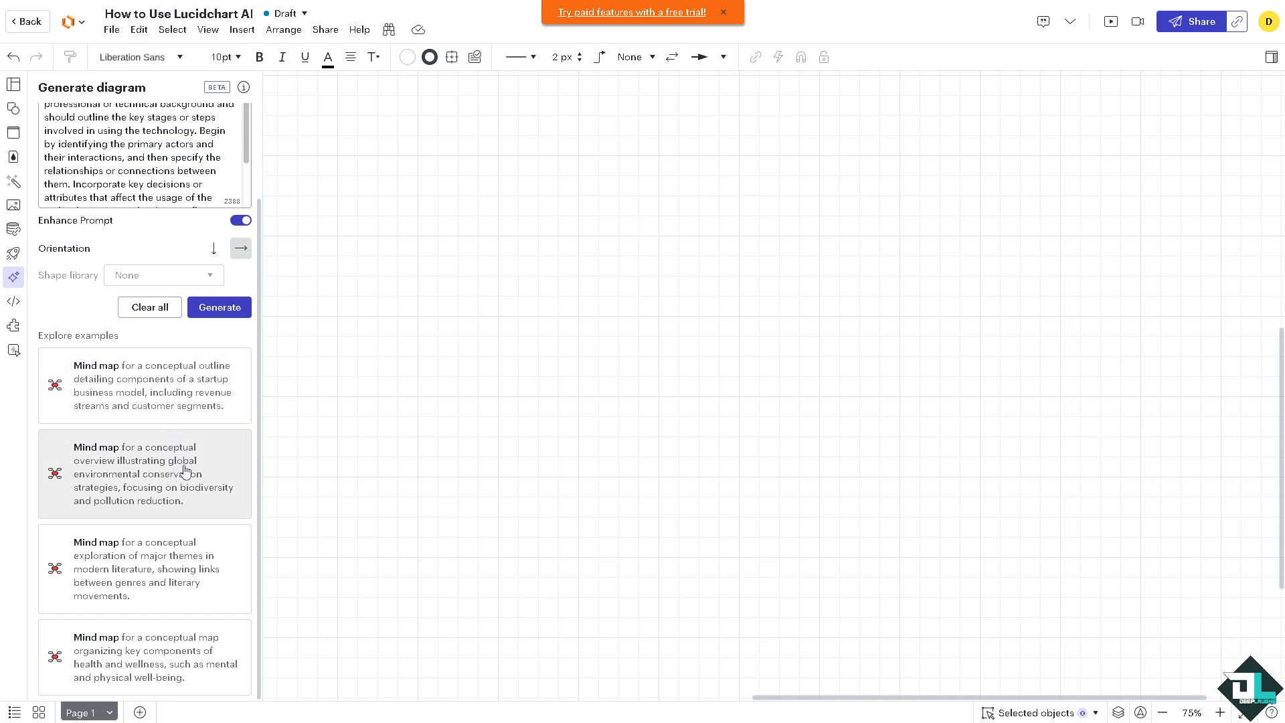
{"action": "mouse_move", "coordinate": [197, 487]}
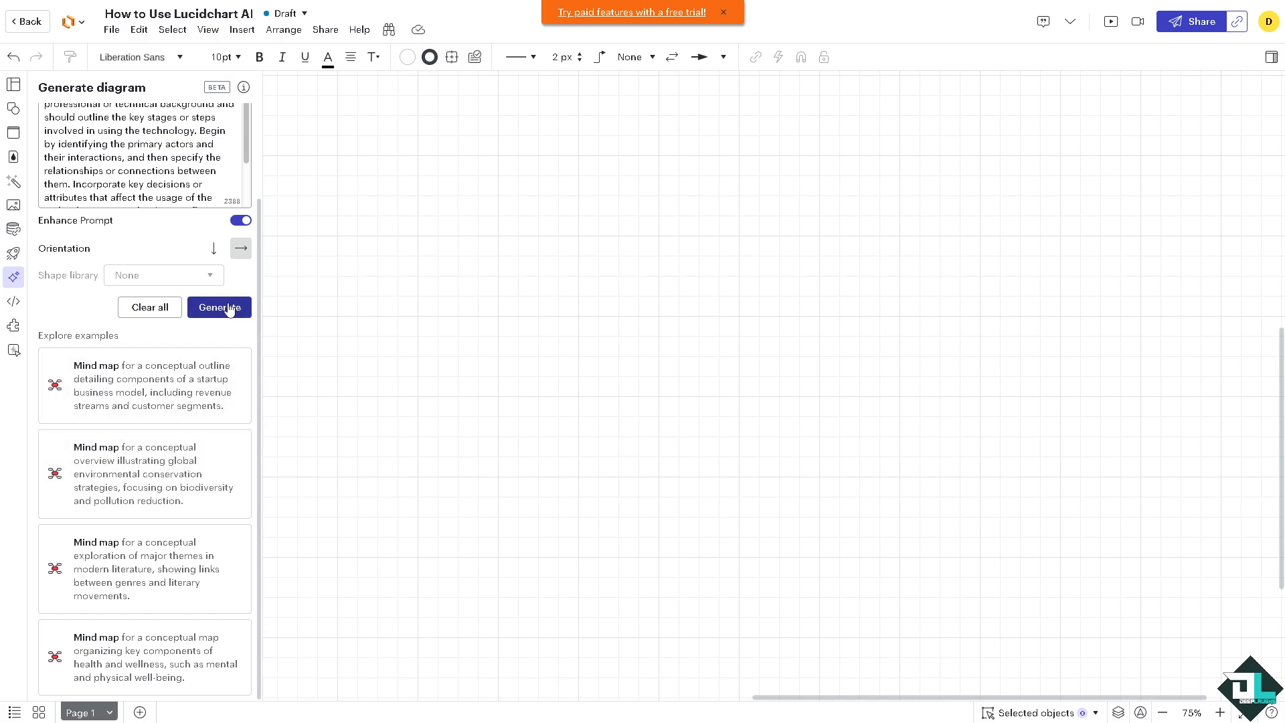
Generate the 'Utilizing Lucidchart AI Technology' mind map and drag it up and left
{"action": "left_click", "coordinate": [219, 306]}
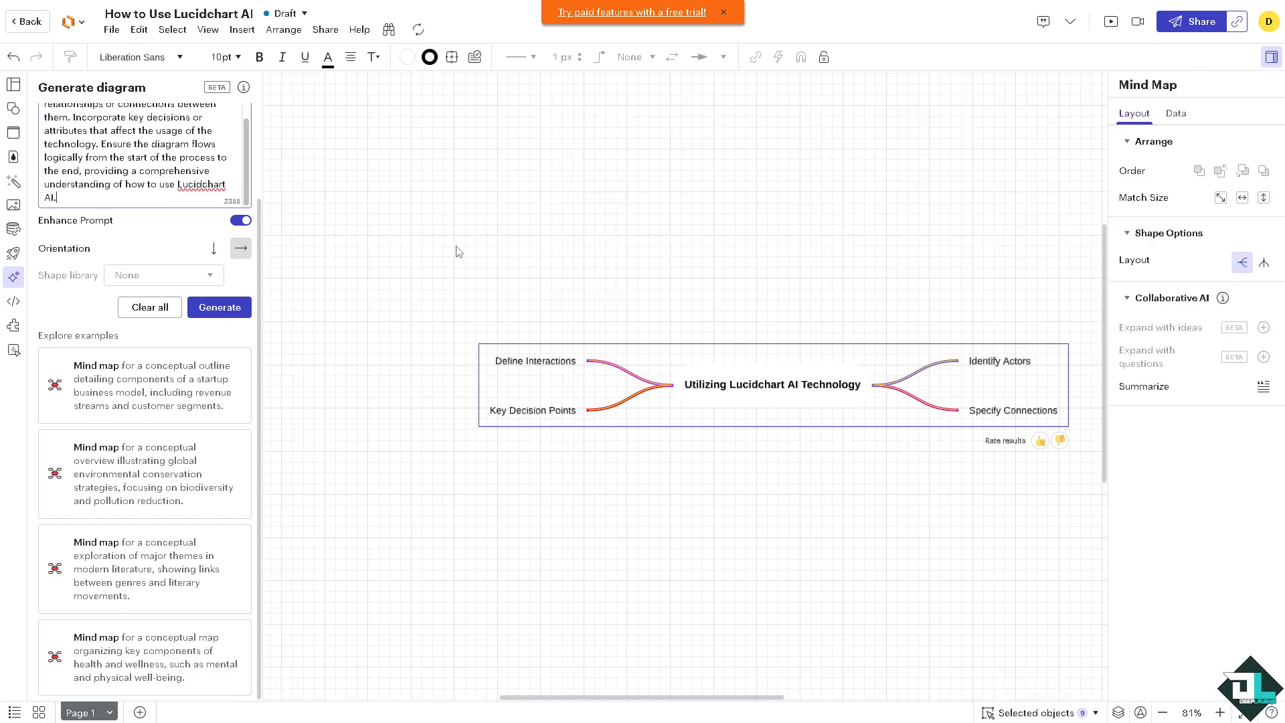
{"action": "mouse_move", "coordinate": [634, 451]}
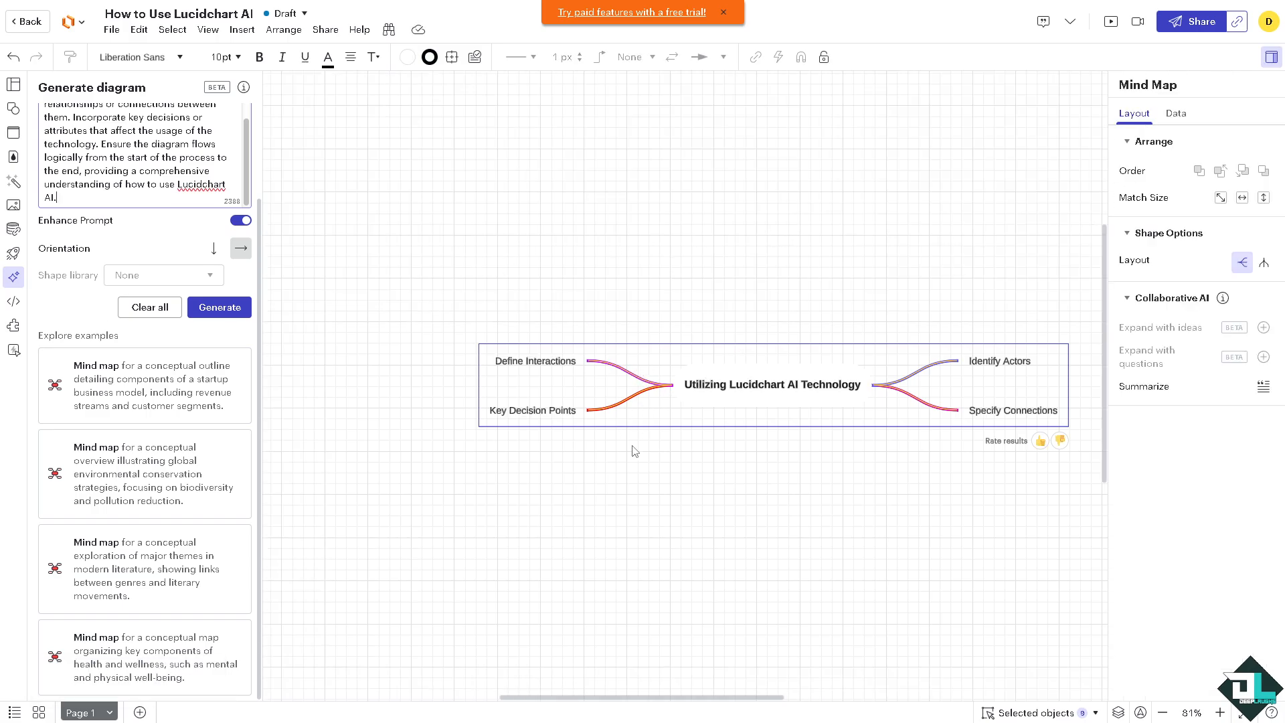
{"action": "left_click_drag", "start_coordinate": [772, 385], "coordinate": [630, 265]}
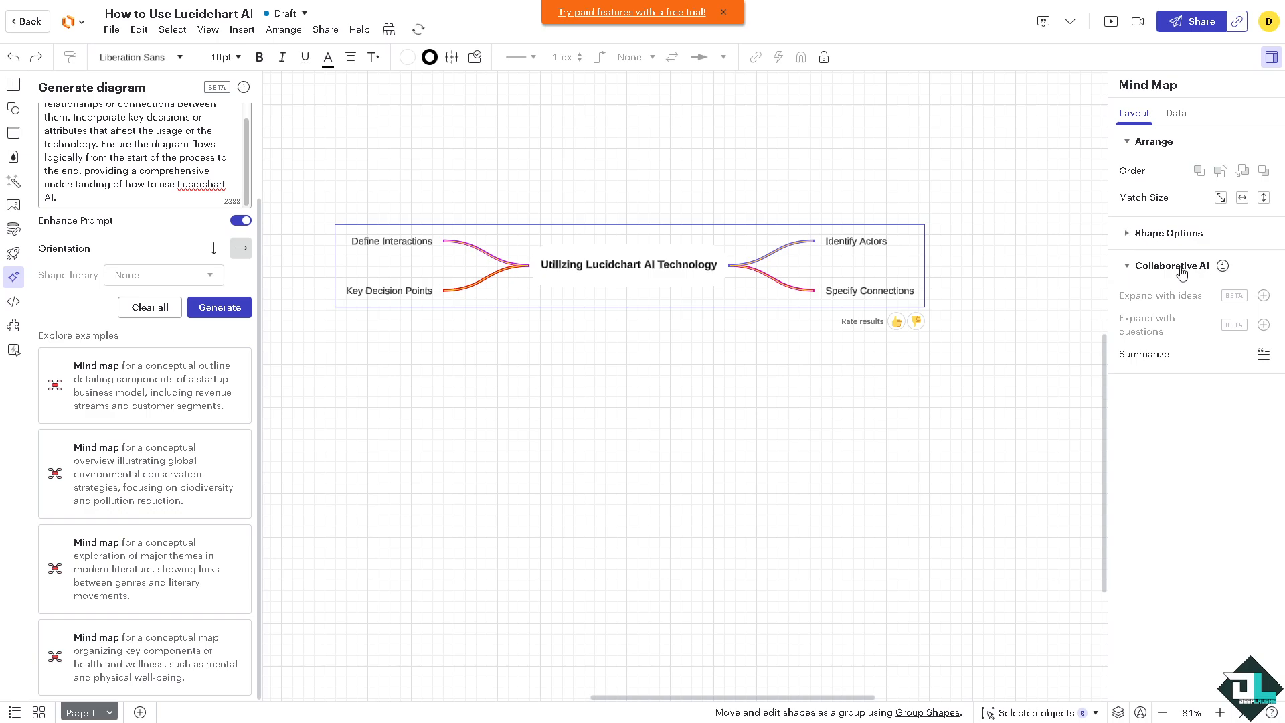
{"action": "left_click", "coordinate": [1173, 265]}
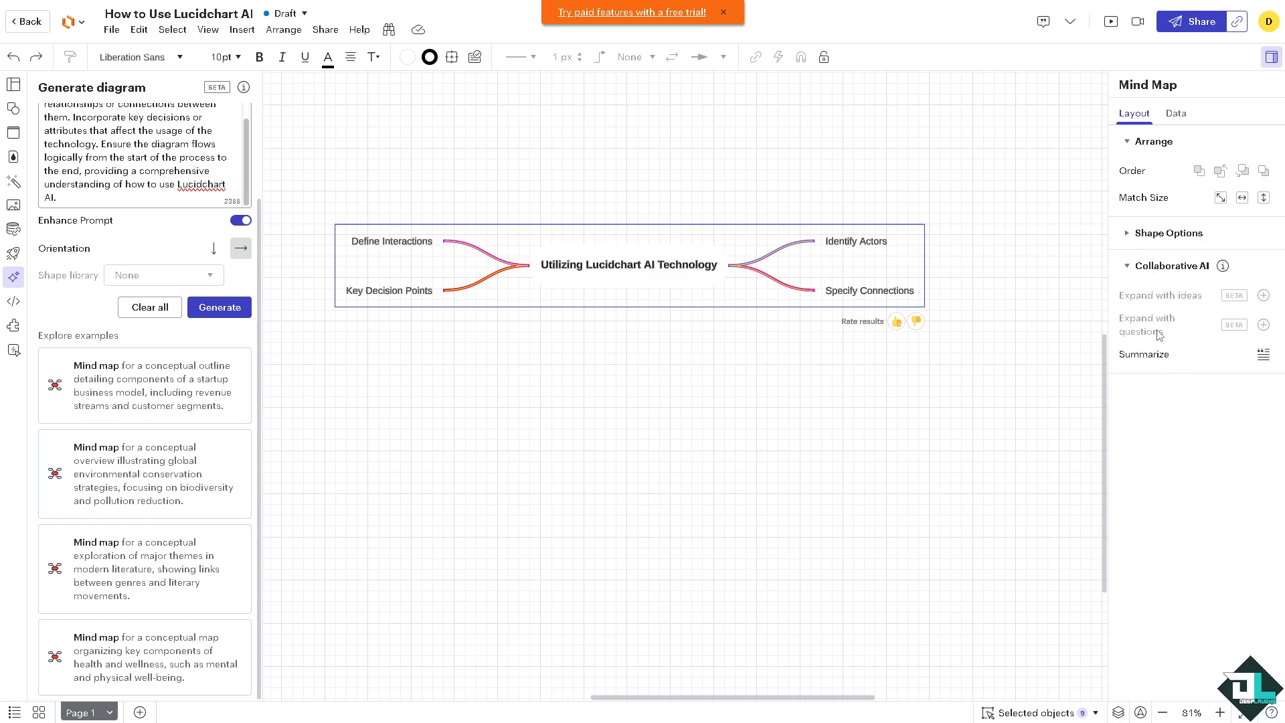
{"action": "mouse_move", "coordinate": [1084, 335]}
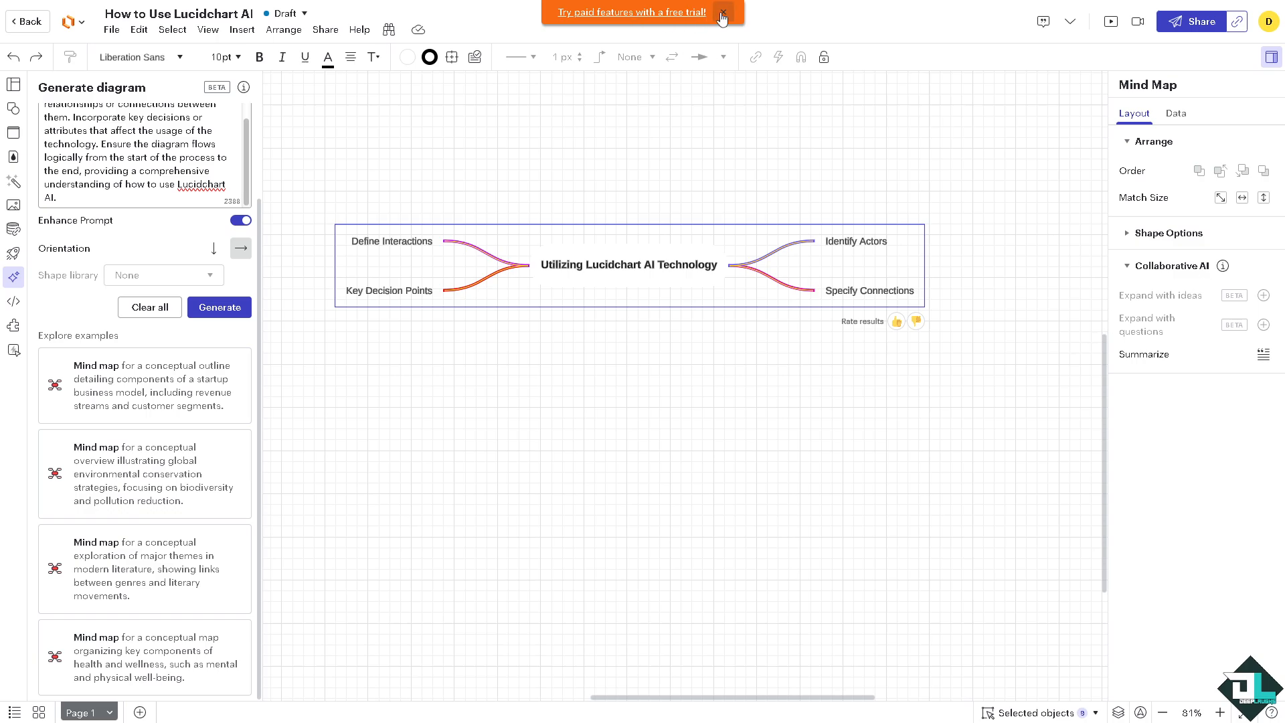
Close the trial banner, add an AI summary, and generate an AI Diagram Outline
{"action": "left_click", "coordinate": [723, 12]}
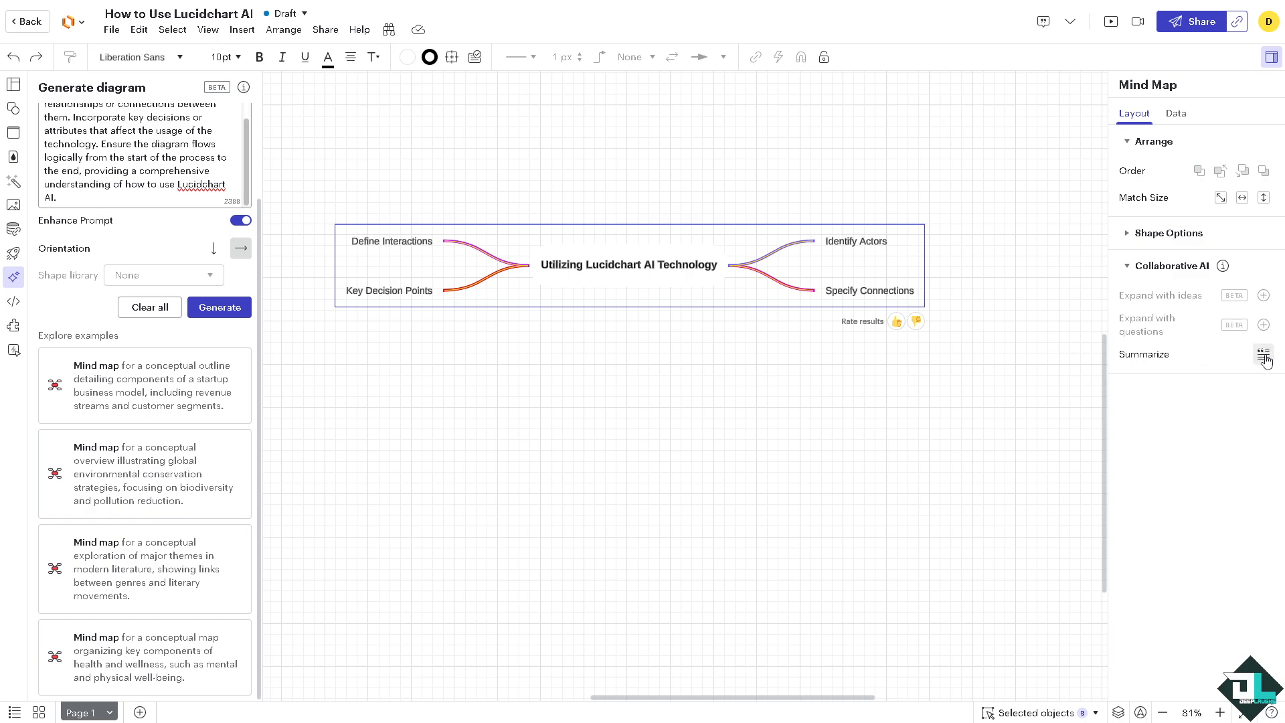
{"action": "left_click", "coordinate": [1266, 356]}
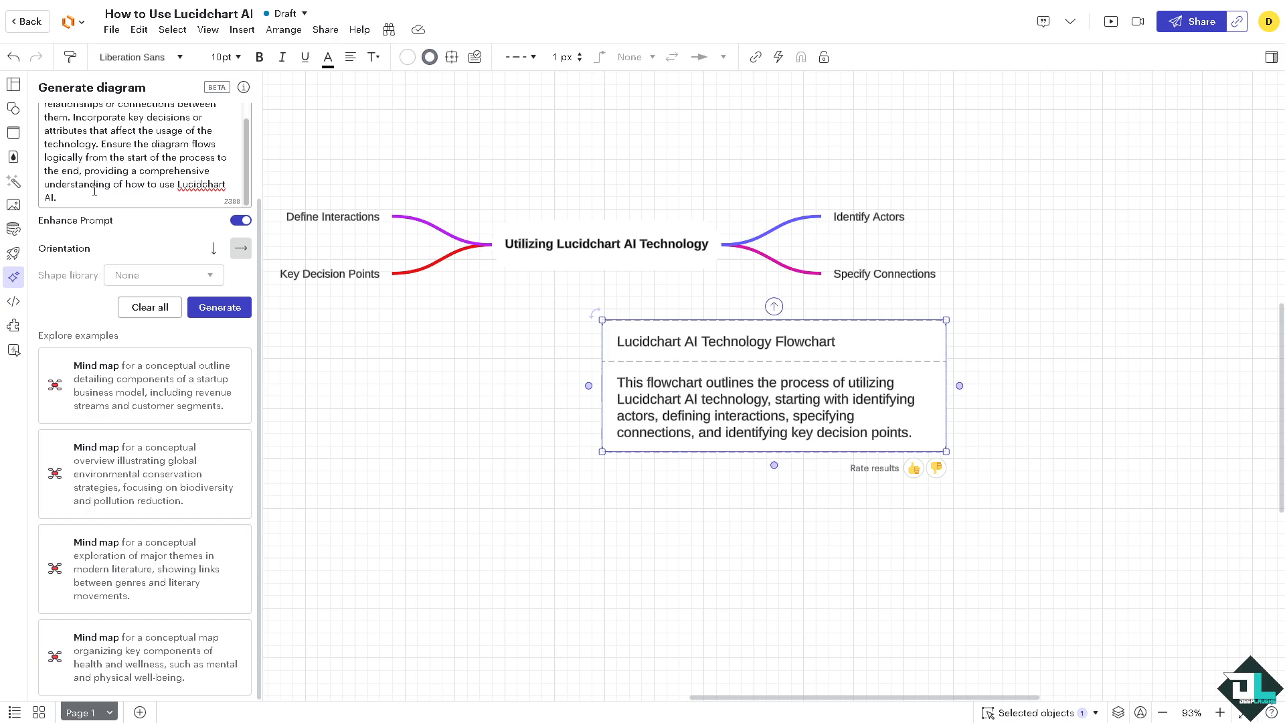
{"action": "mouse_move", "coordinate": [774, 409]}
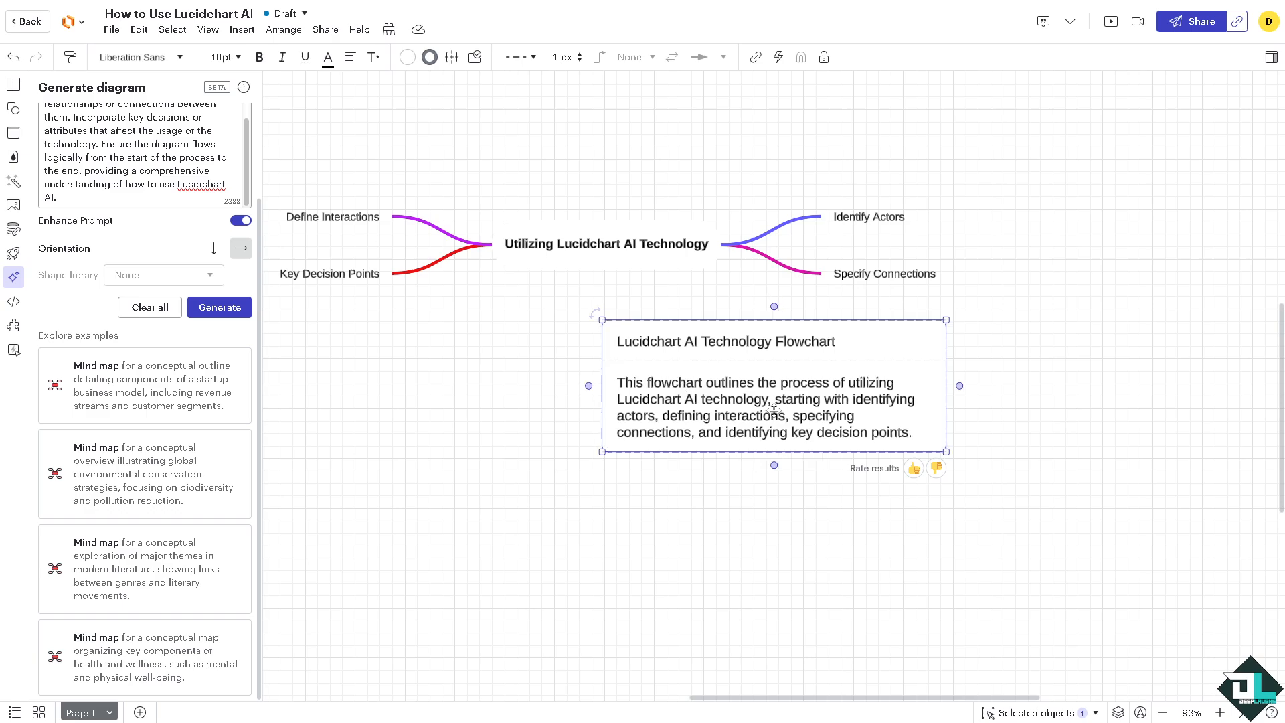
{"action": "triple_click", "coordinate": [762, 408]}
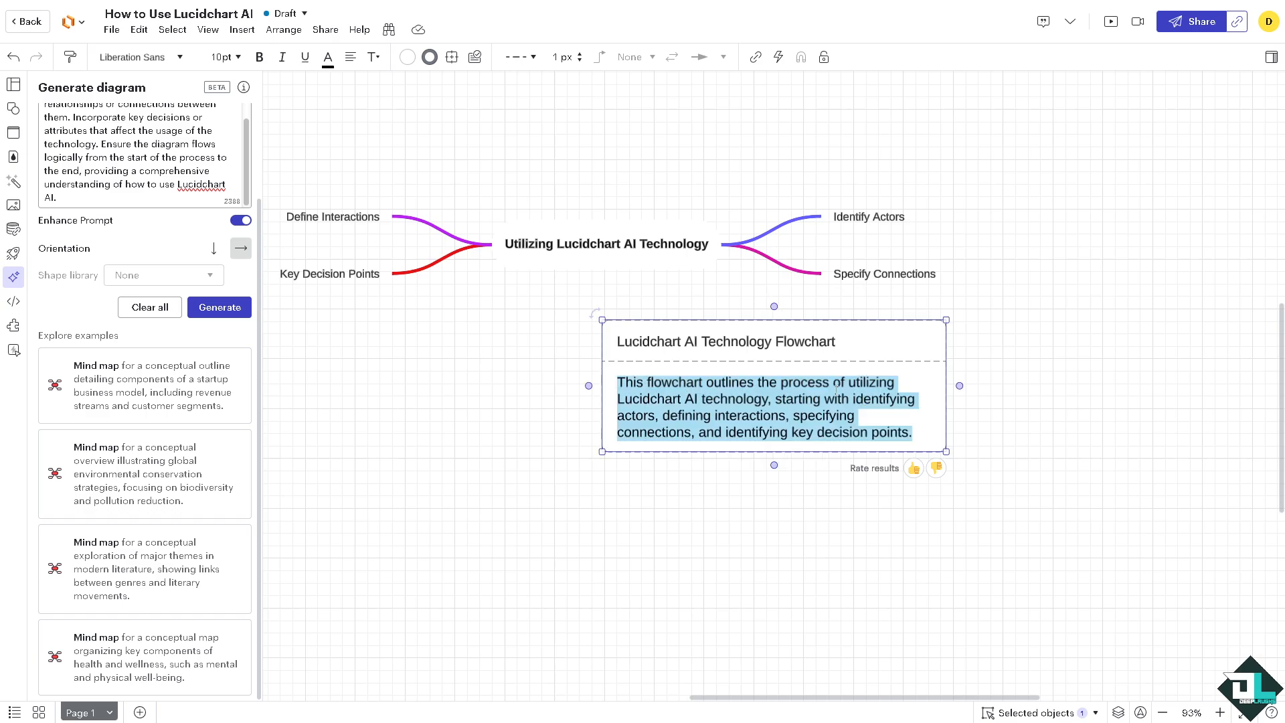
{"action": "right_click", "coordinate": [763, 407]}
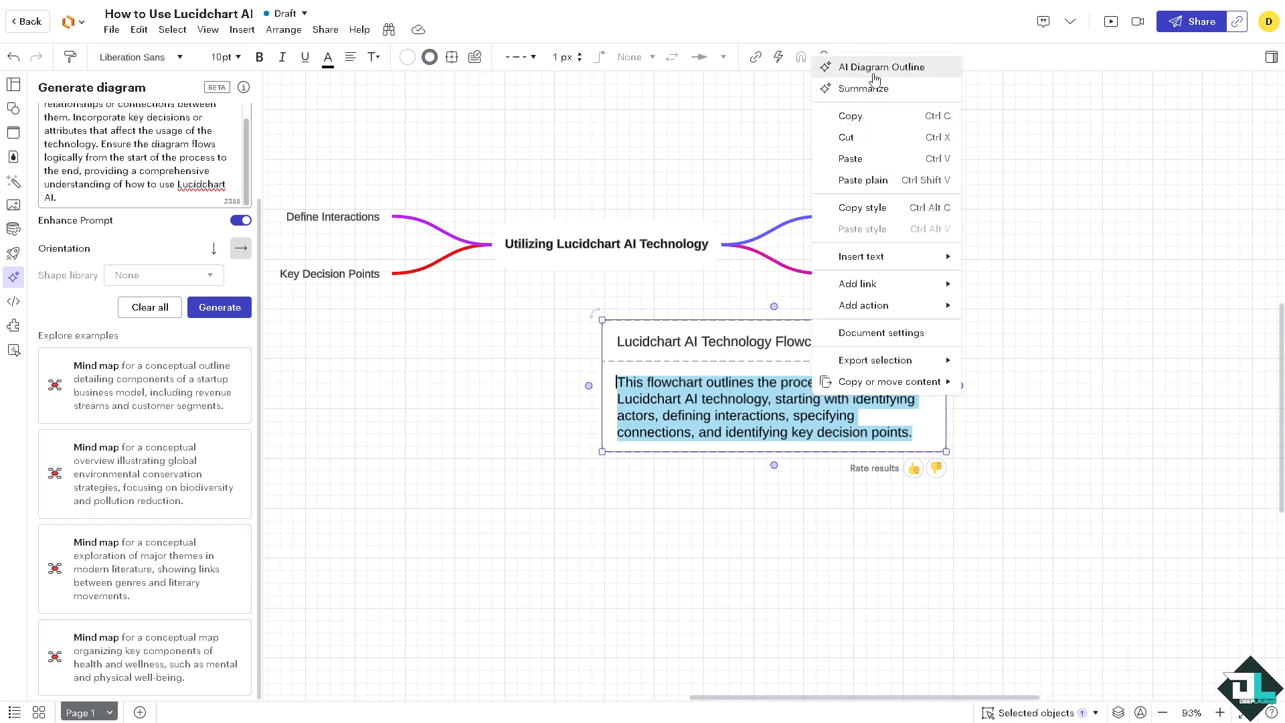
{"action": "left_click", "coordinate": [884, 67]}
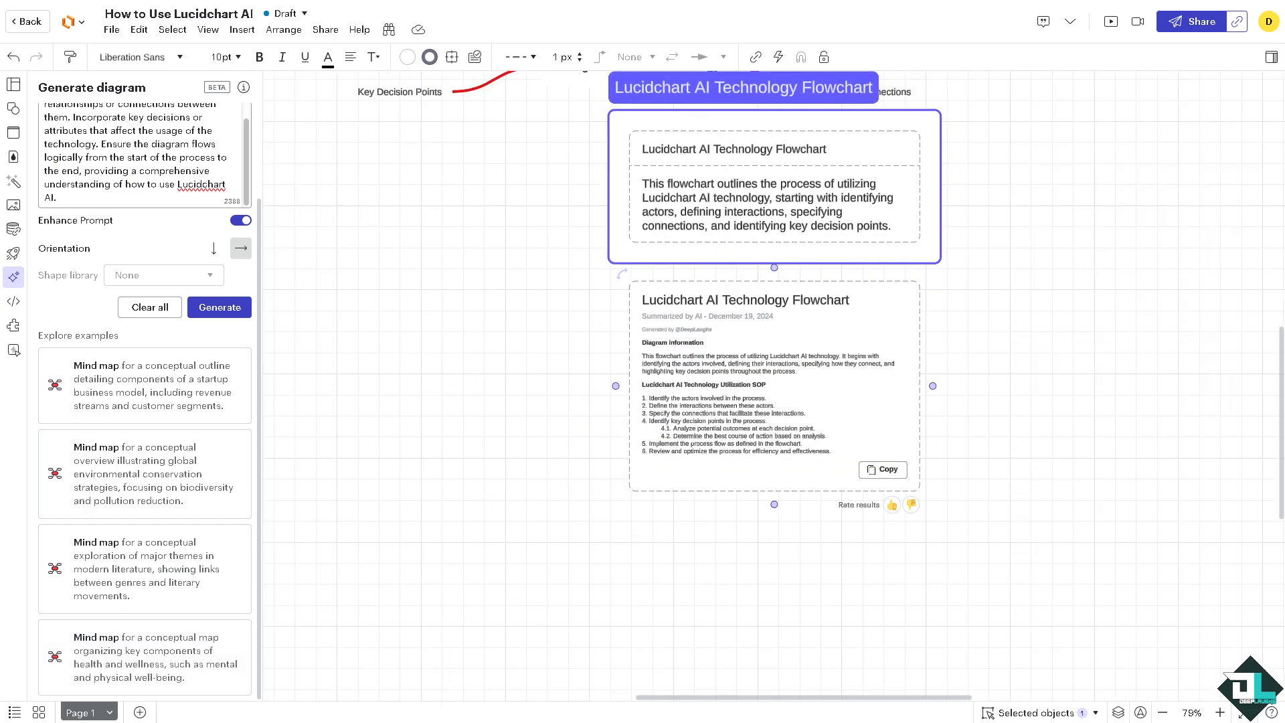
{"action": "mouse_move", "coordinate": [401, 395]}
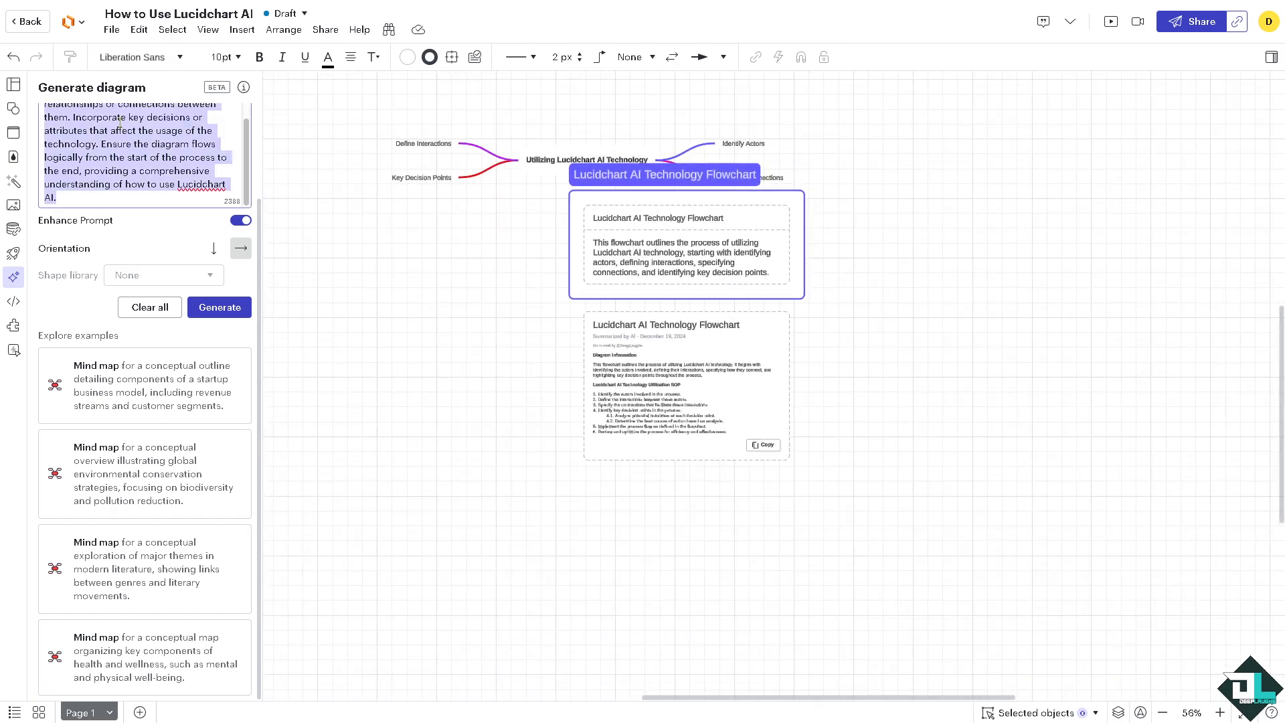
Replace the prompt with a Deep Laughs YouTube data analysis request, enhance it, and generate
{"action": "left_click", "coordinate": [150, 307]}
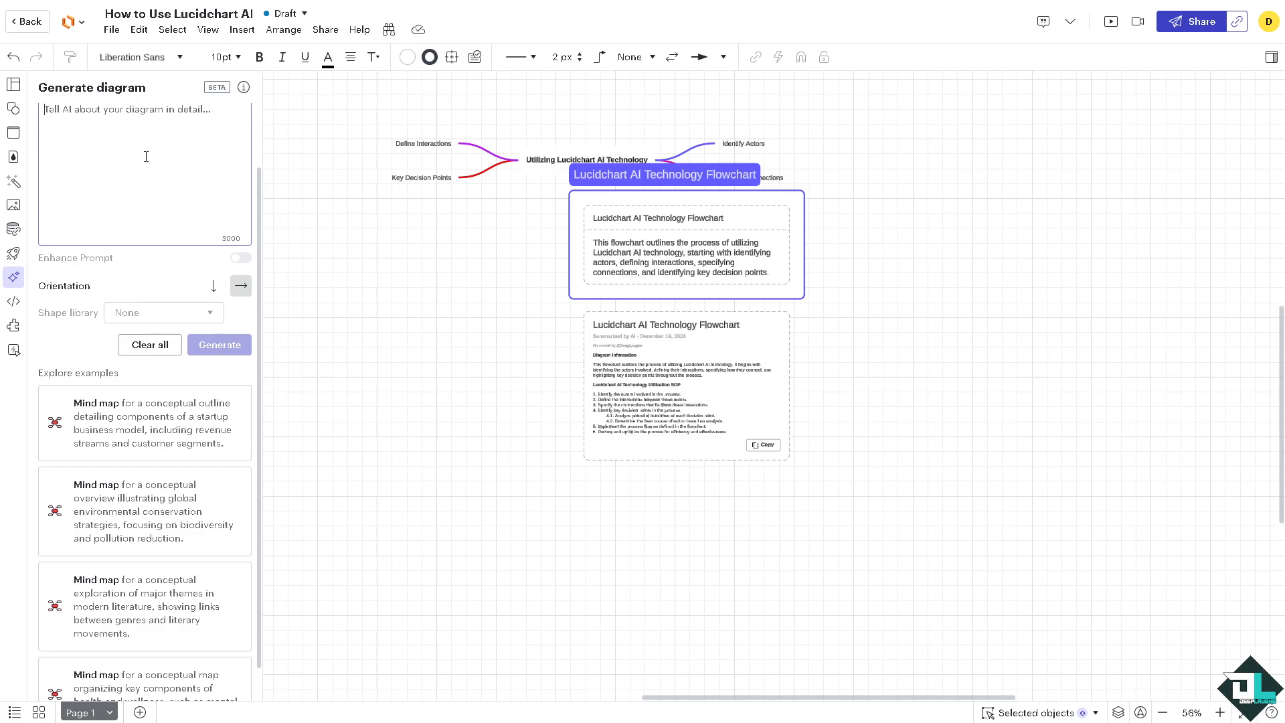
{"action": "type", "text": "GENERATE FIO"}
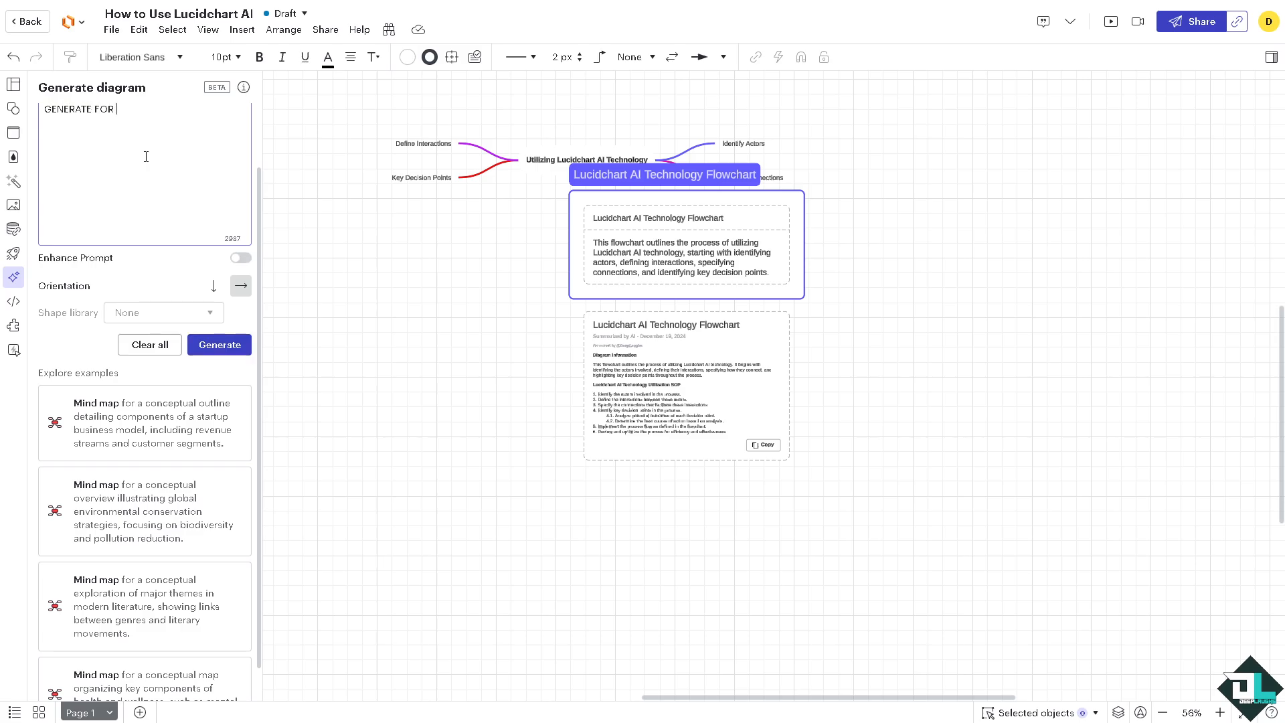
{"action": "type", "text": "DATA ANALYSIS"}
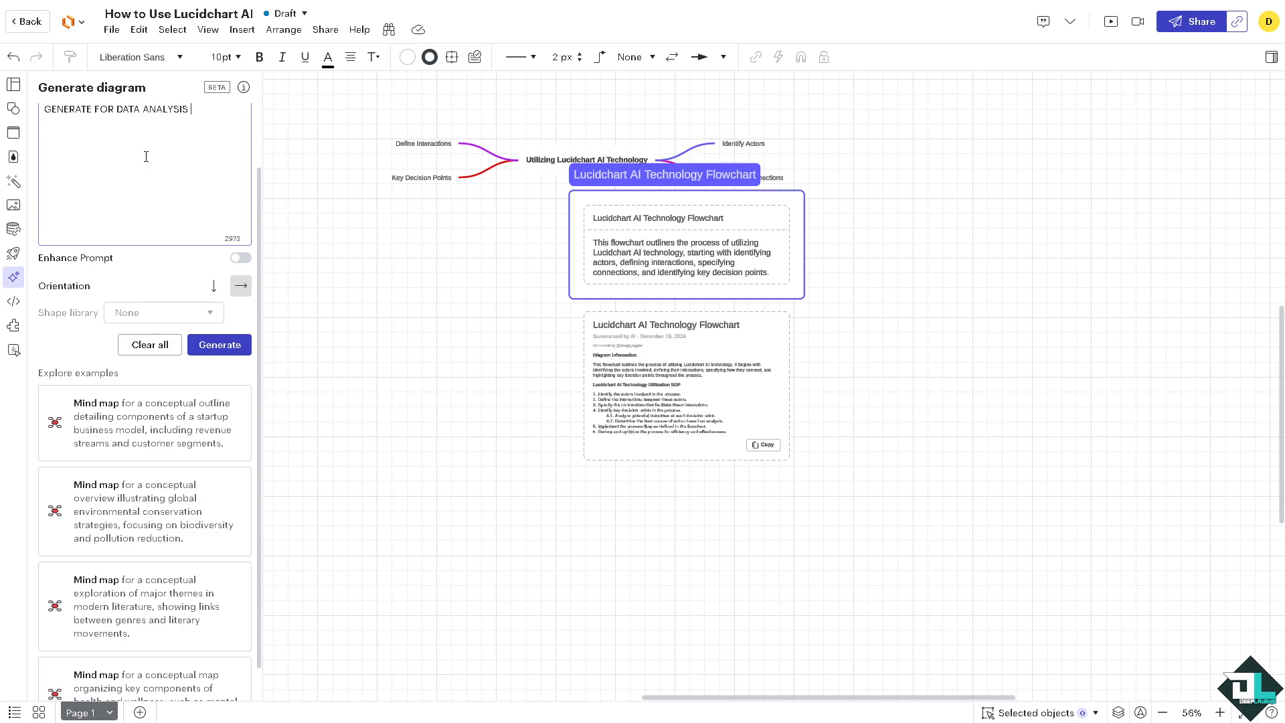
{"action": "type", "text": "ON DEEP"}
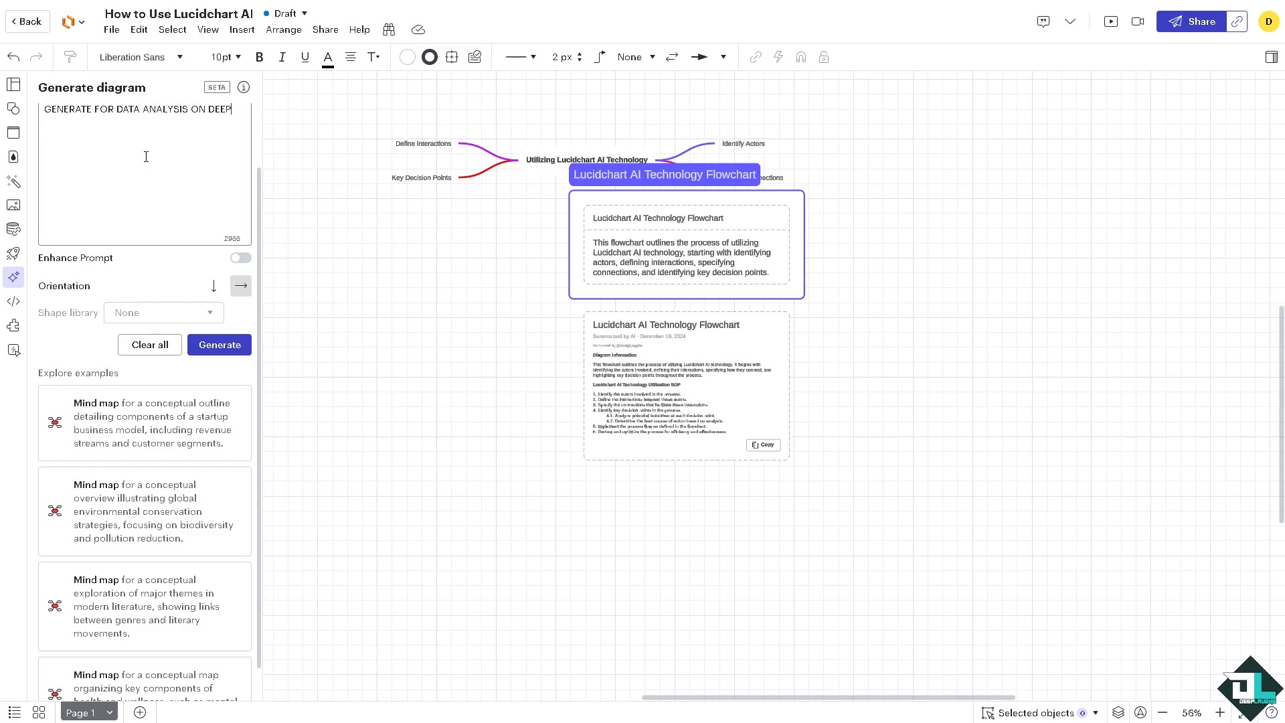
{"action": "type", "text": "LAUGHS YOUTUBE CHANNEL"}
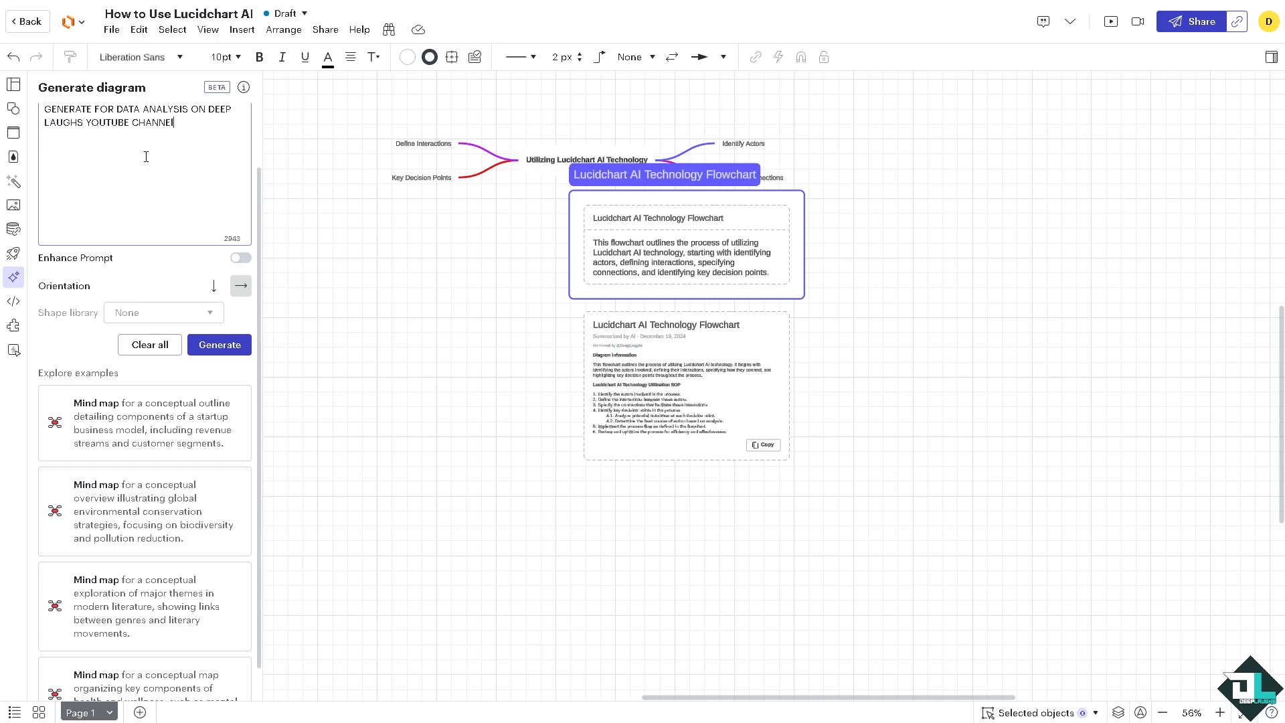
{"action": "left_click", "coordinate": [240, 258]}
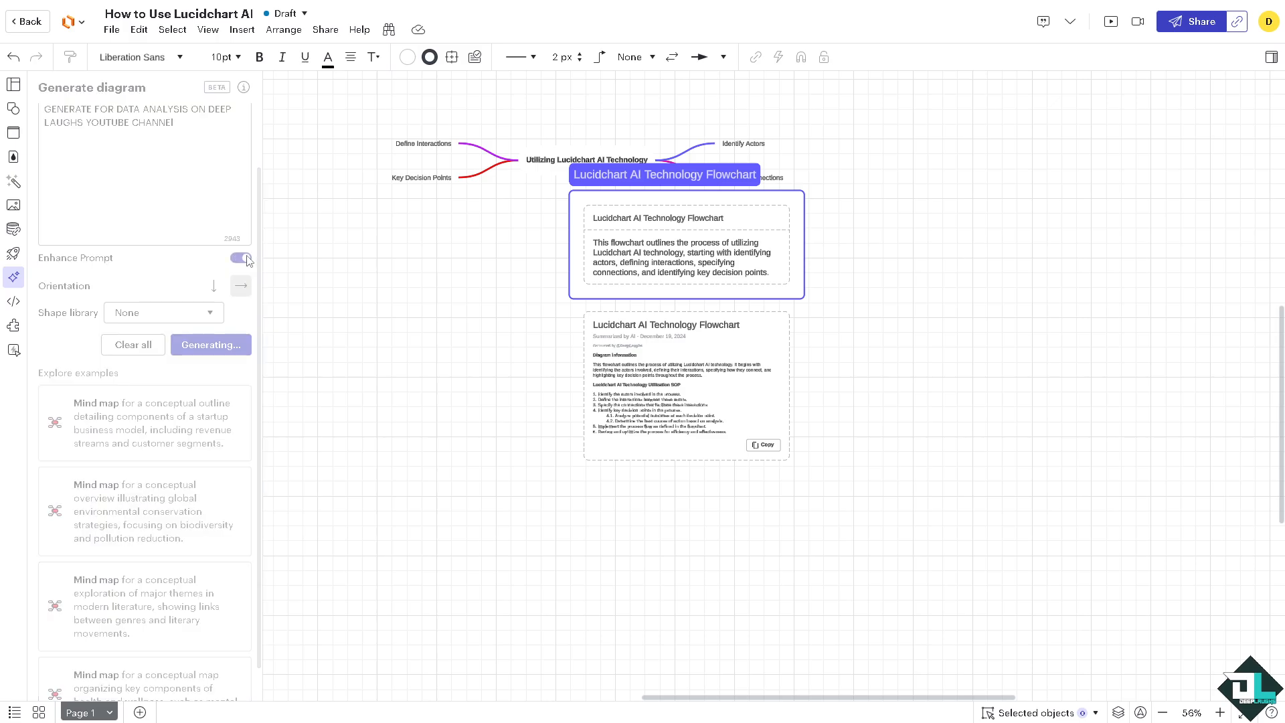
{"action": "left_click", "coordinate": [241, 257]}
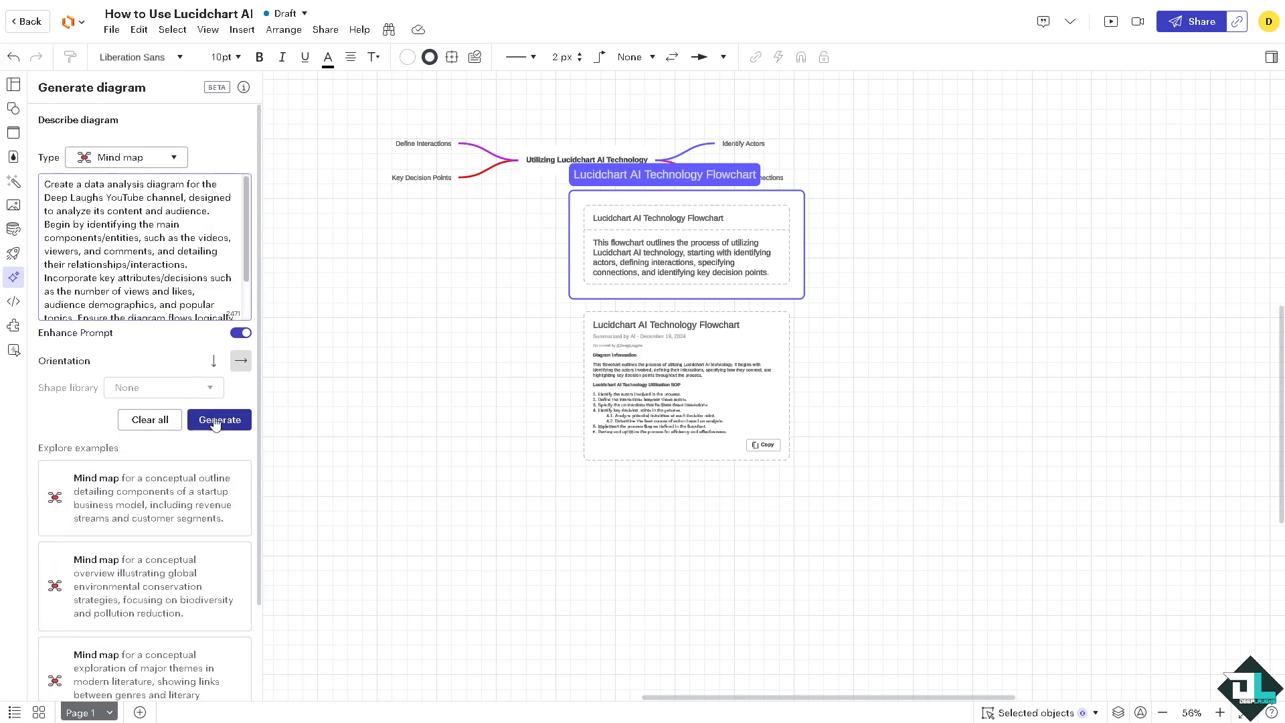
{"action": "left_click", "coordinate": [219, 420]}
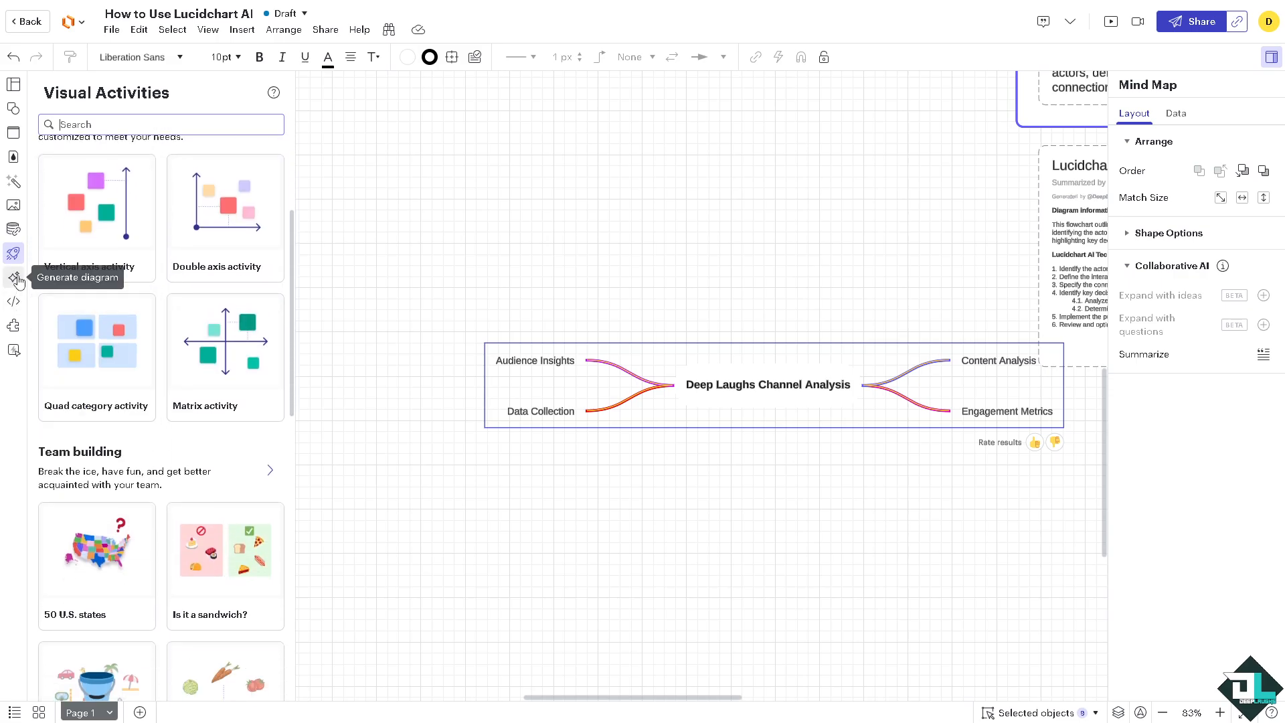
Try a new Mermaid code diagram, dismiss its premium prompt, and open Marketplace
{"action": "left_click", "coordinate": [13, 301]}
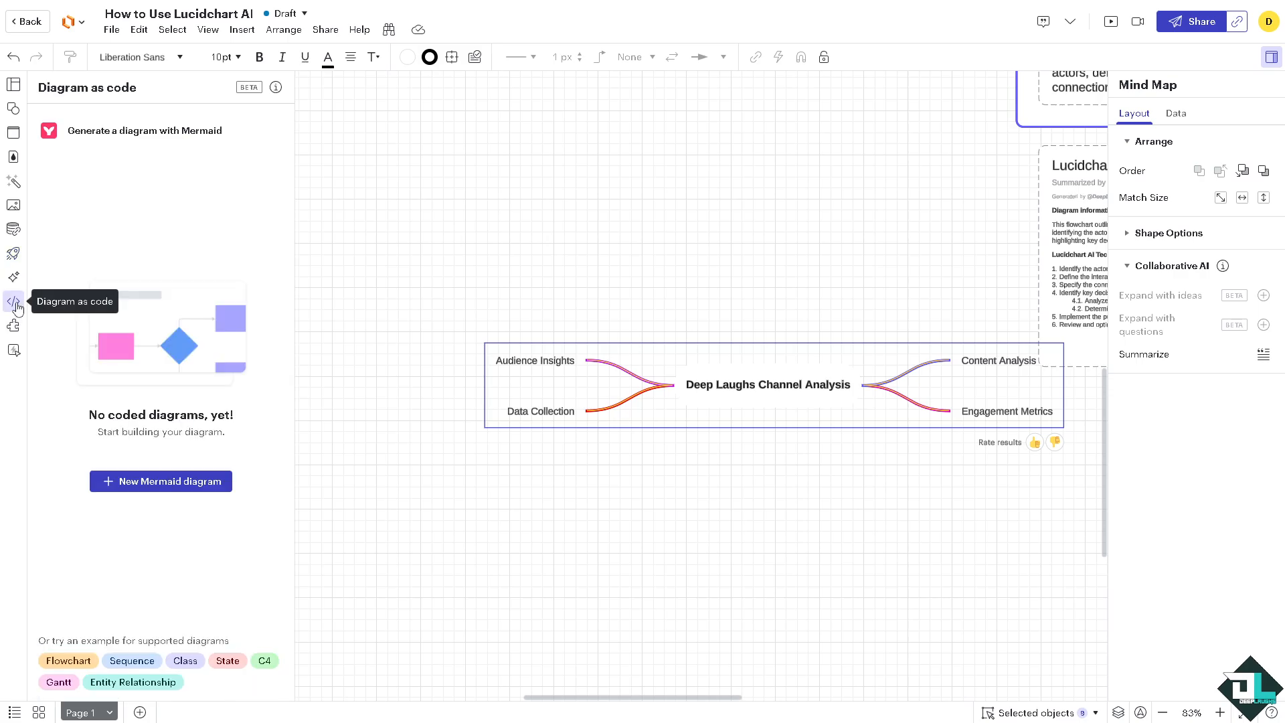
{"action": "mouse_move", "coordinate": [206, 456]}
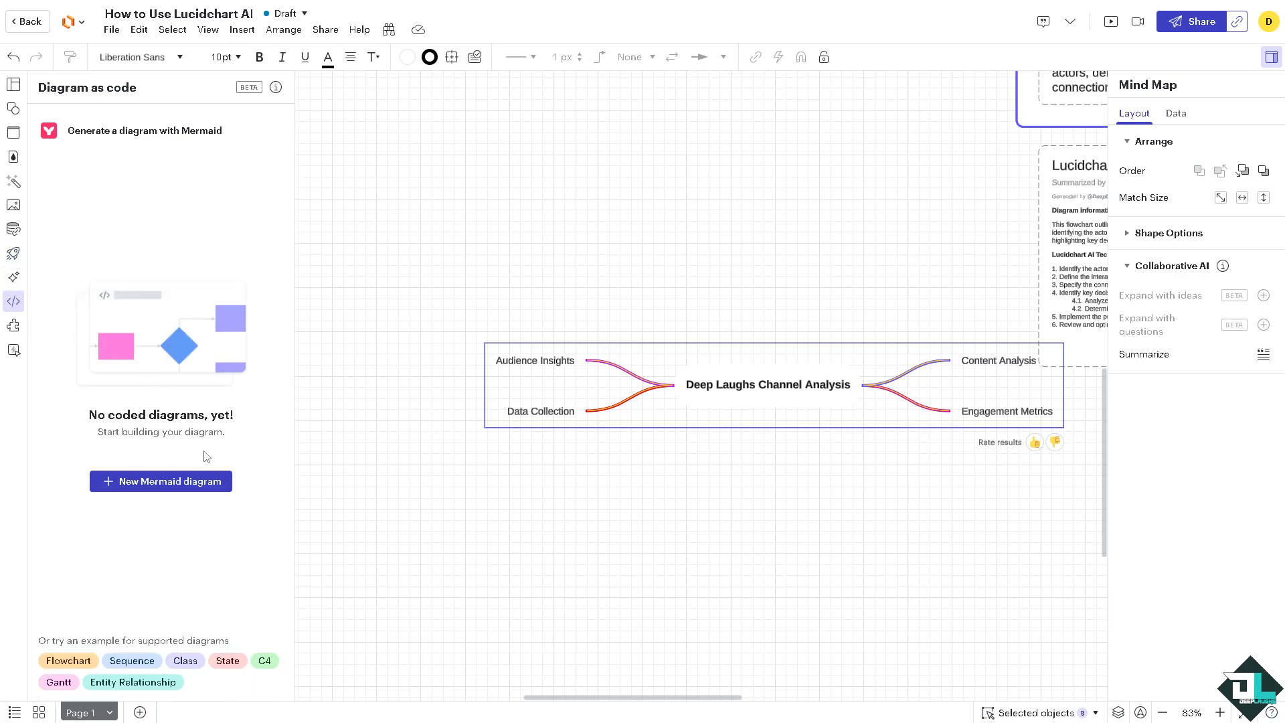
{"action": "mouse_move", "coordinate": [197, 464]}
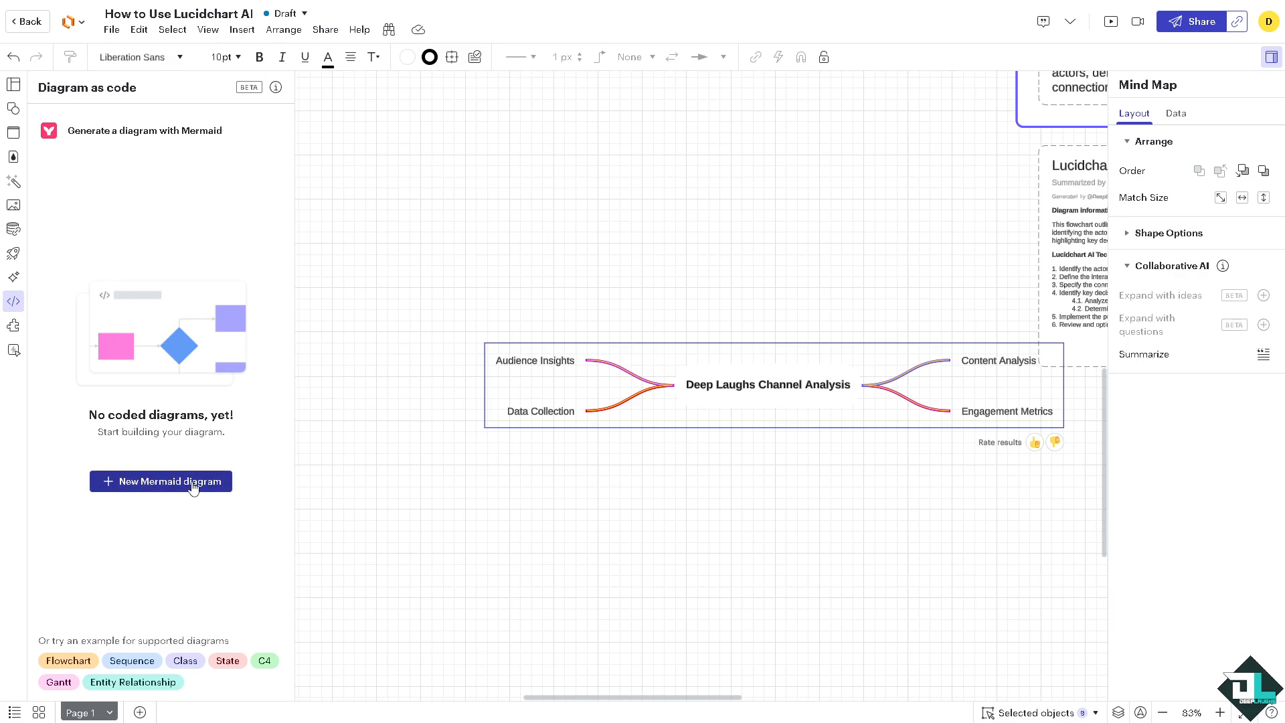
{"action": "left_click", "coordinate": [161, 481]}
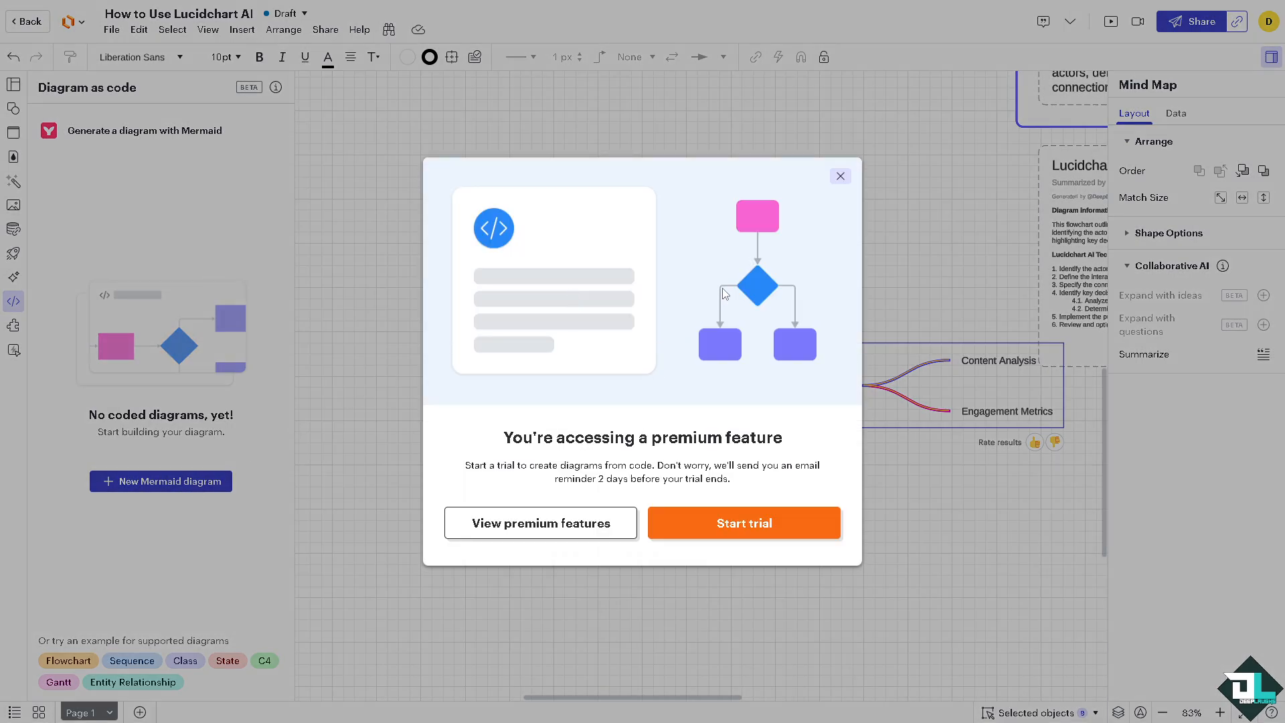
{"action": "left_click", "coordinate": [840, 175]}
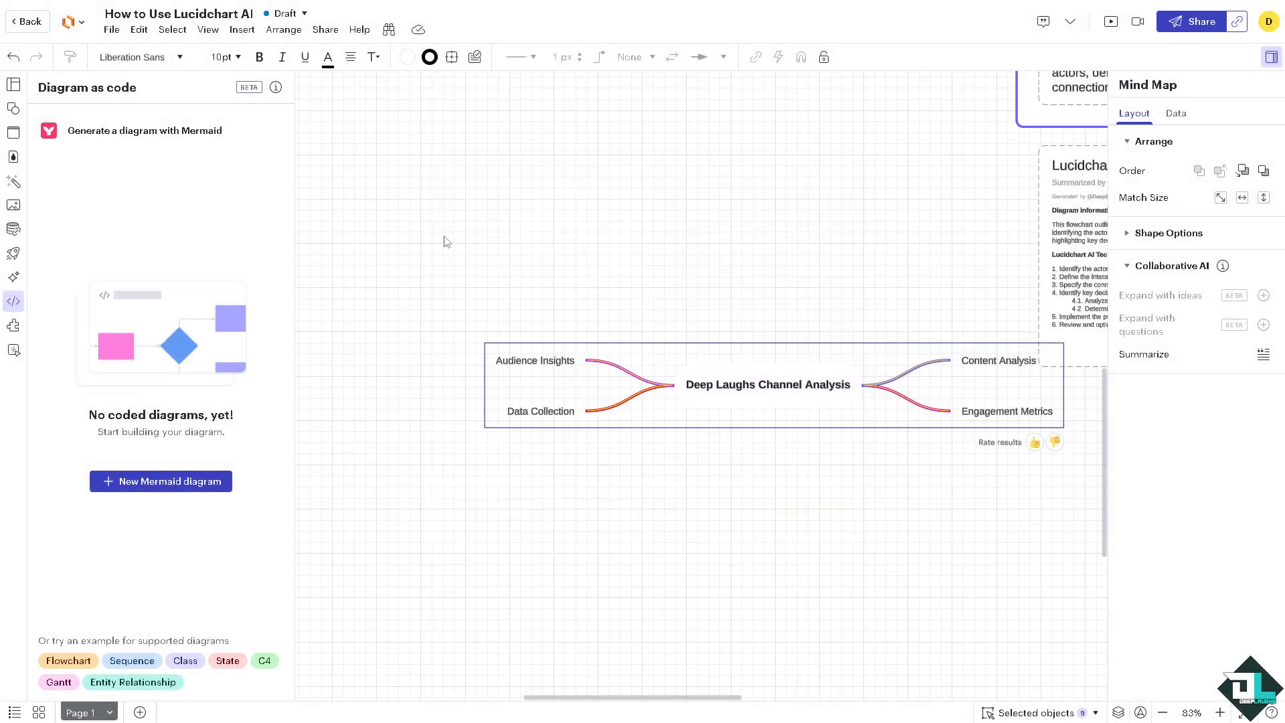
{"action": "left_click", "coordinate": [14, 326]}
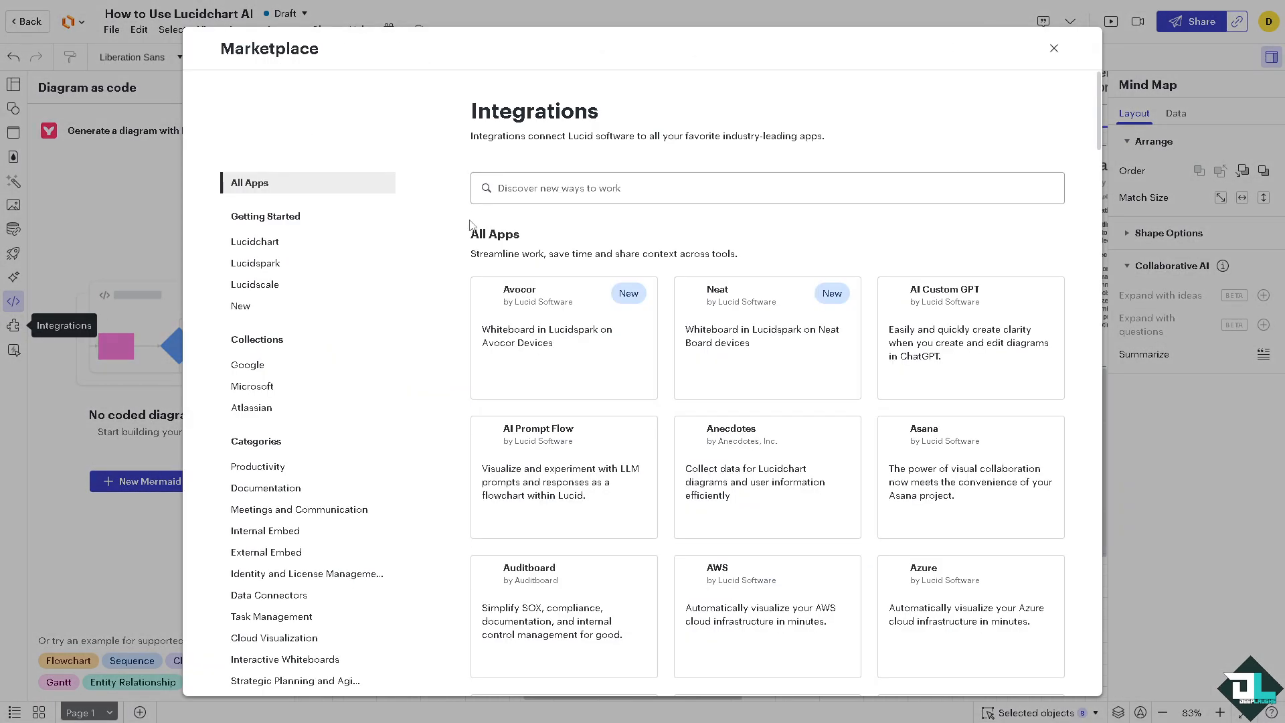
Search Marketplace for "AI" and scroll through results like AI Custom GPT and Dash AI
{"action": "left_click", "coordinate": [768, 188]}
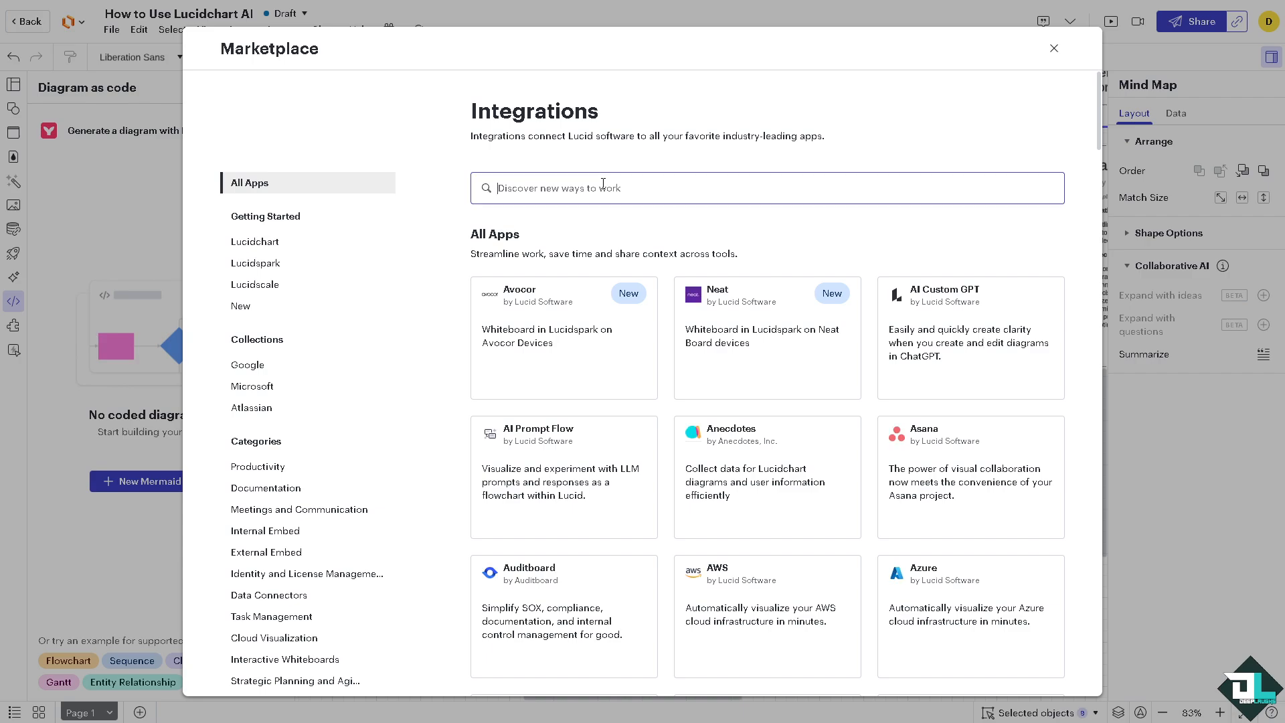
{"action": "type", "text": "AI"}
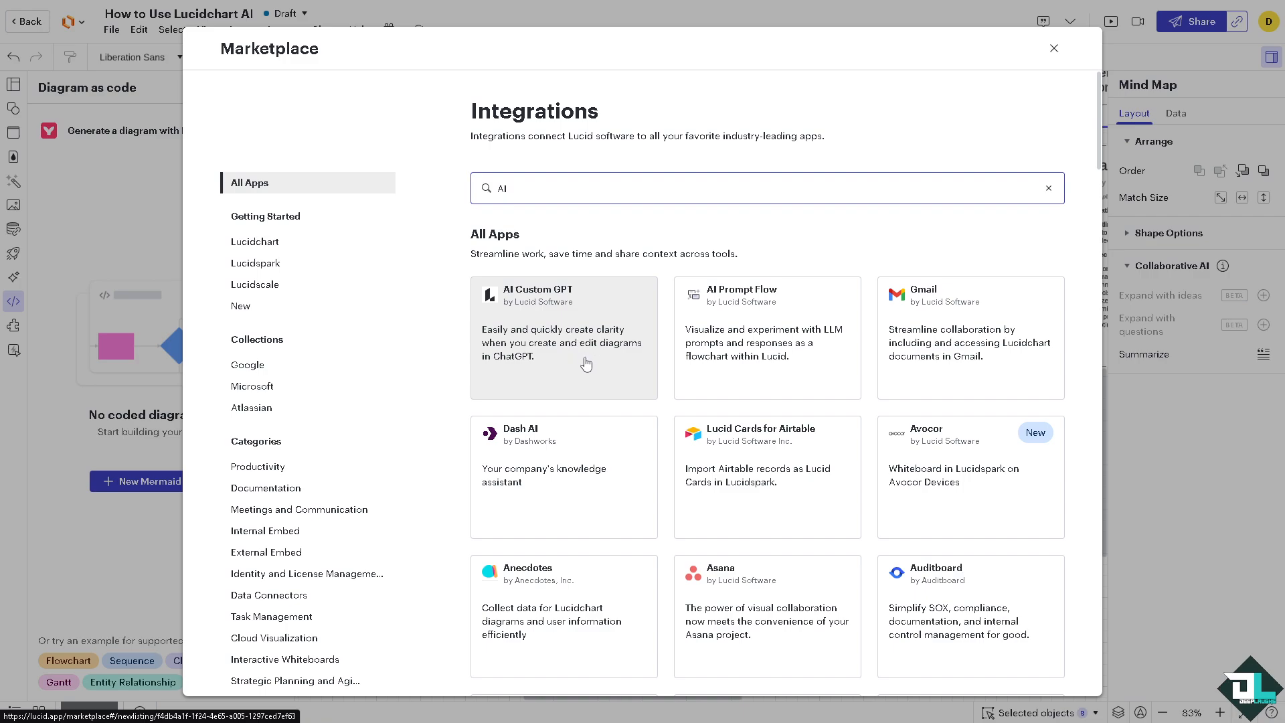
{"action": "mouse_move", "coordinate": [581, 496]}
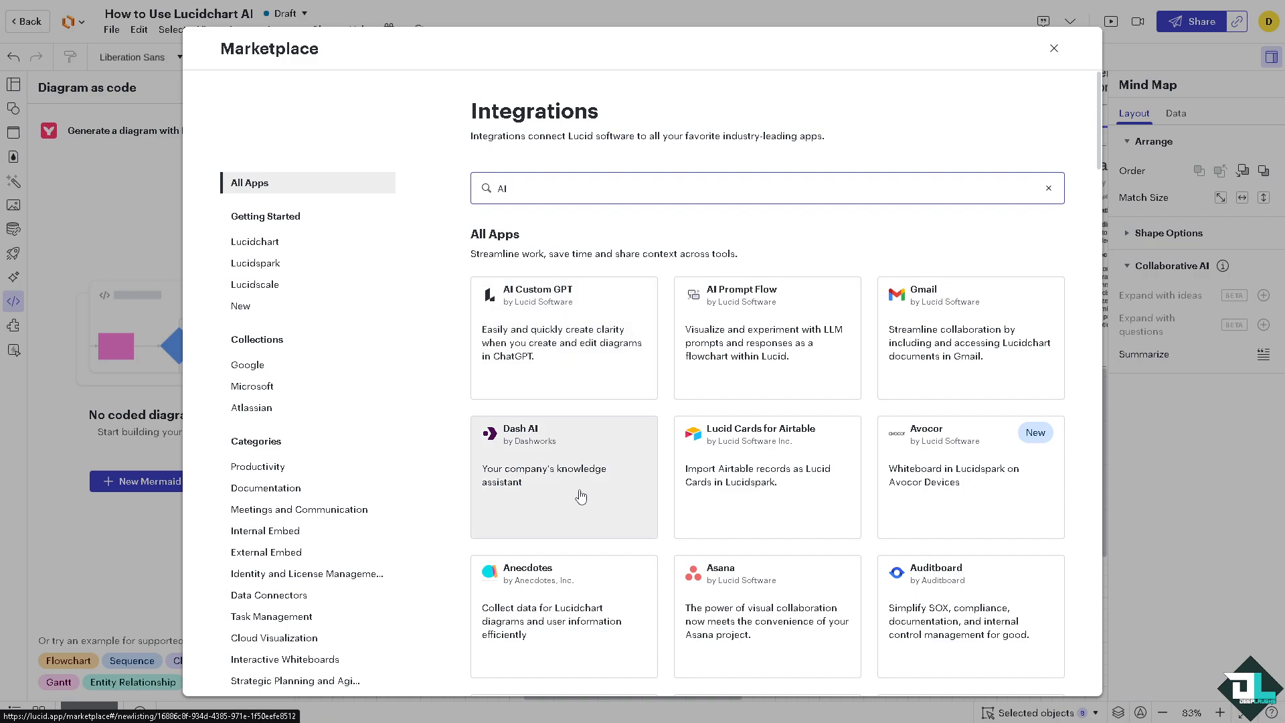
{"action": "mouse_move", "coordinate": [740, 321]}
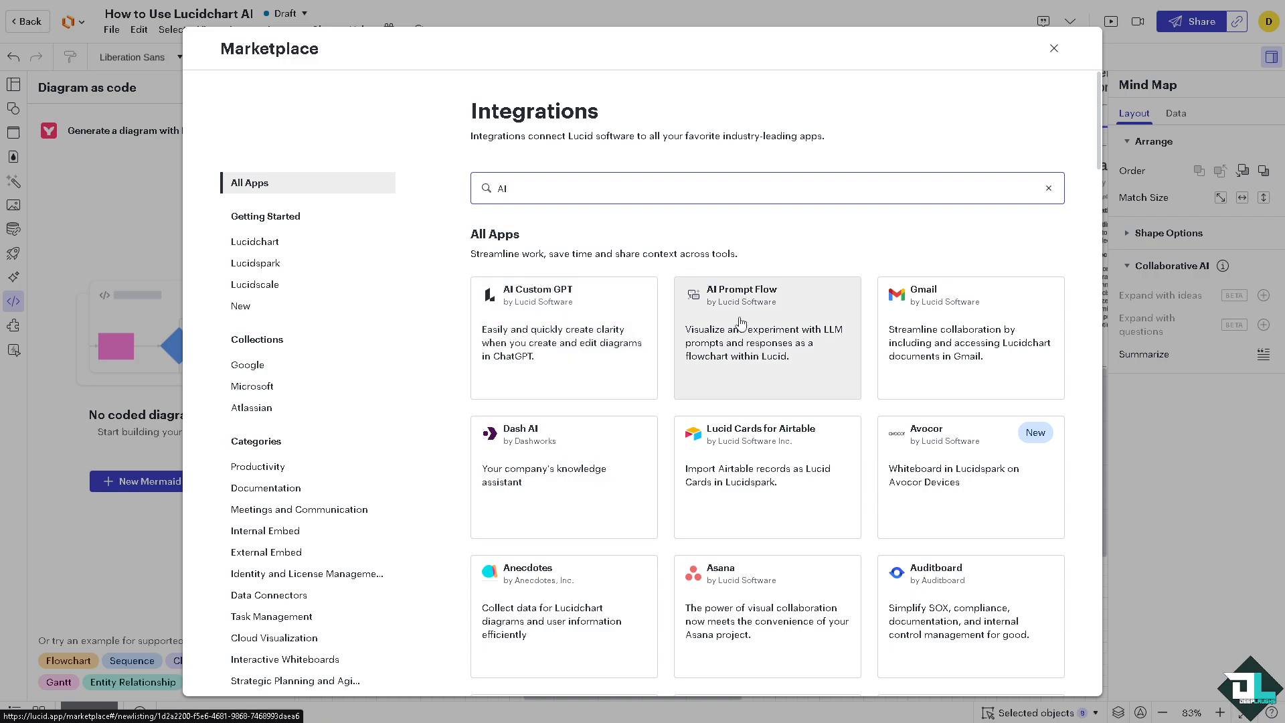
{"action": "mouse_move", "coordinate": [783, 364]}
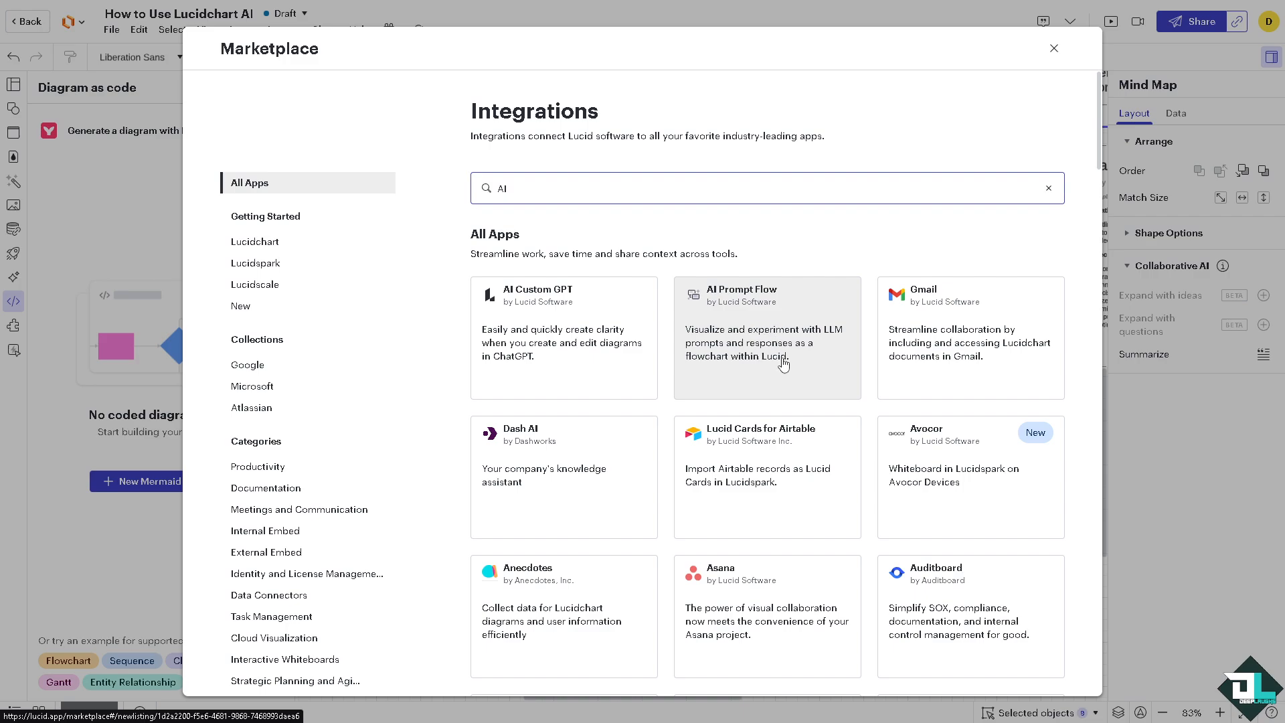
{"action": "scroll", "scroll_direction": "down", "scroll_amount": 3}
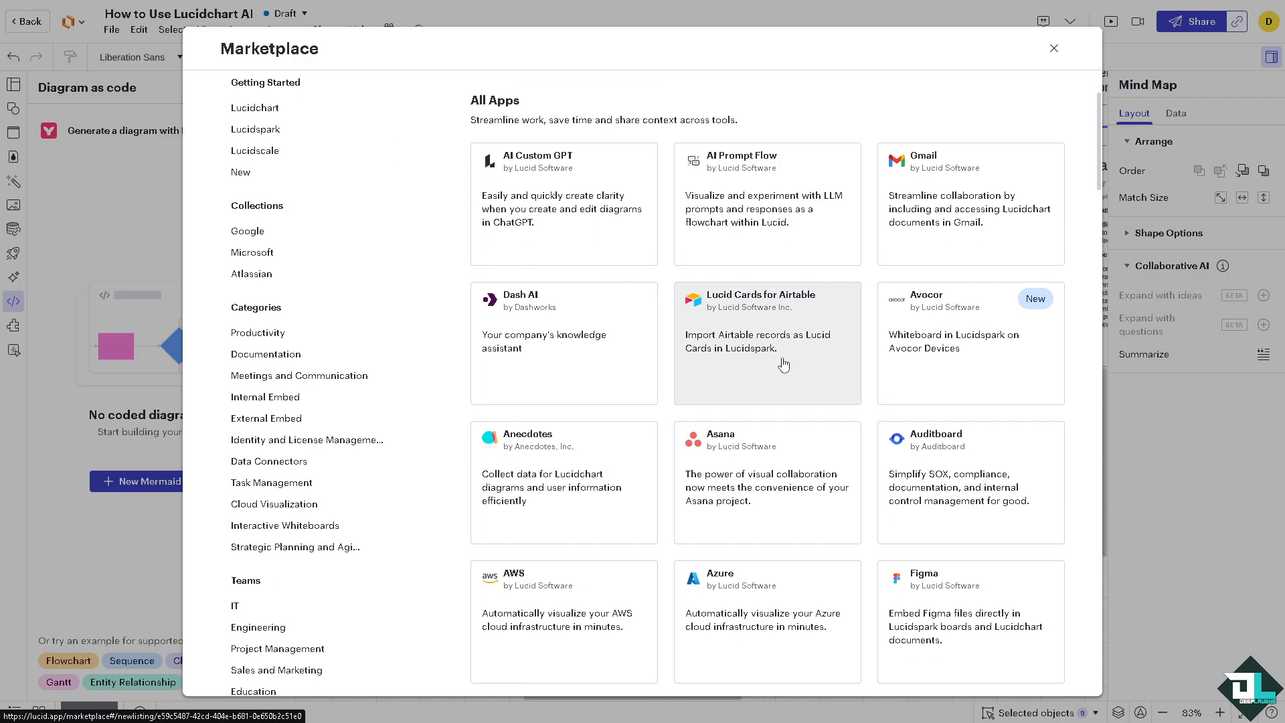
{"action": "scroll", "scroll_direction": "down", "scroll_amount": 3}
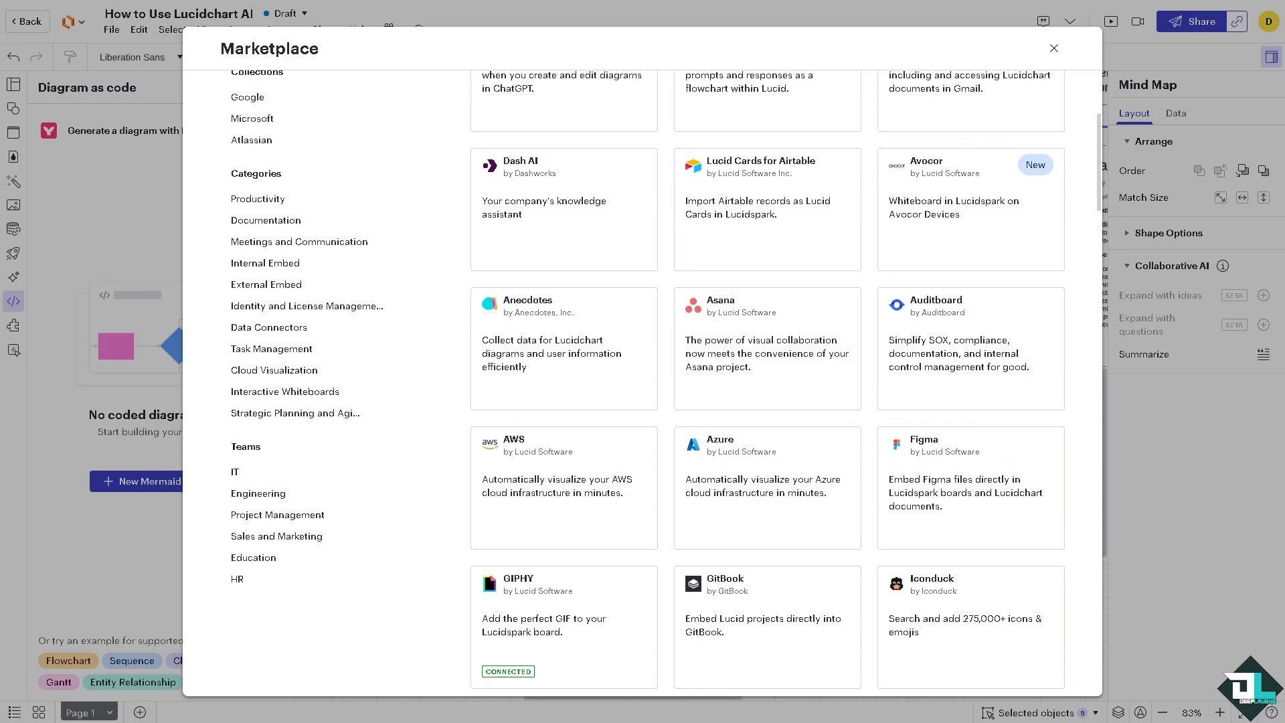
{"action": "mouse_move", "coordinate": [541, 219]}
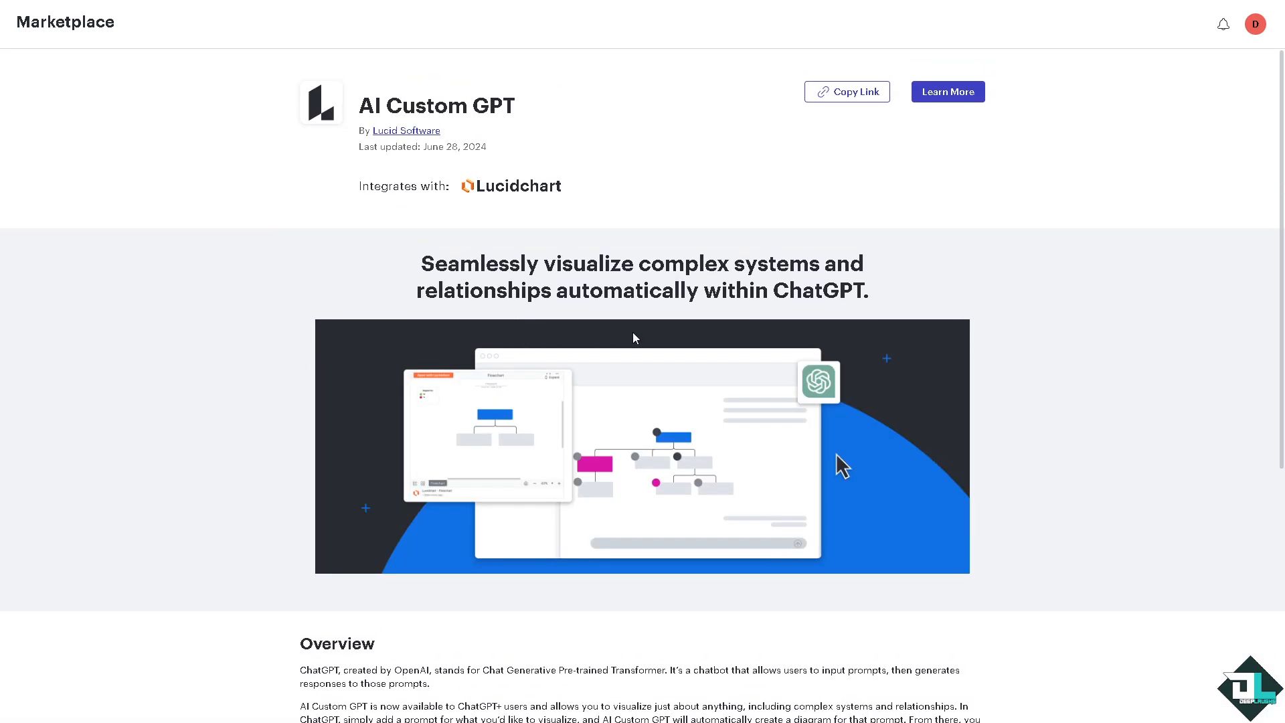
{"action": "scroll", "scroll_direction": "down", "scroll_amount": 3}
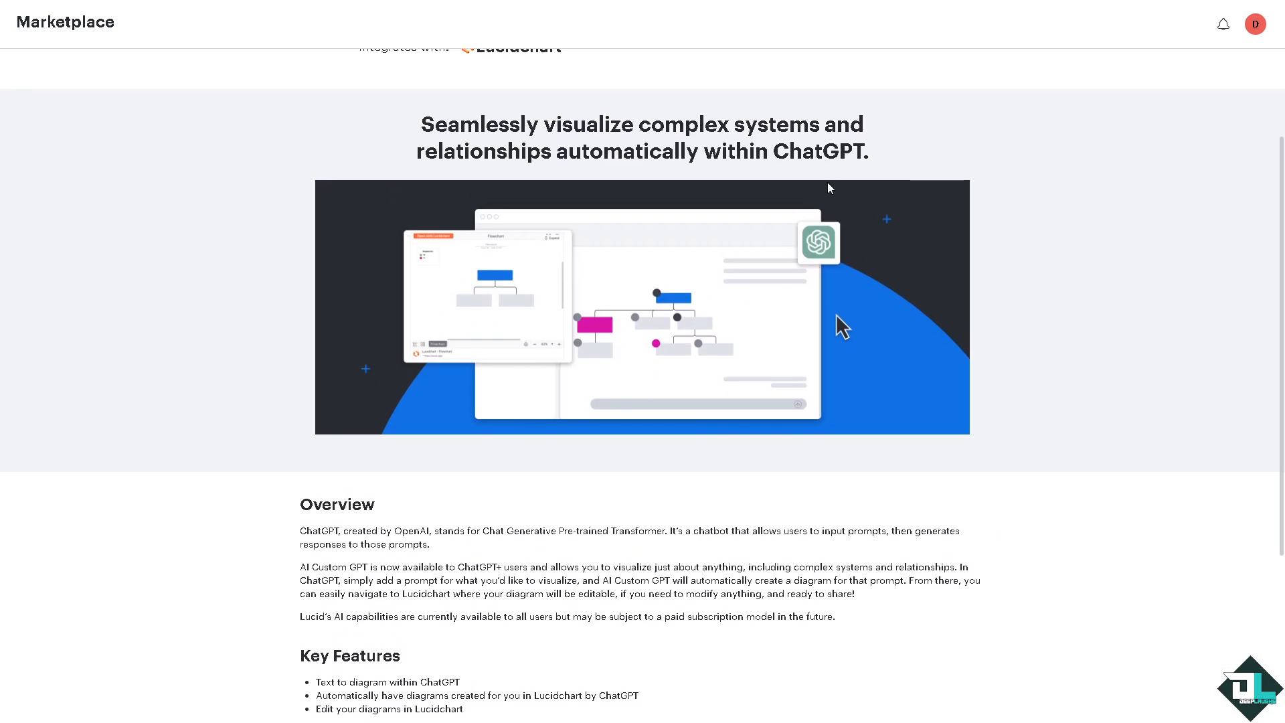
{"action": "scroll", "scroll_direction": "up", "scroll_amount": 3}
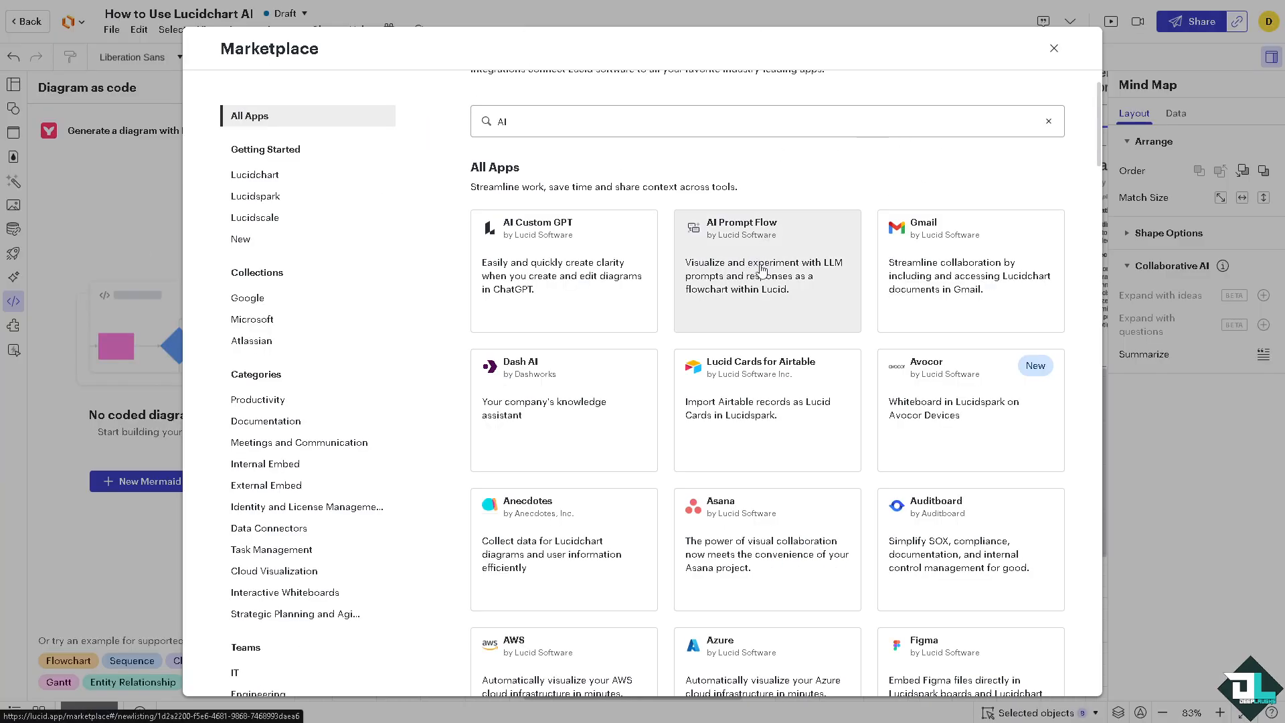
{"action": "mouse_move", "coordinate": [544, 402]}
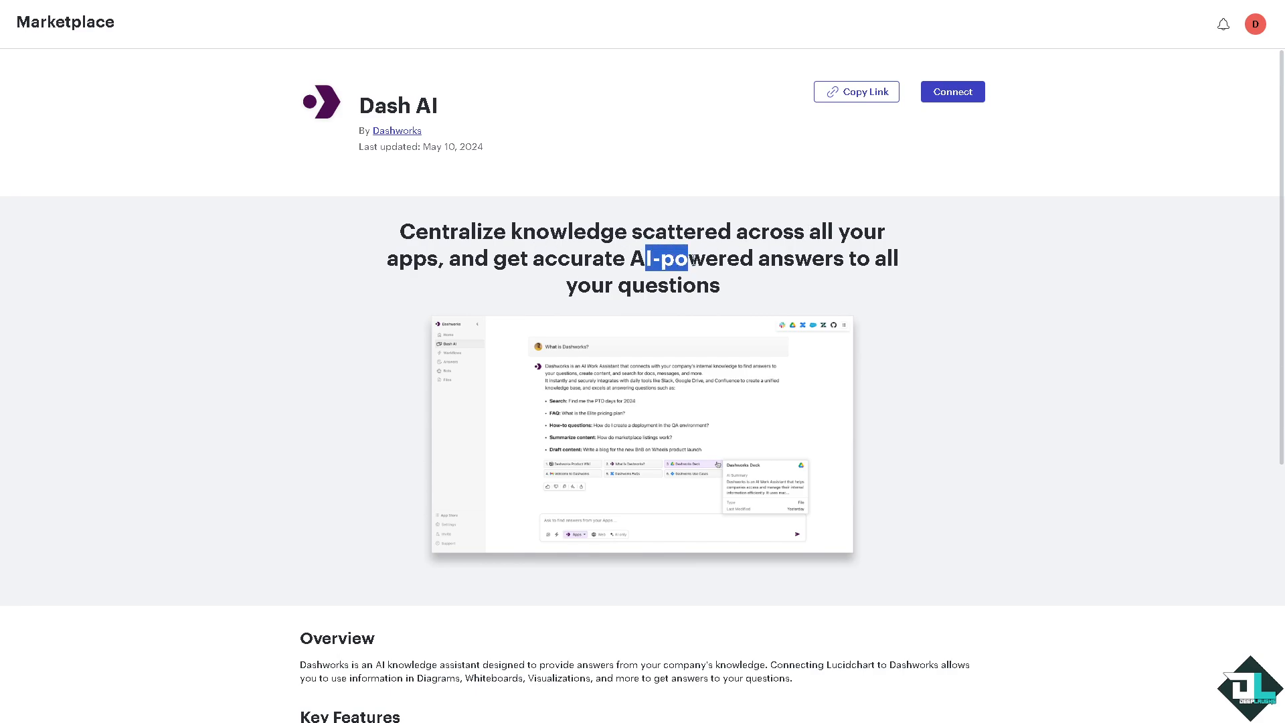
{"action": "left_click_drag", "start_coordinate": [679, 259], "coordinate": [719, 286]}
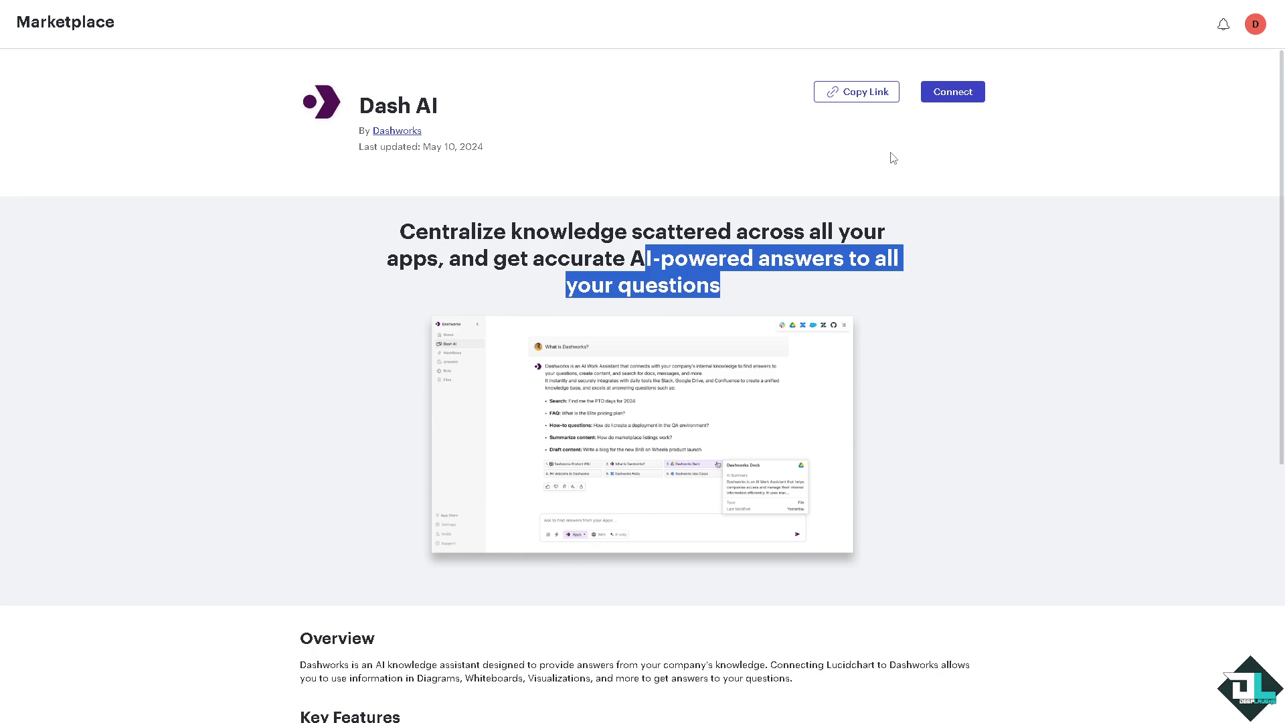
{"action": "left_click", "coordinate": [952, 91]}
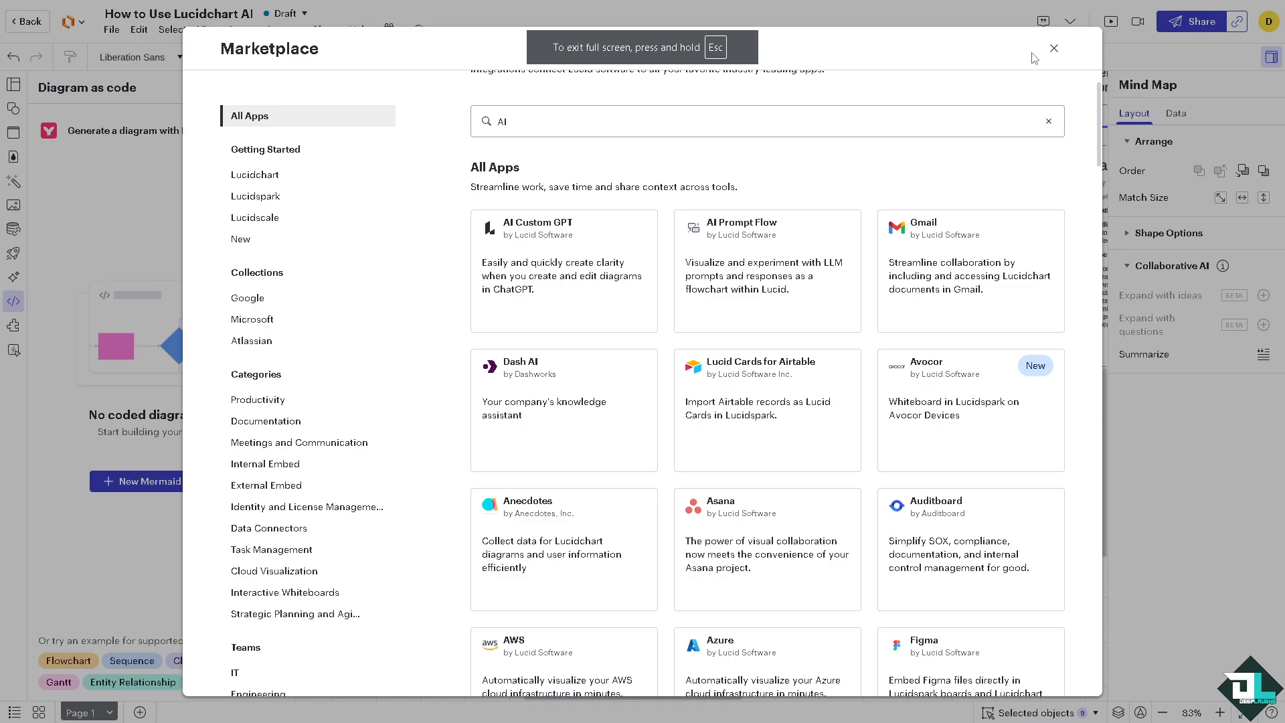
Close the Marketplace to return to the Deep Laughs mind map canvas
{"action": "left_click", "coordinate": [1055, 47]}
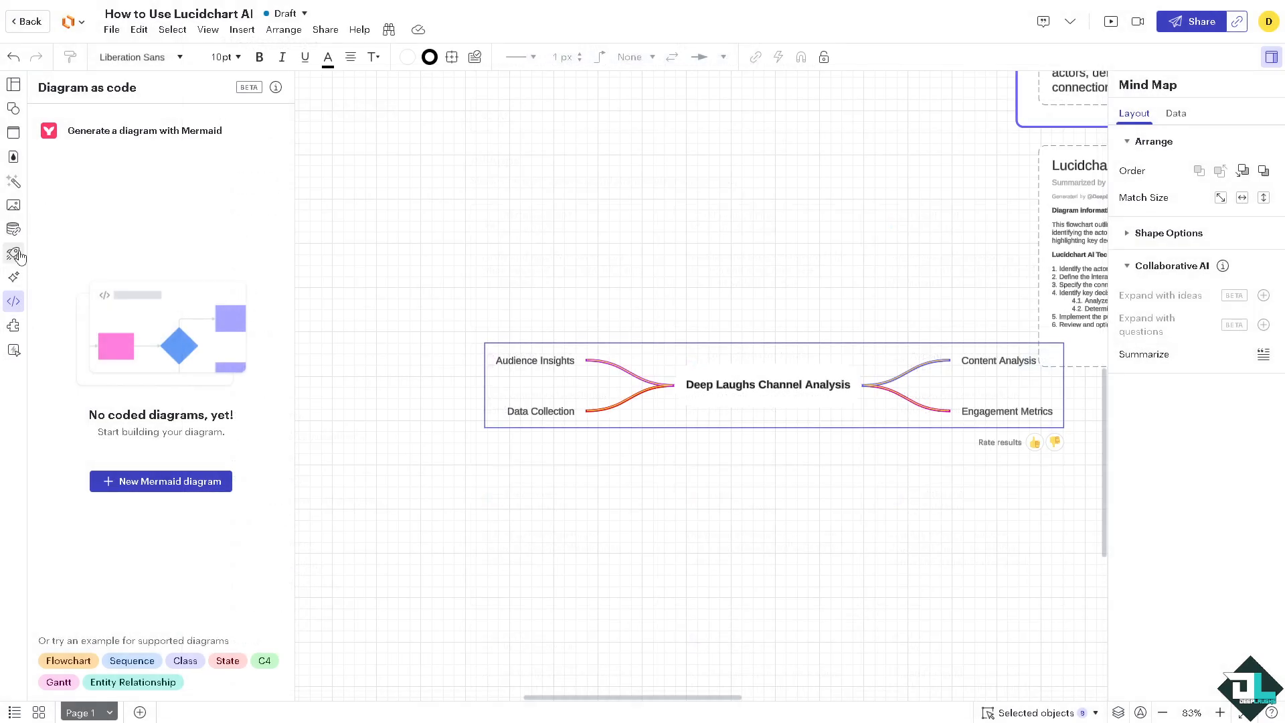
{"action": "mouse_move", "coordinate": [14, 229]}
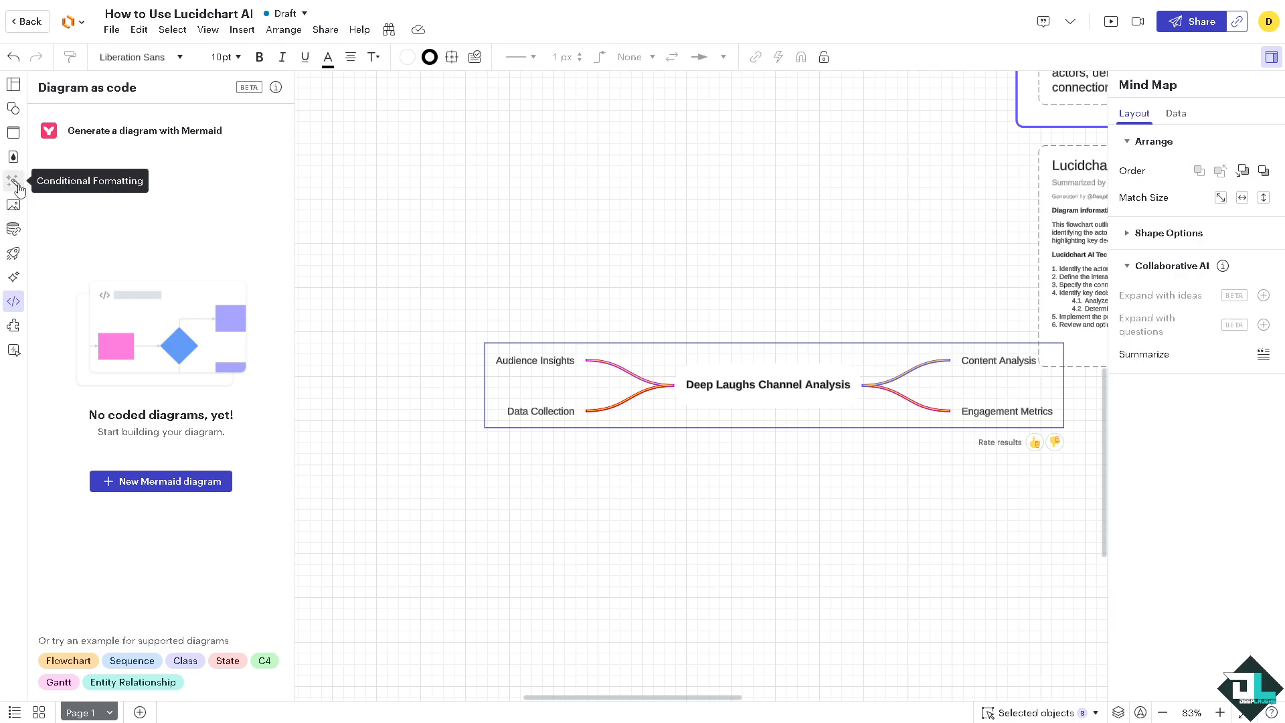
{"action": "mouse_move", "coordinate": [14, 230]}
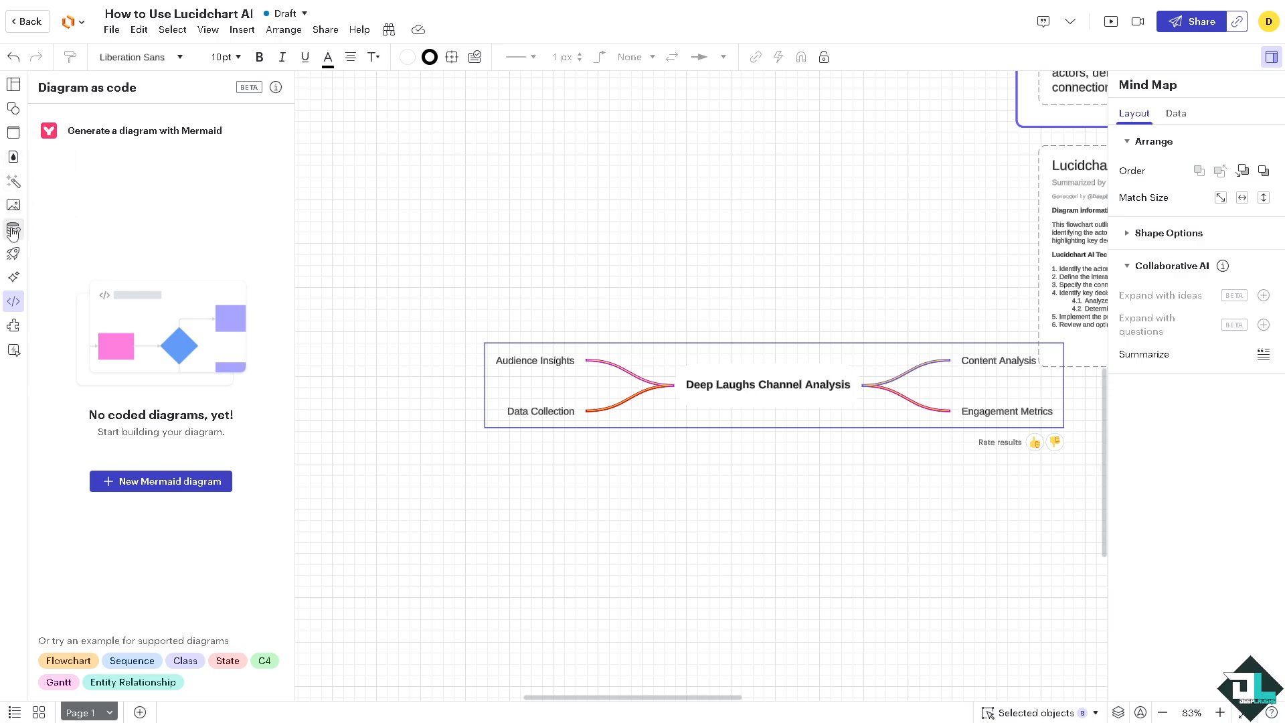
{"action": "mouse_move", "coordinate": [14, 252]}
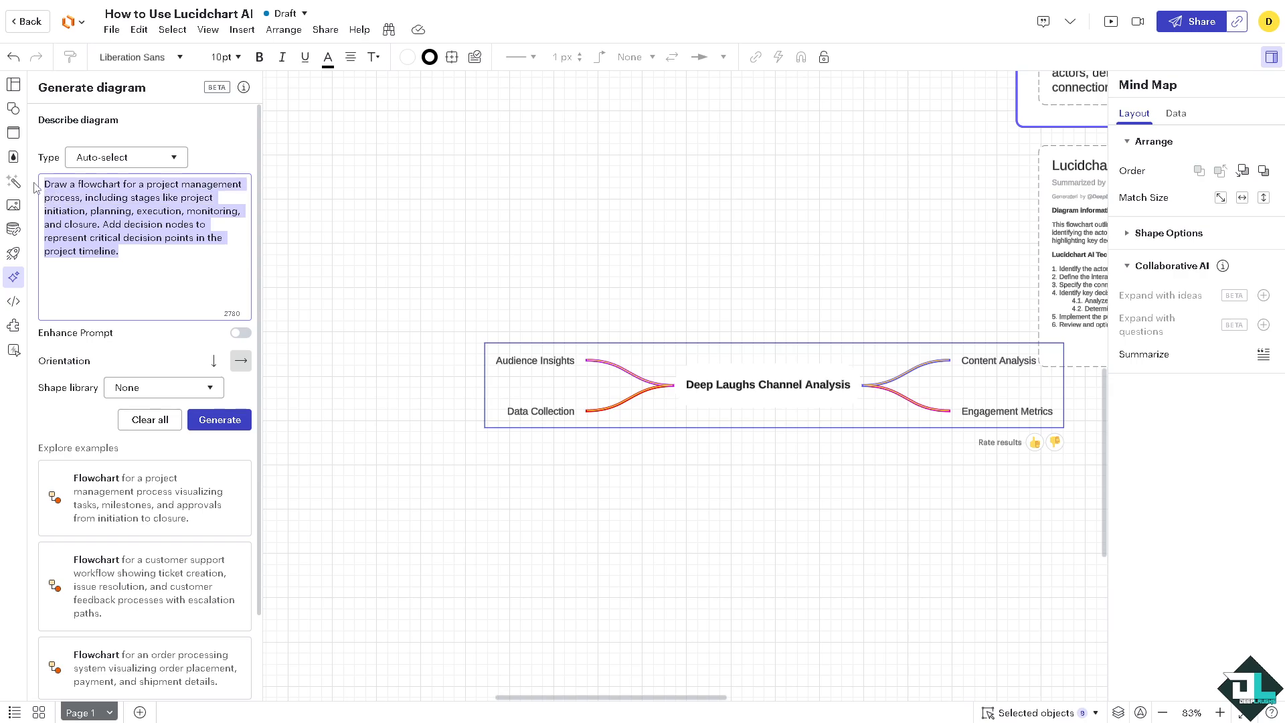
Generate an AI diagram from the prompt "GANTT CHART FOR DEEP LAUGHS"
{"action": "left_click", "coordinate": [149, 420]}
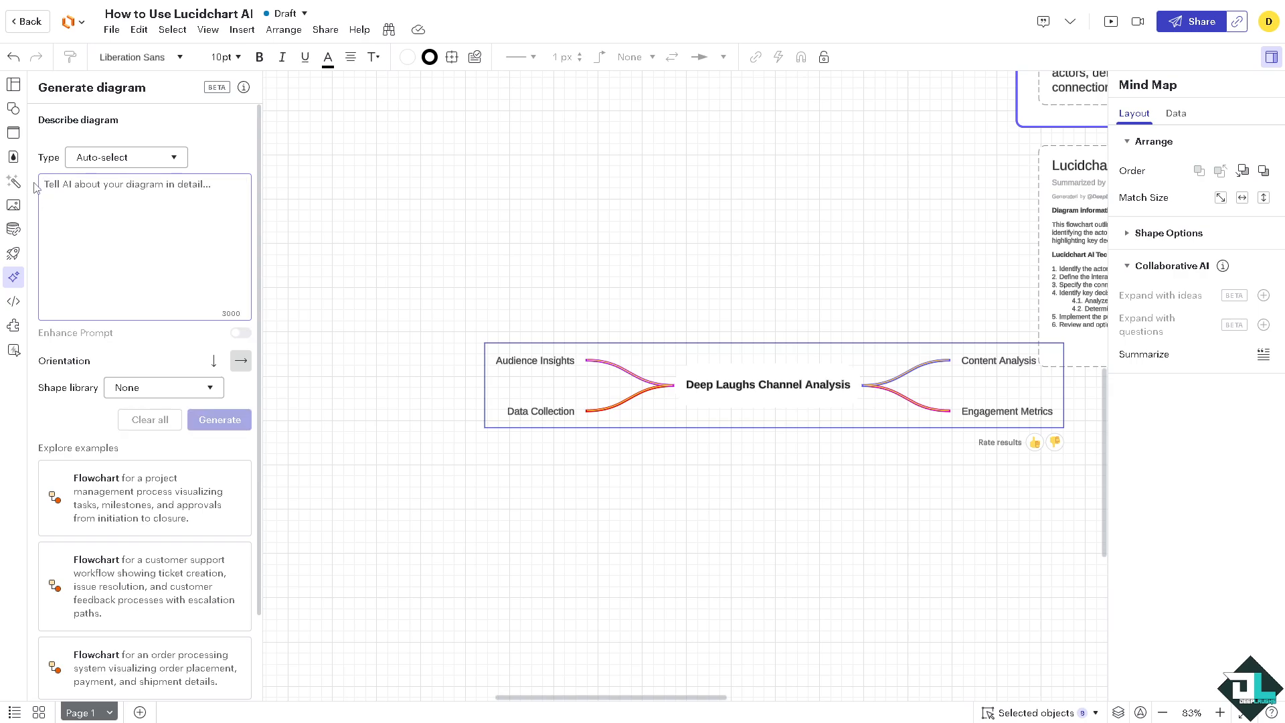
{"action": "type", "text": "GANTT CHART FIR"}
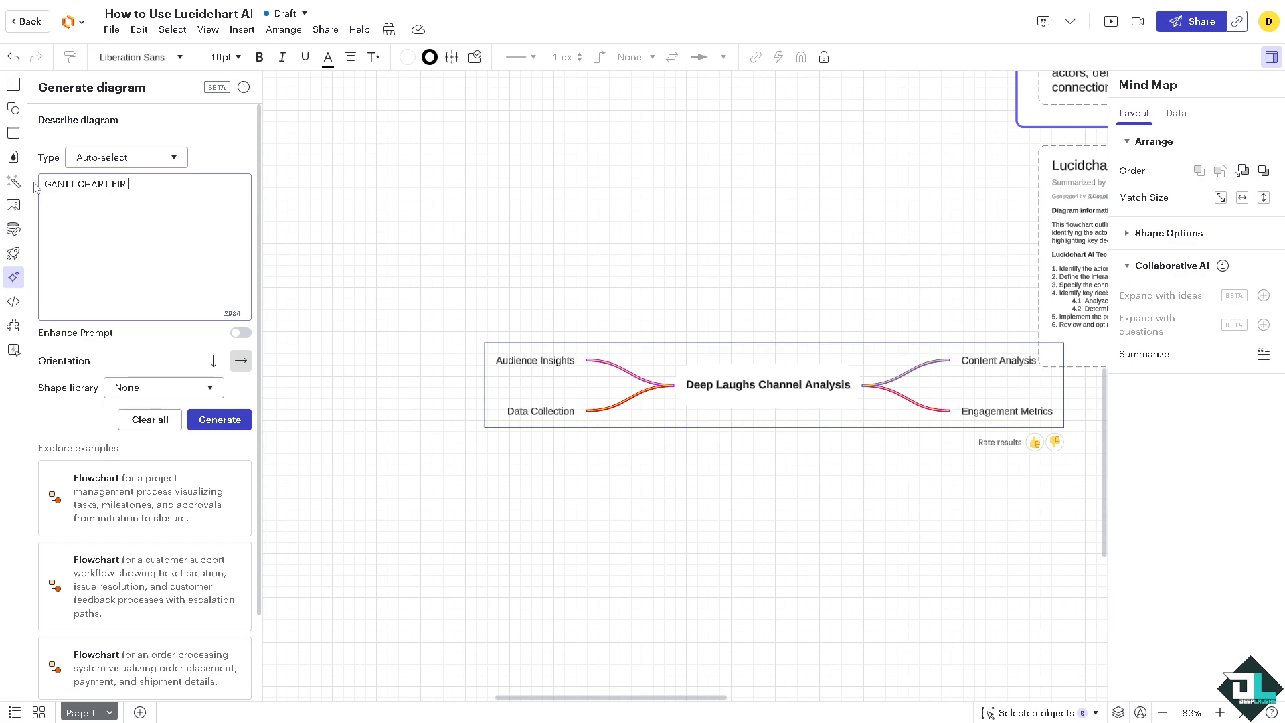
{"action": "key", "text": "BackSpace"}
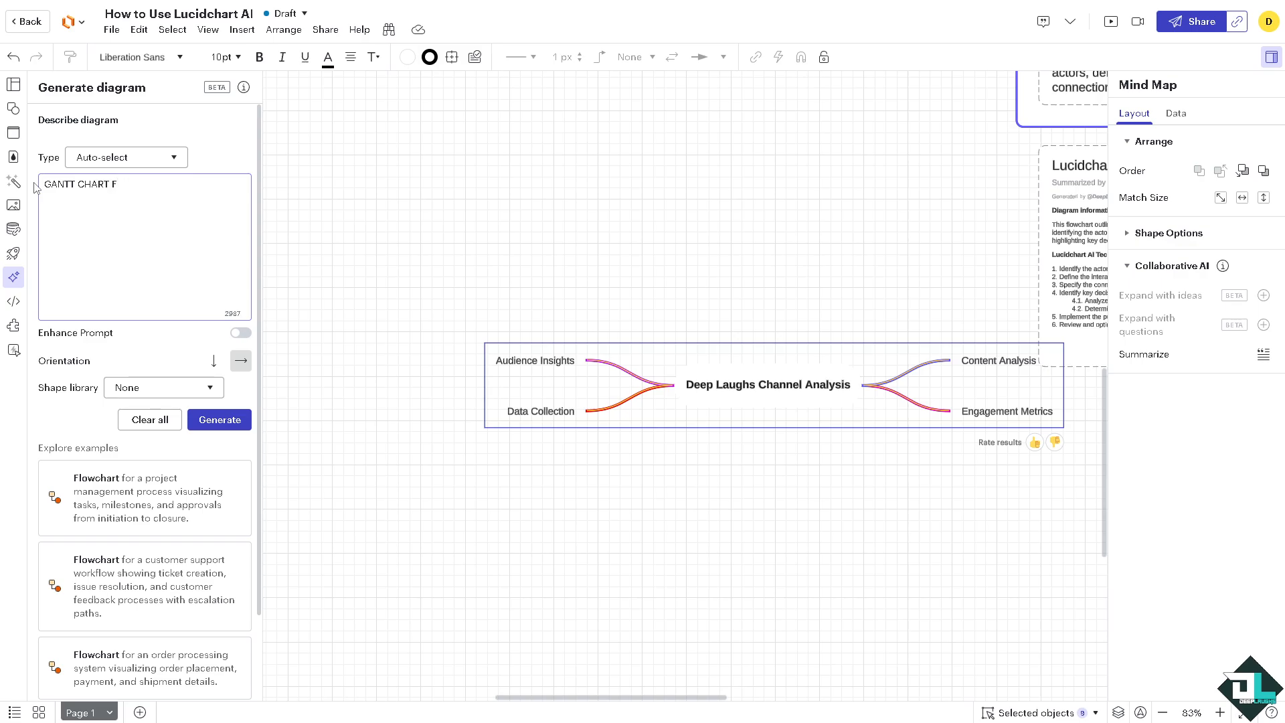
{"action": "type", "text": "OR DEEP LAUGHS"}
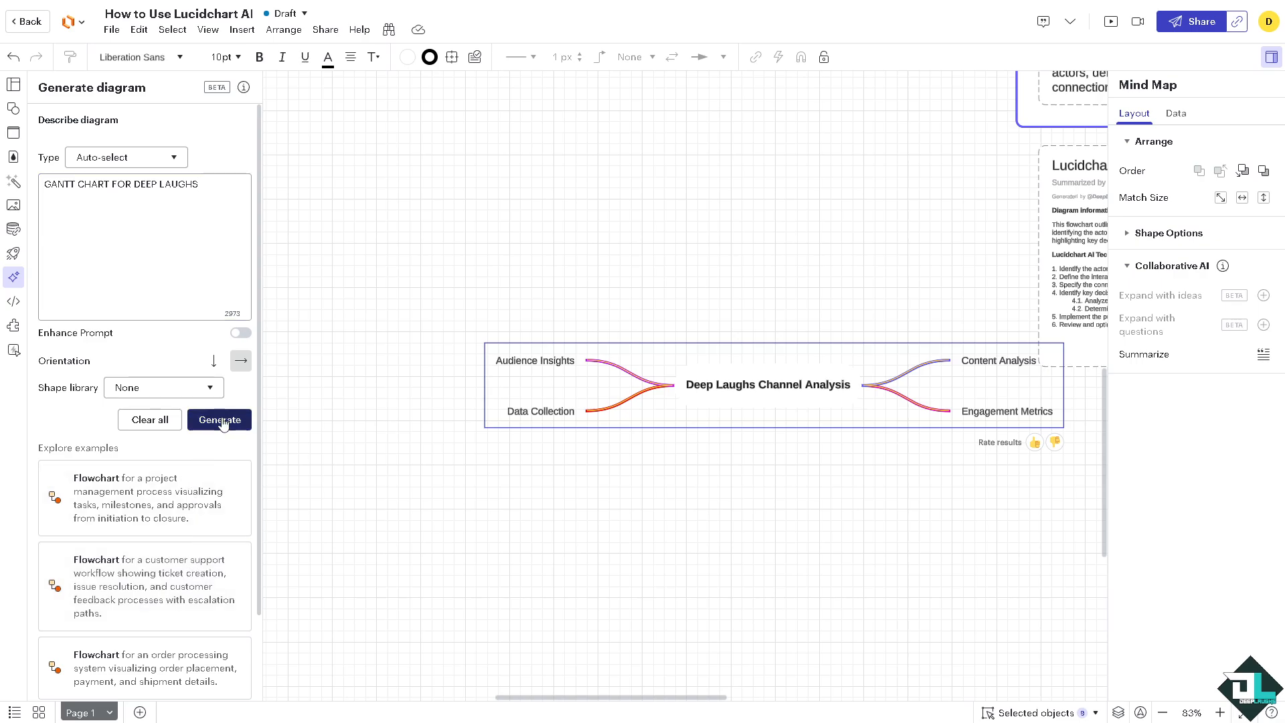
{"action": "left_click", "coordinate": [219, 420]}
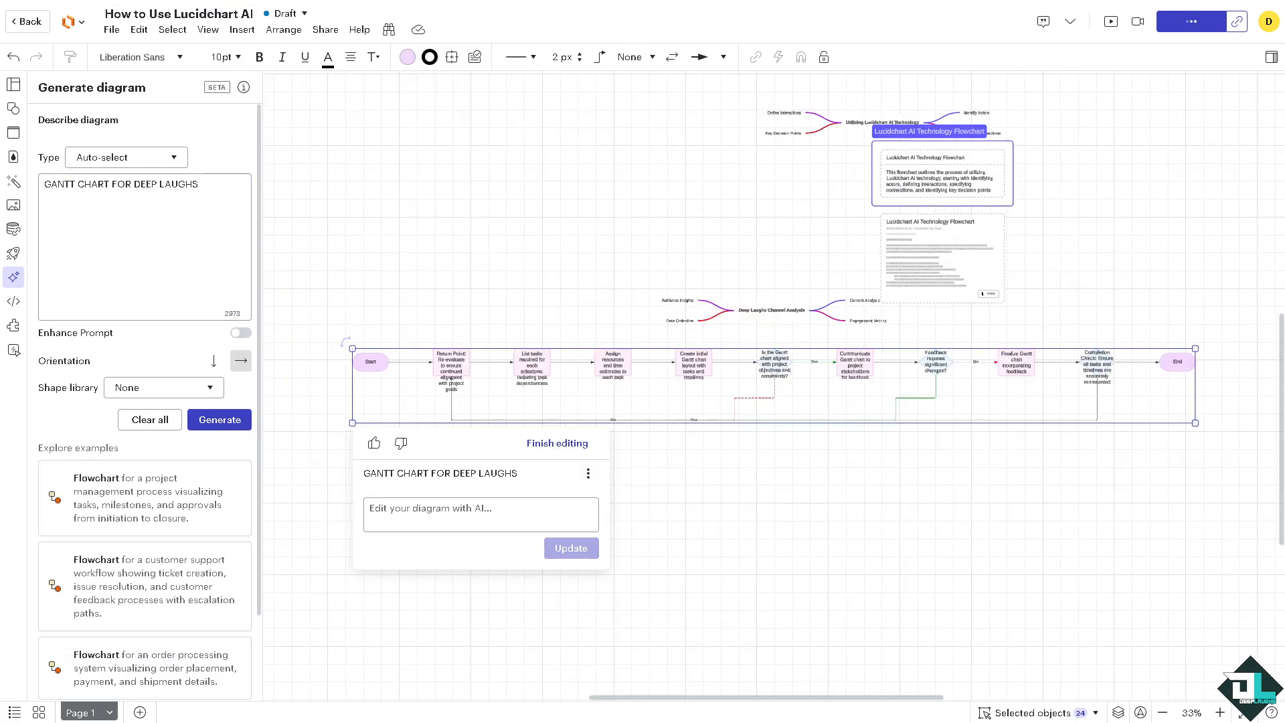
{"action": "left_click", "coordinate": [1191, 22]}
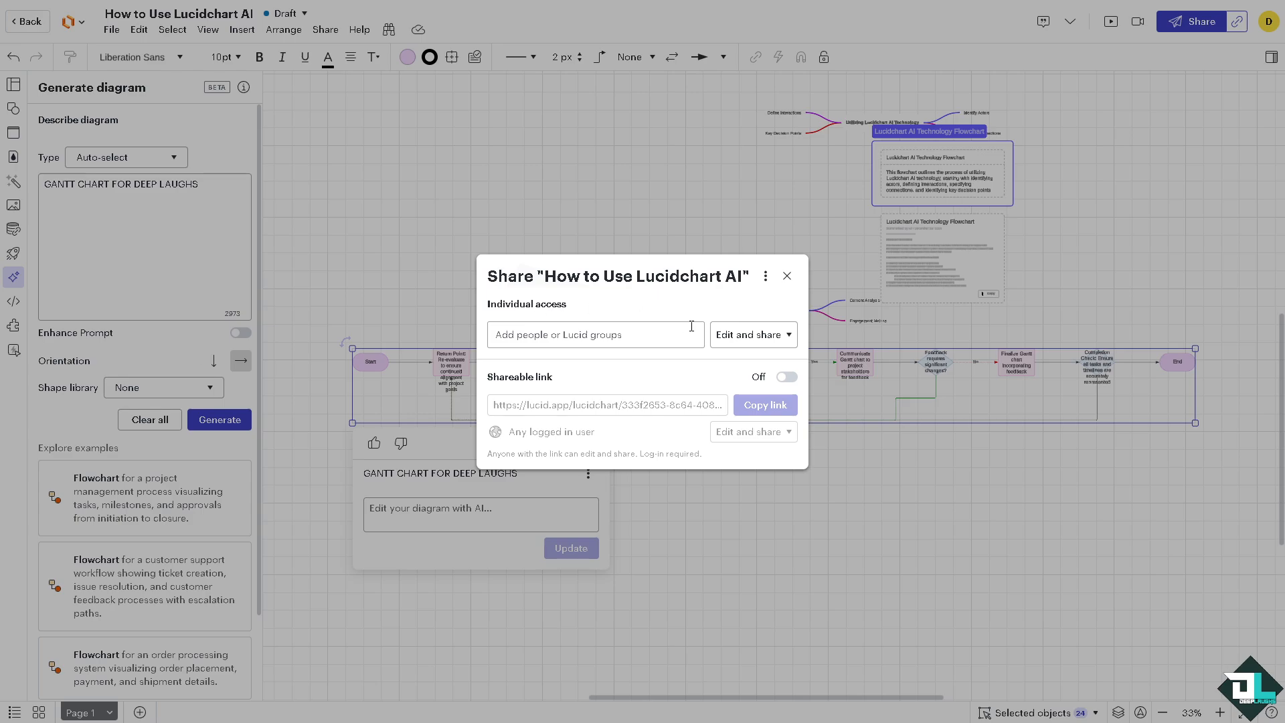
{"action": "mouse_move", "coordinate": [616, 384]}
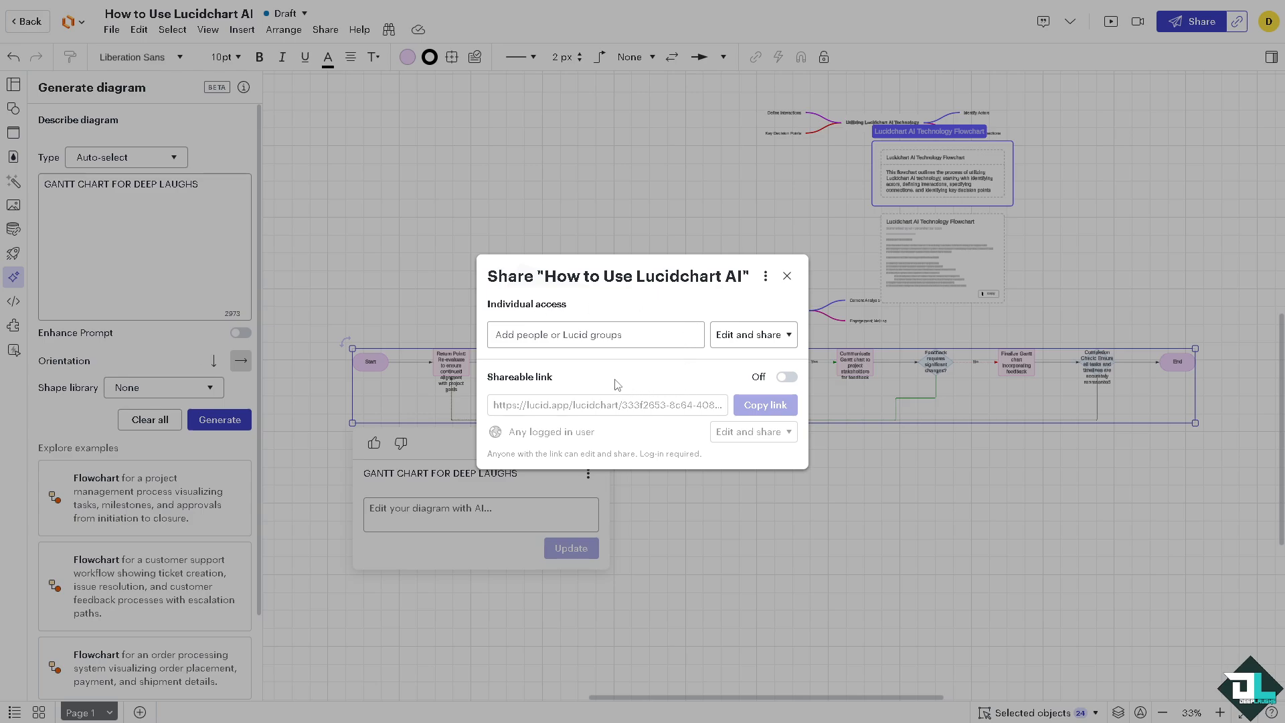
{"action": "mouse_move", "coordinate": [617, 383]}
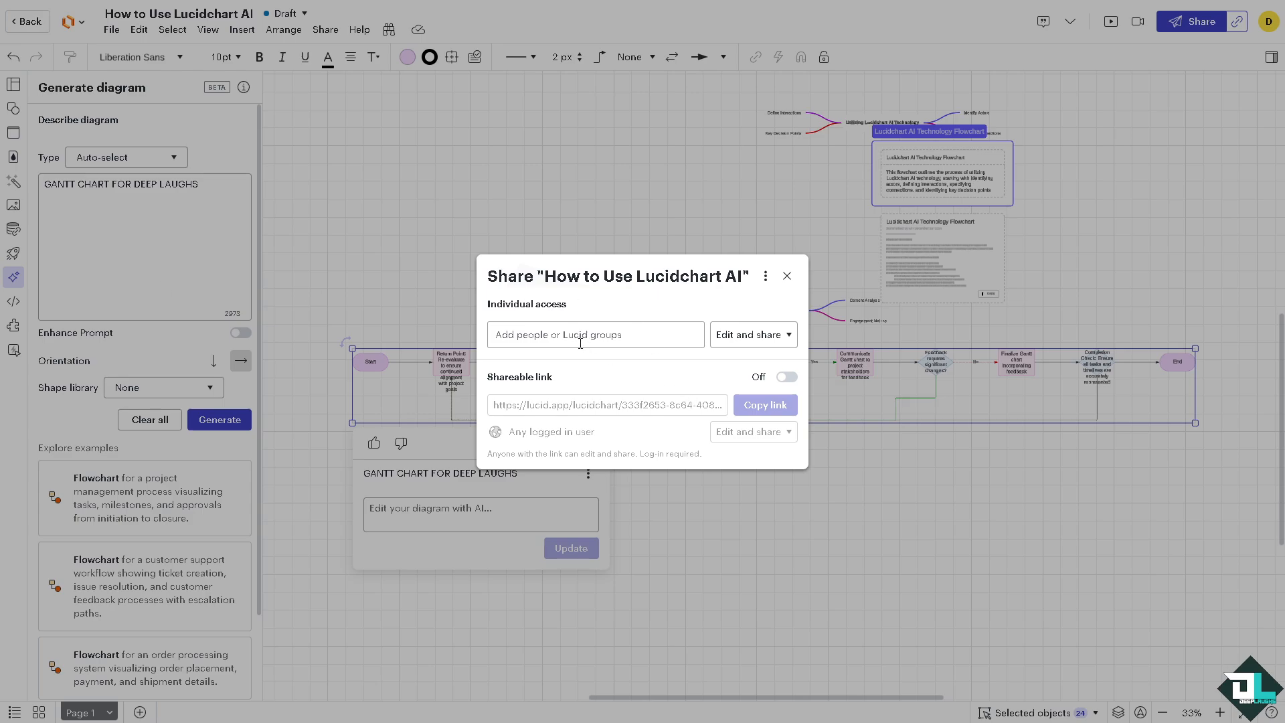
{"action": "left_click", "coordinate": [786, 275]}
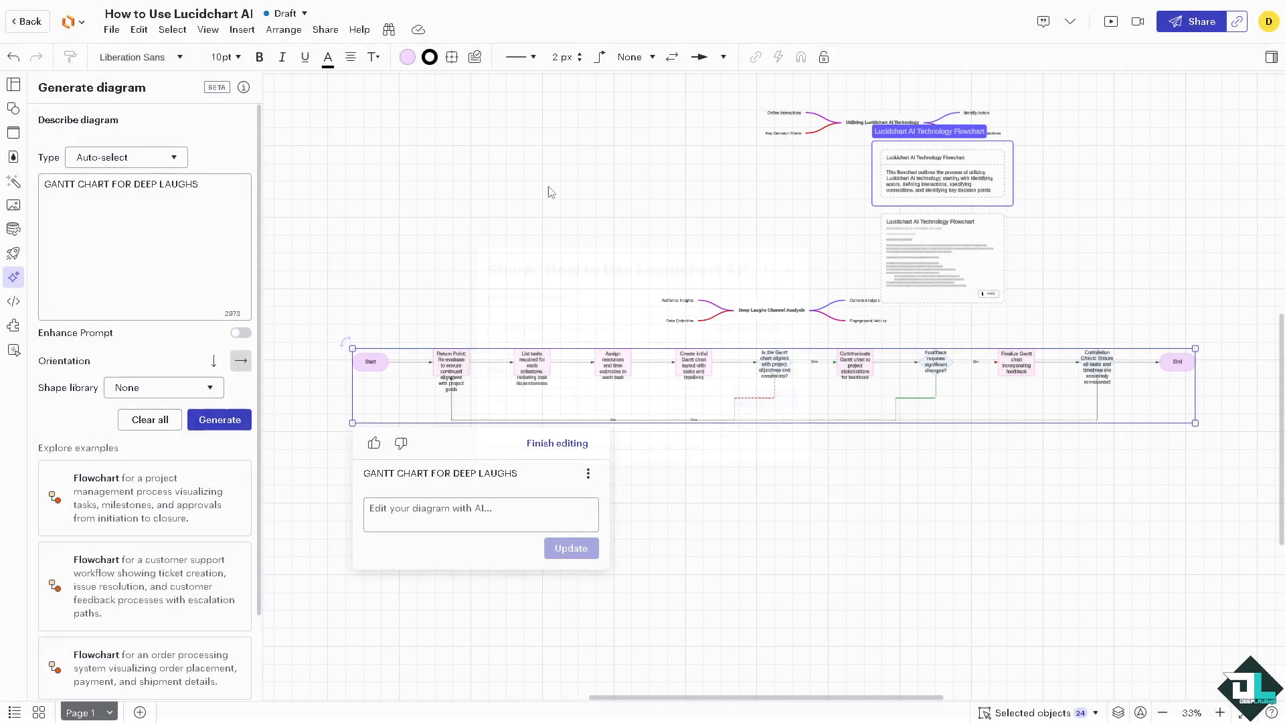
{"action": "mouse_move", "coordinate": [357, 166]}
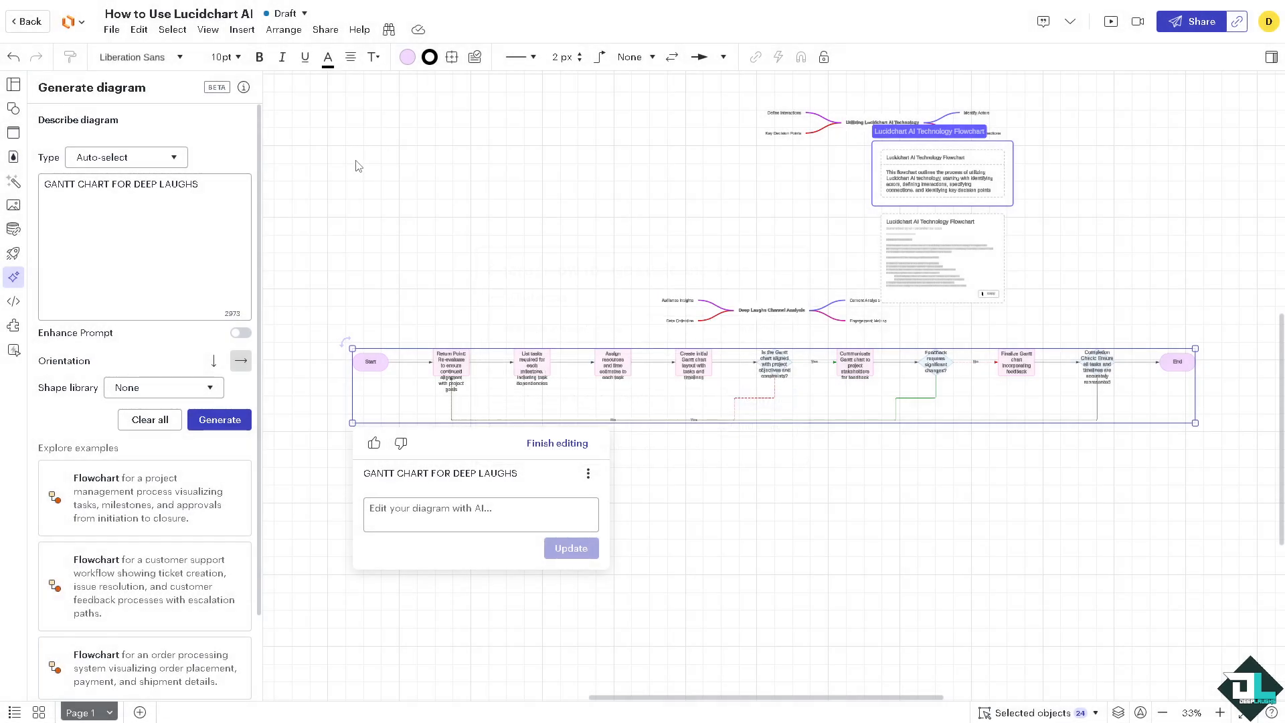